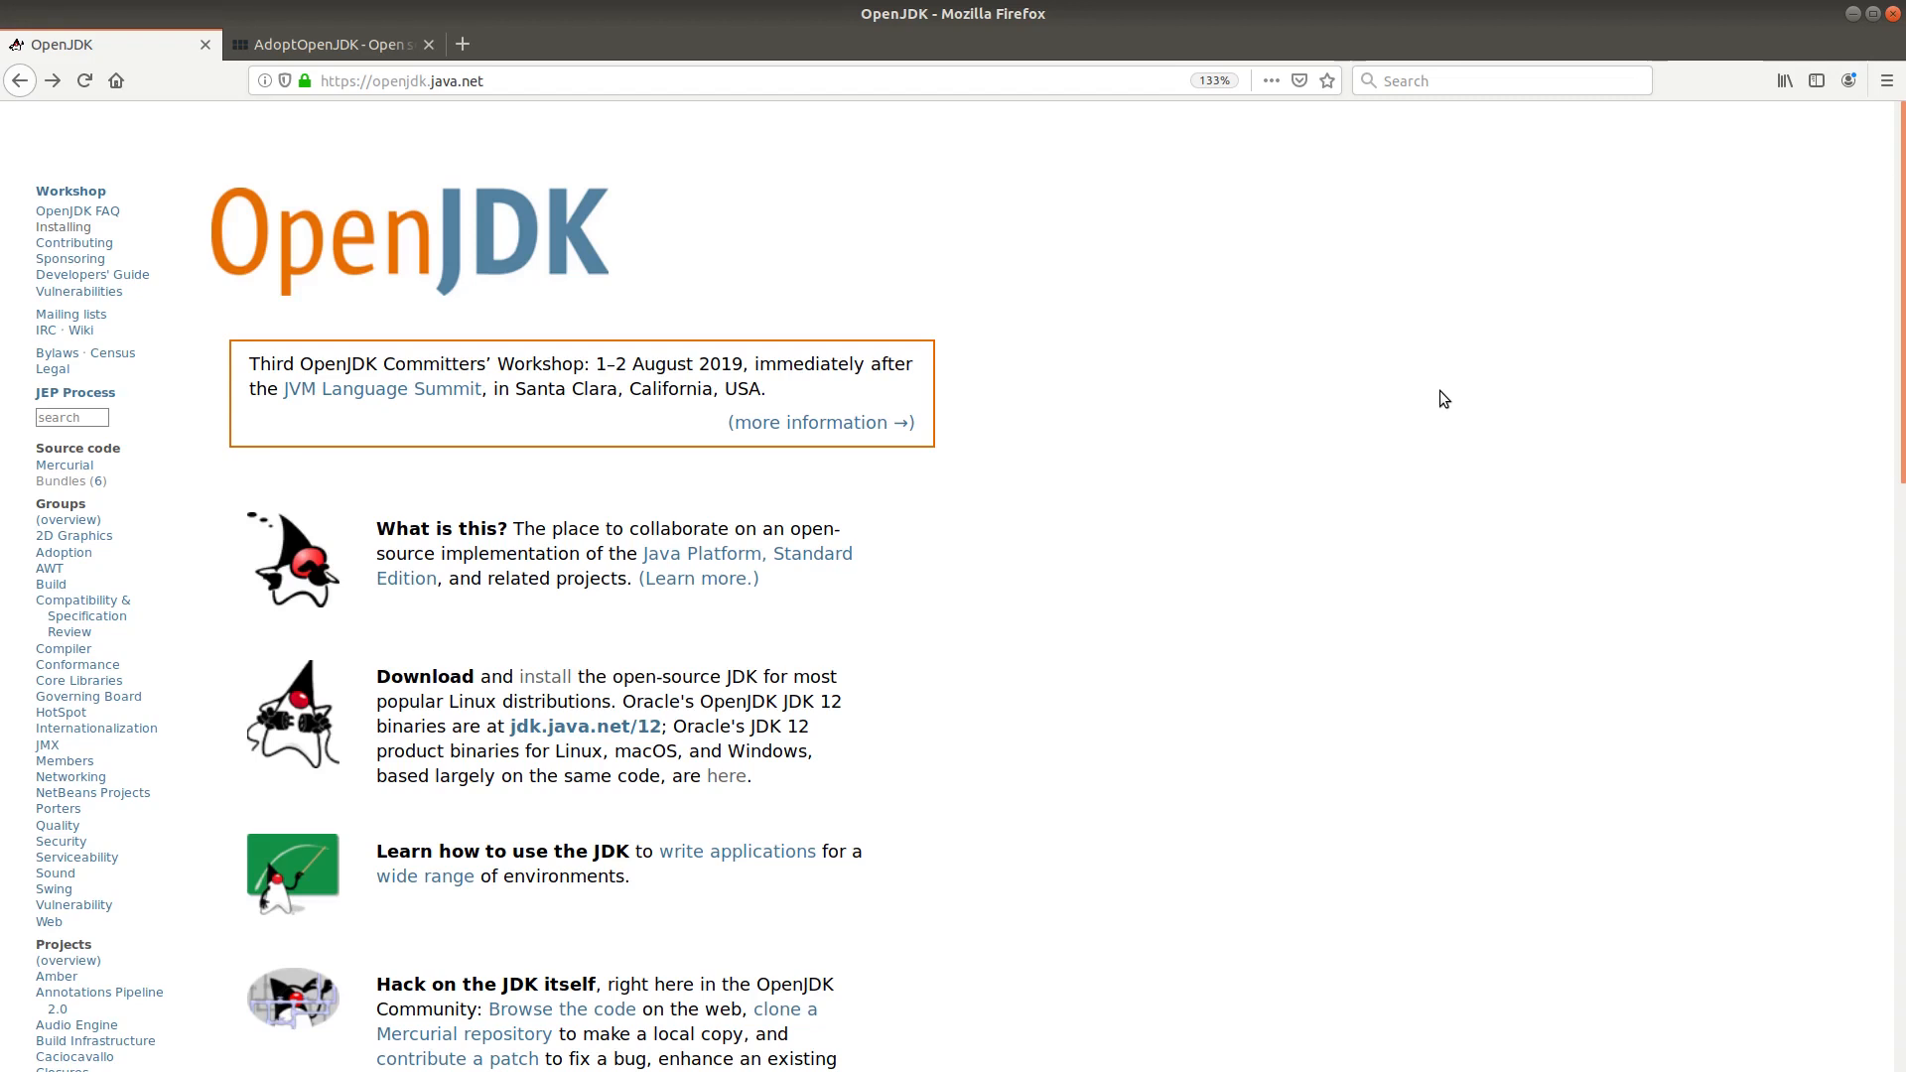
pyautogui.moveTo(1717, 208)
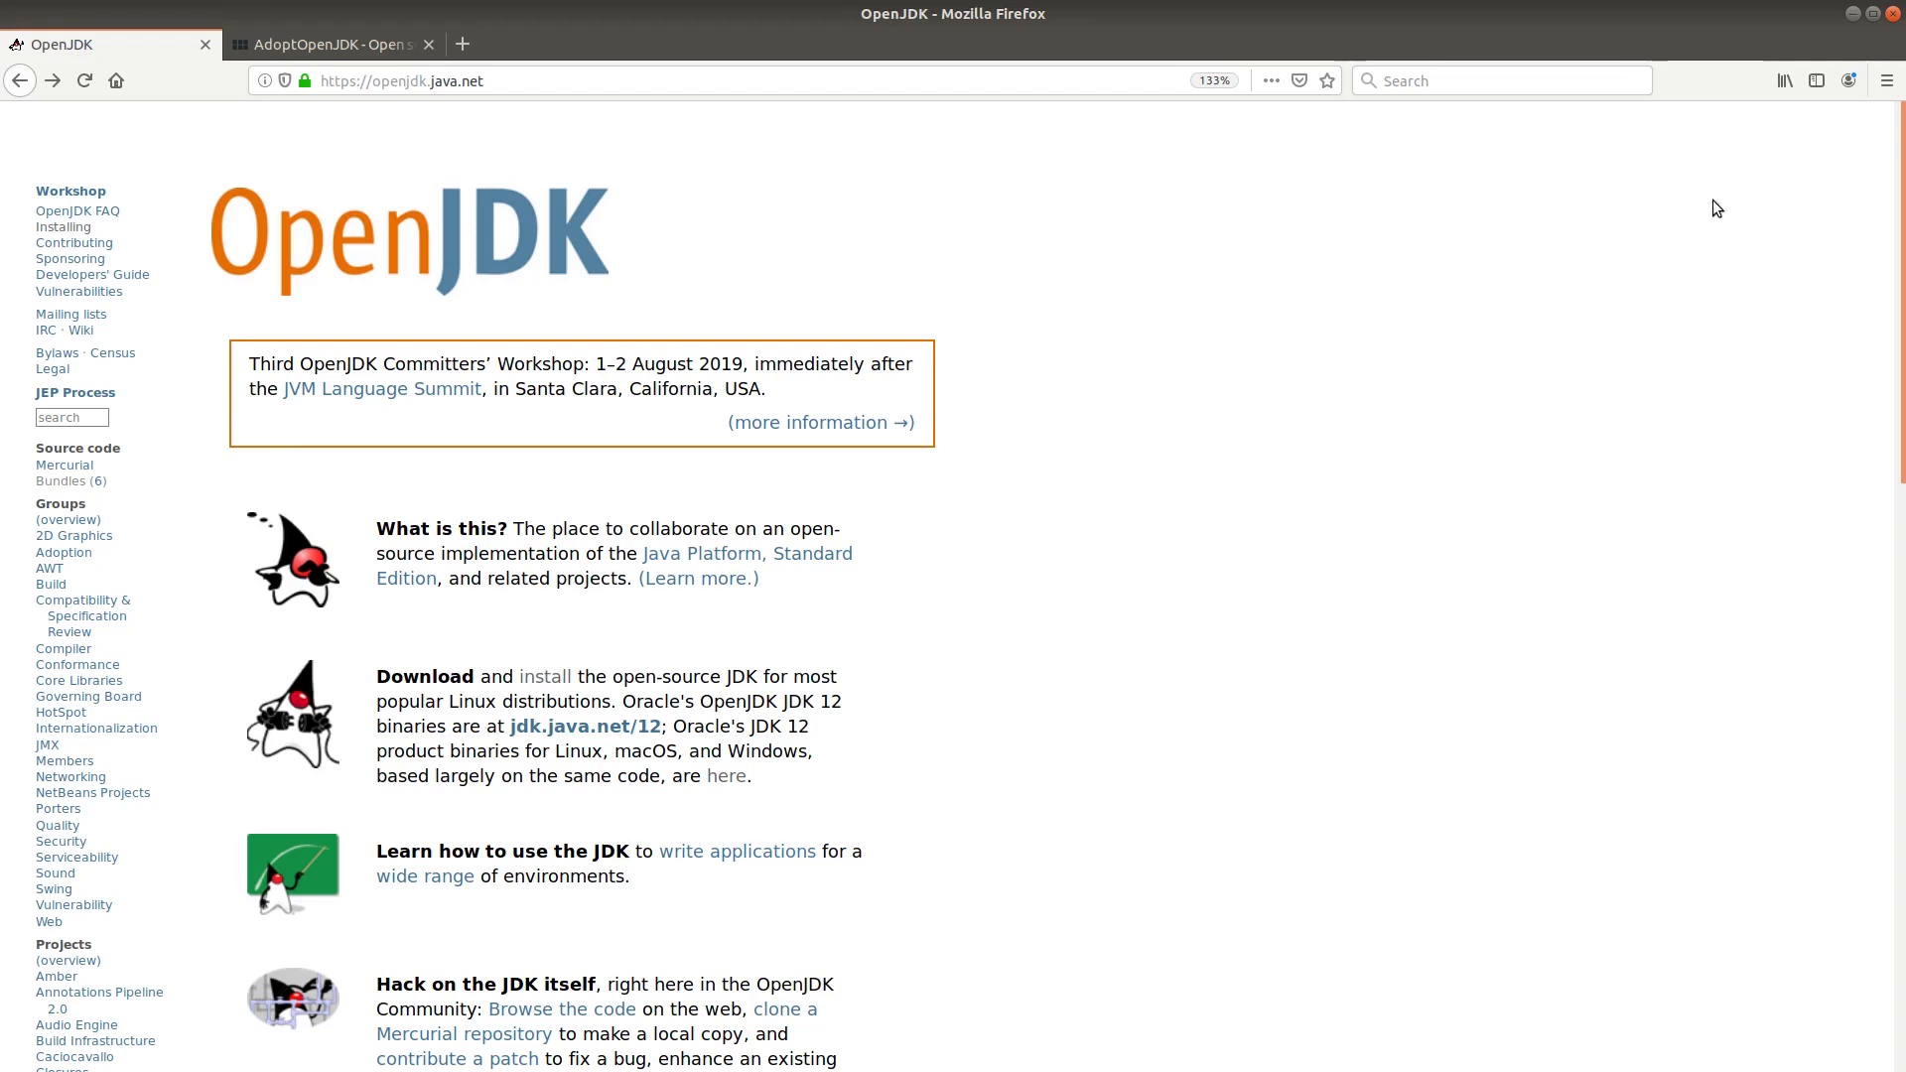
pyautogui.moveTo(462, 373)
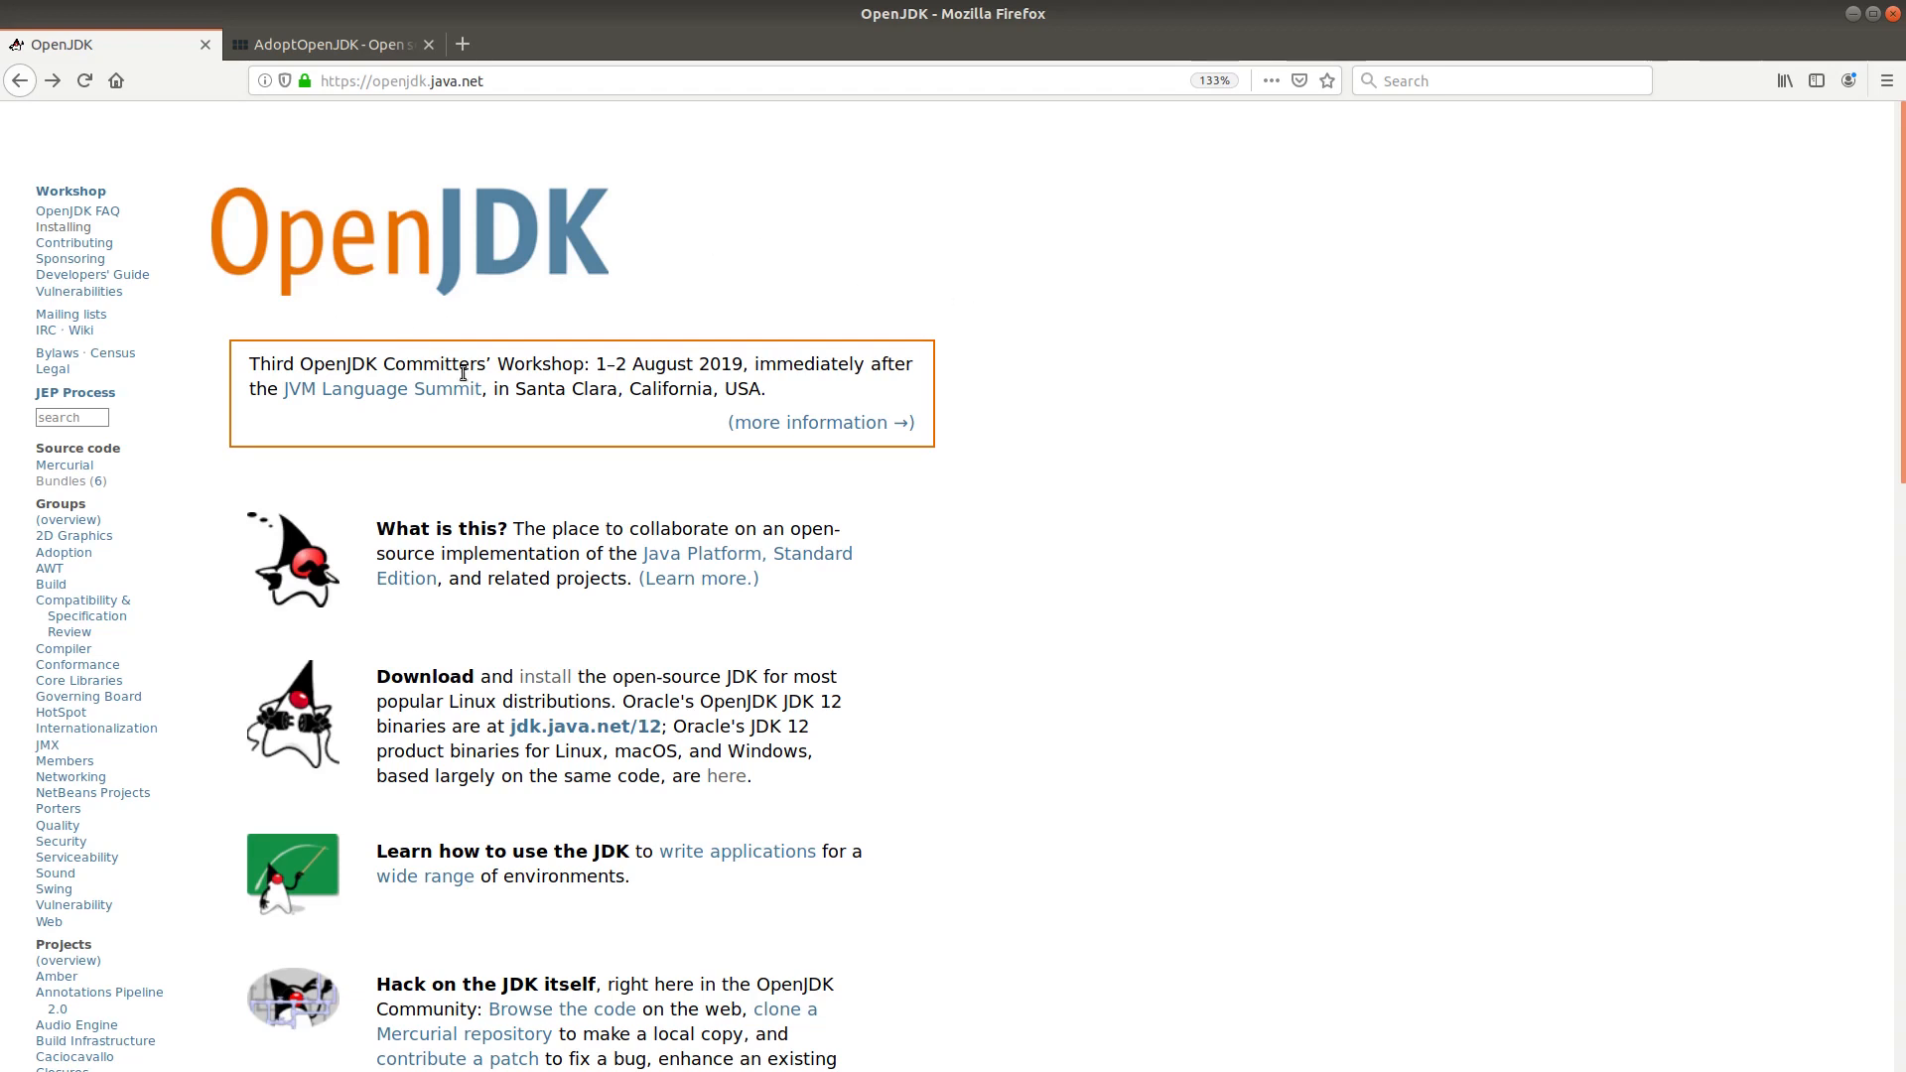
pyautogui.moveTo(859, 475)
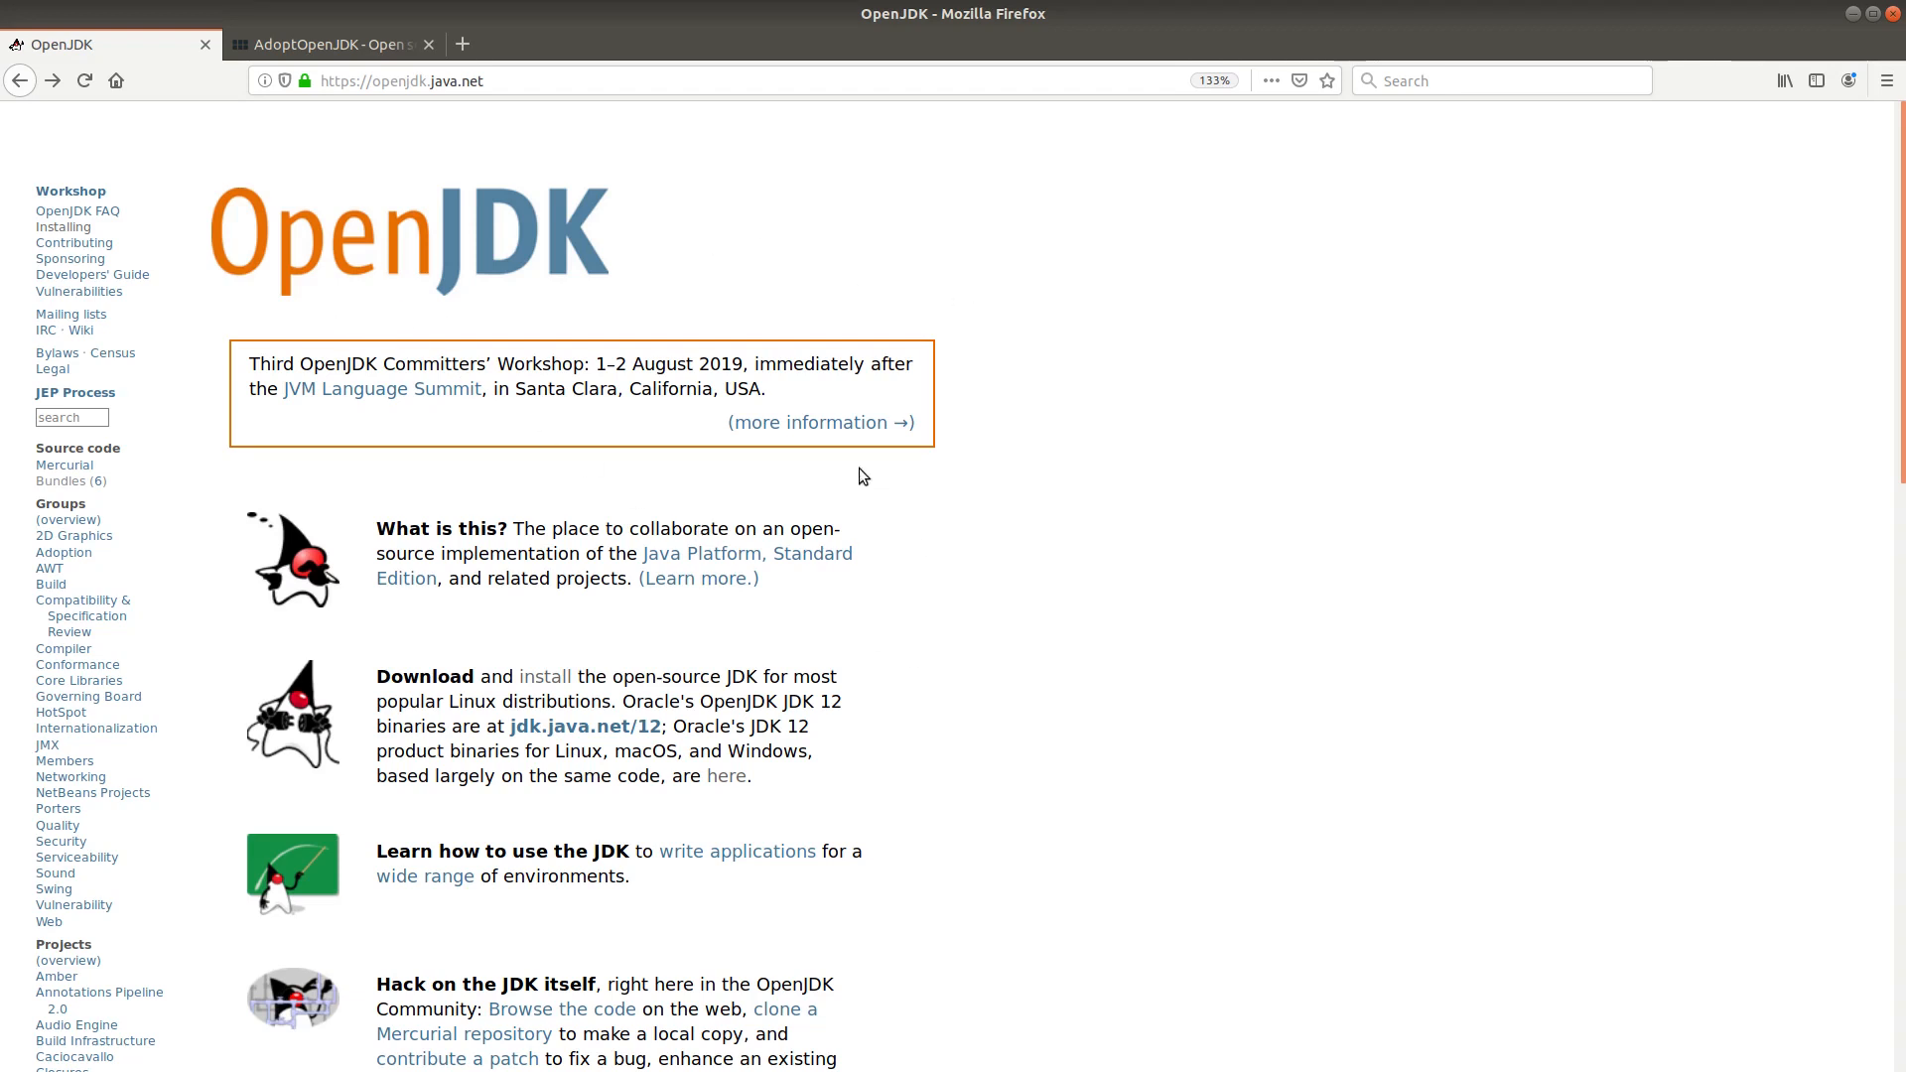
pyautogui.moveTo(544, 677)
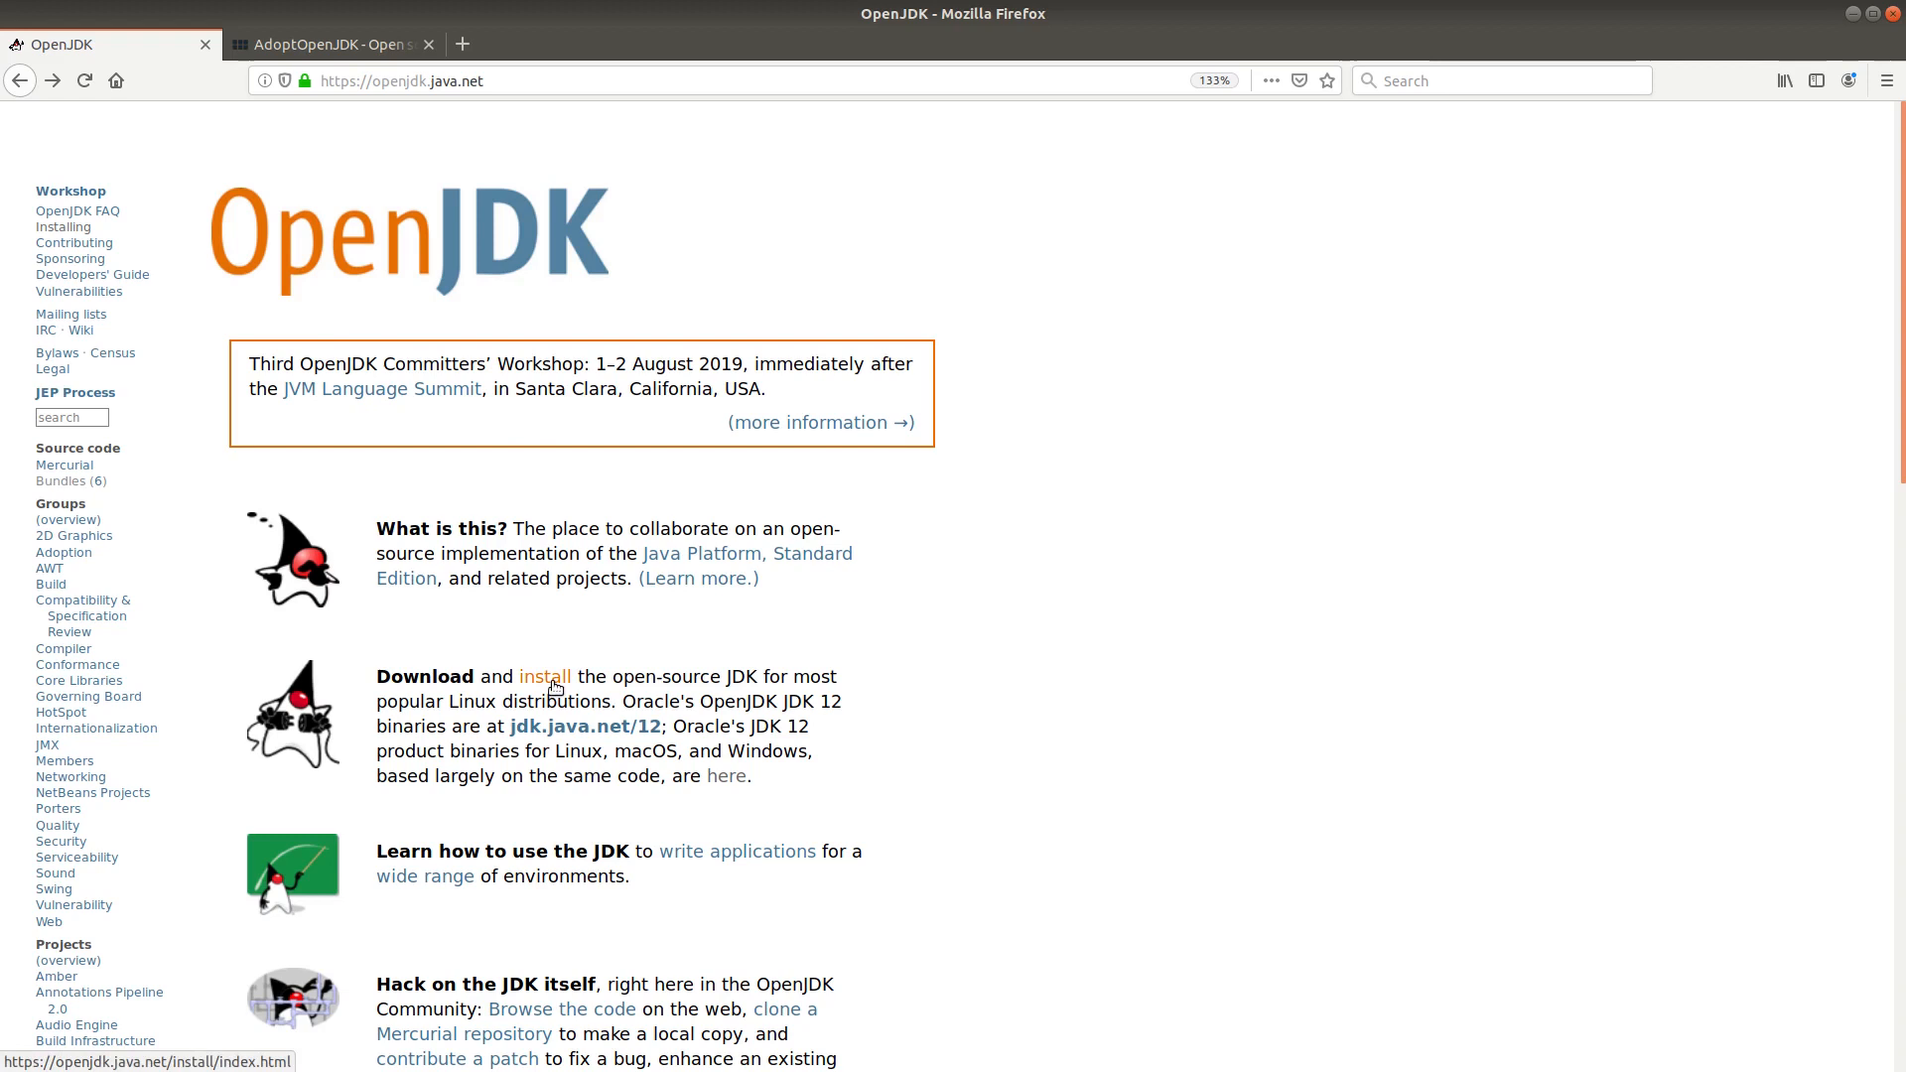
pyautogui.moveTo(721, 683)
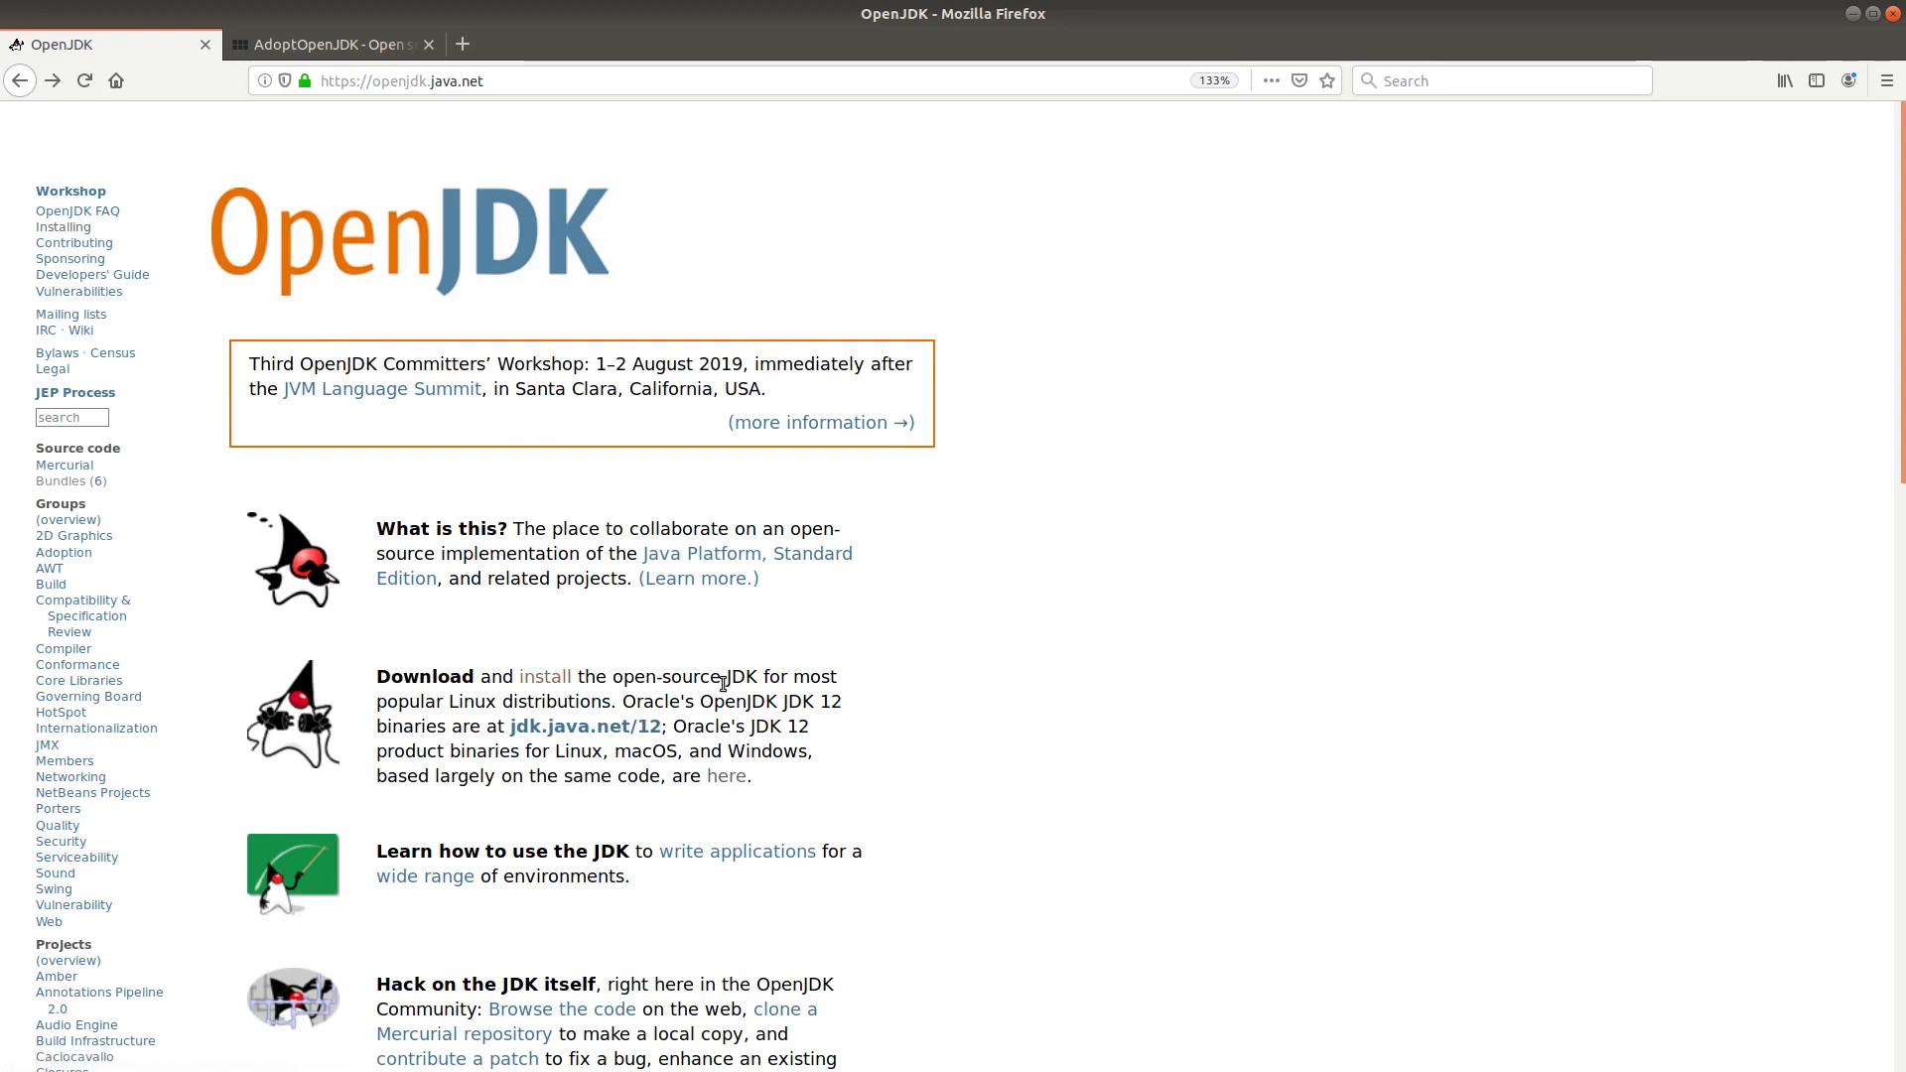
pyautogui.moveTo(585, 677)
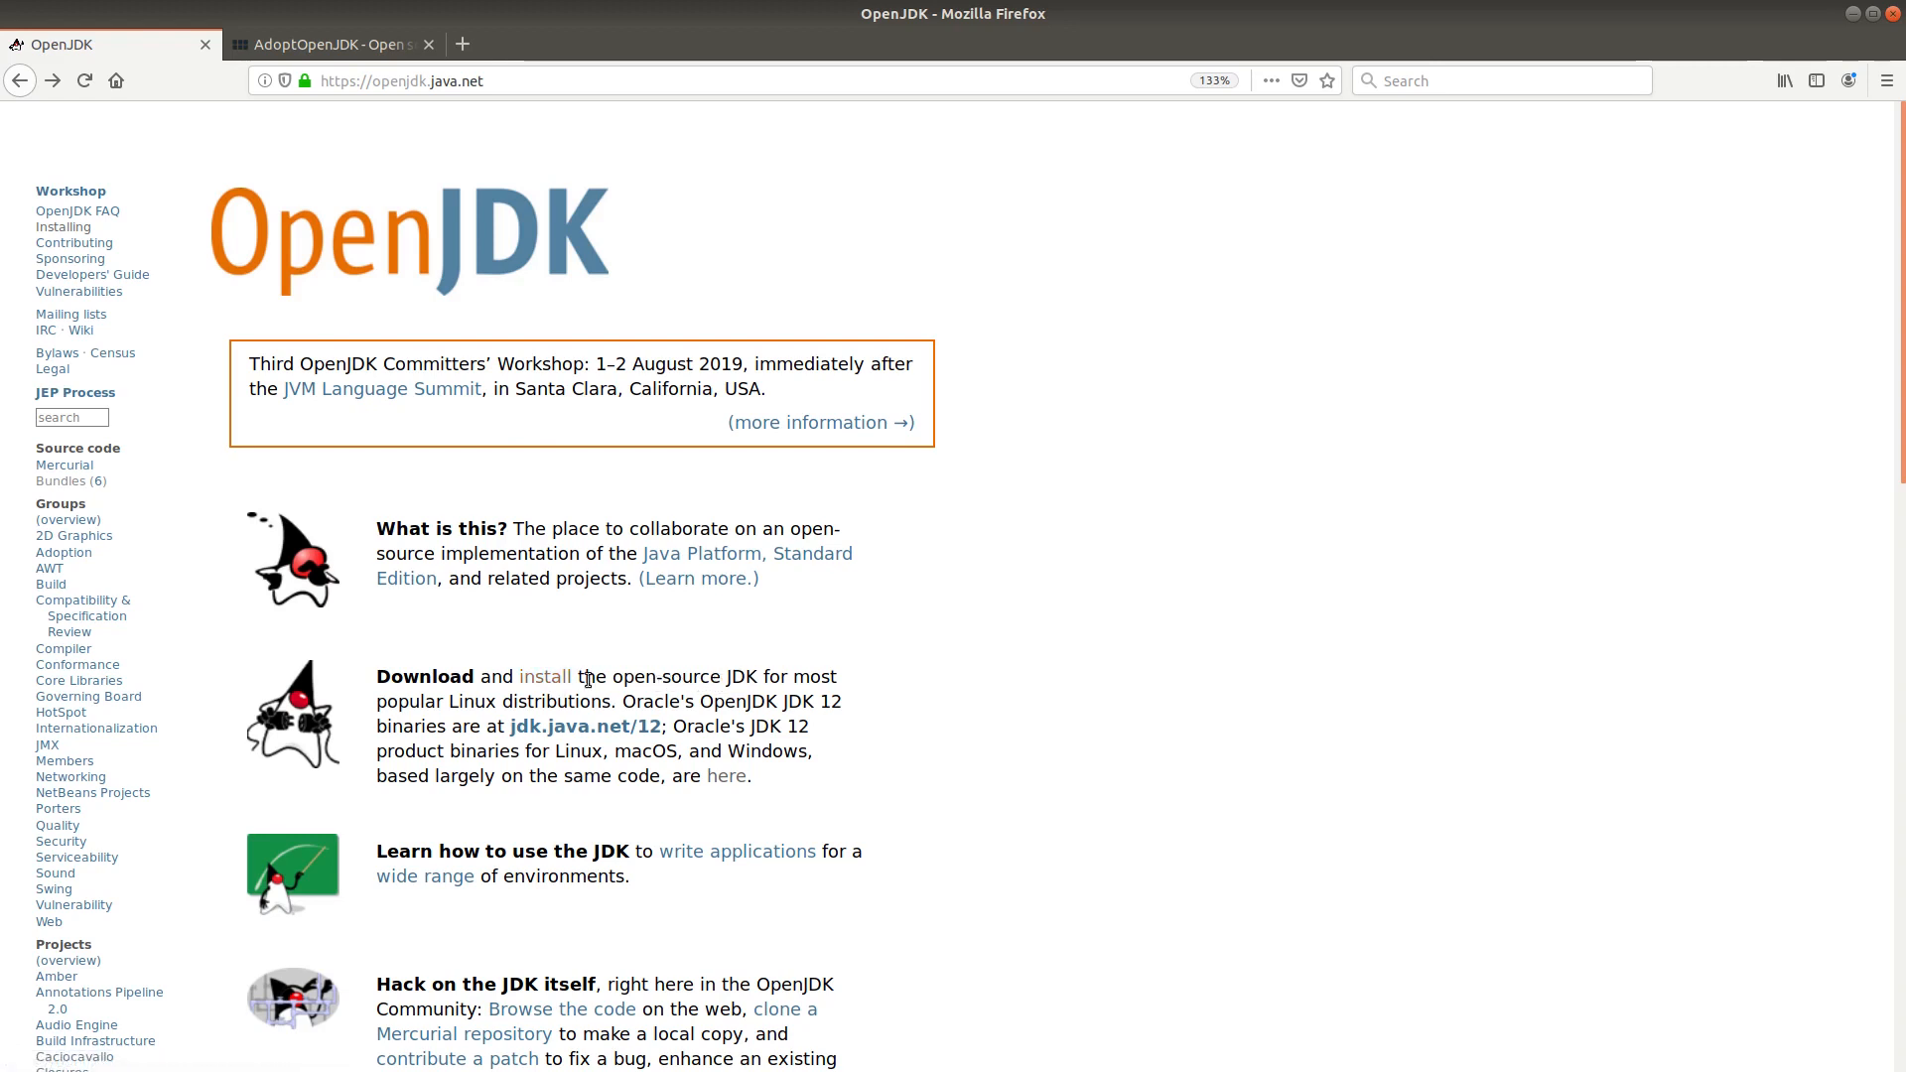
# Follow the 'install' link on openjdk.java.net to the prebuilt-package install instructions.
pyautogui.click(544, 675)
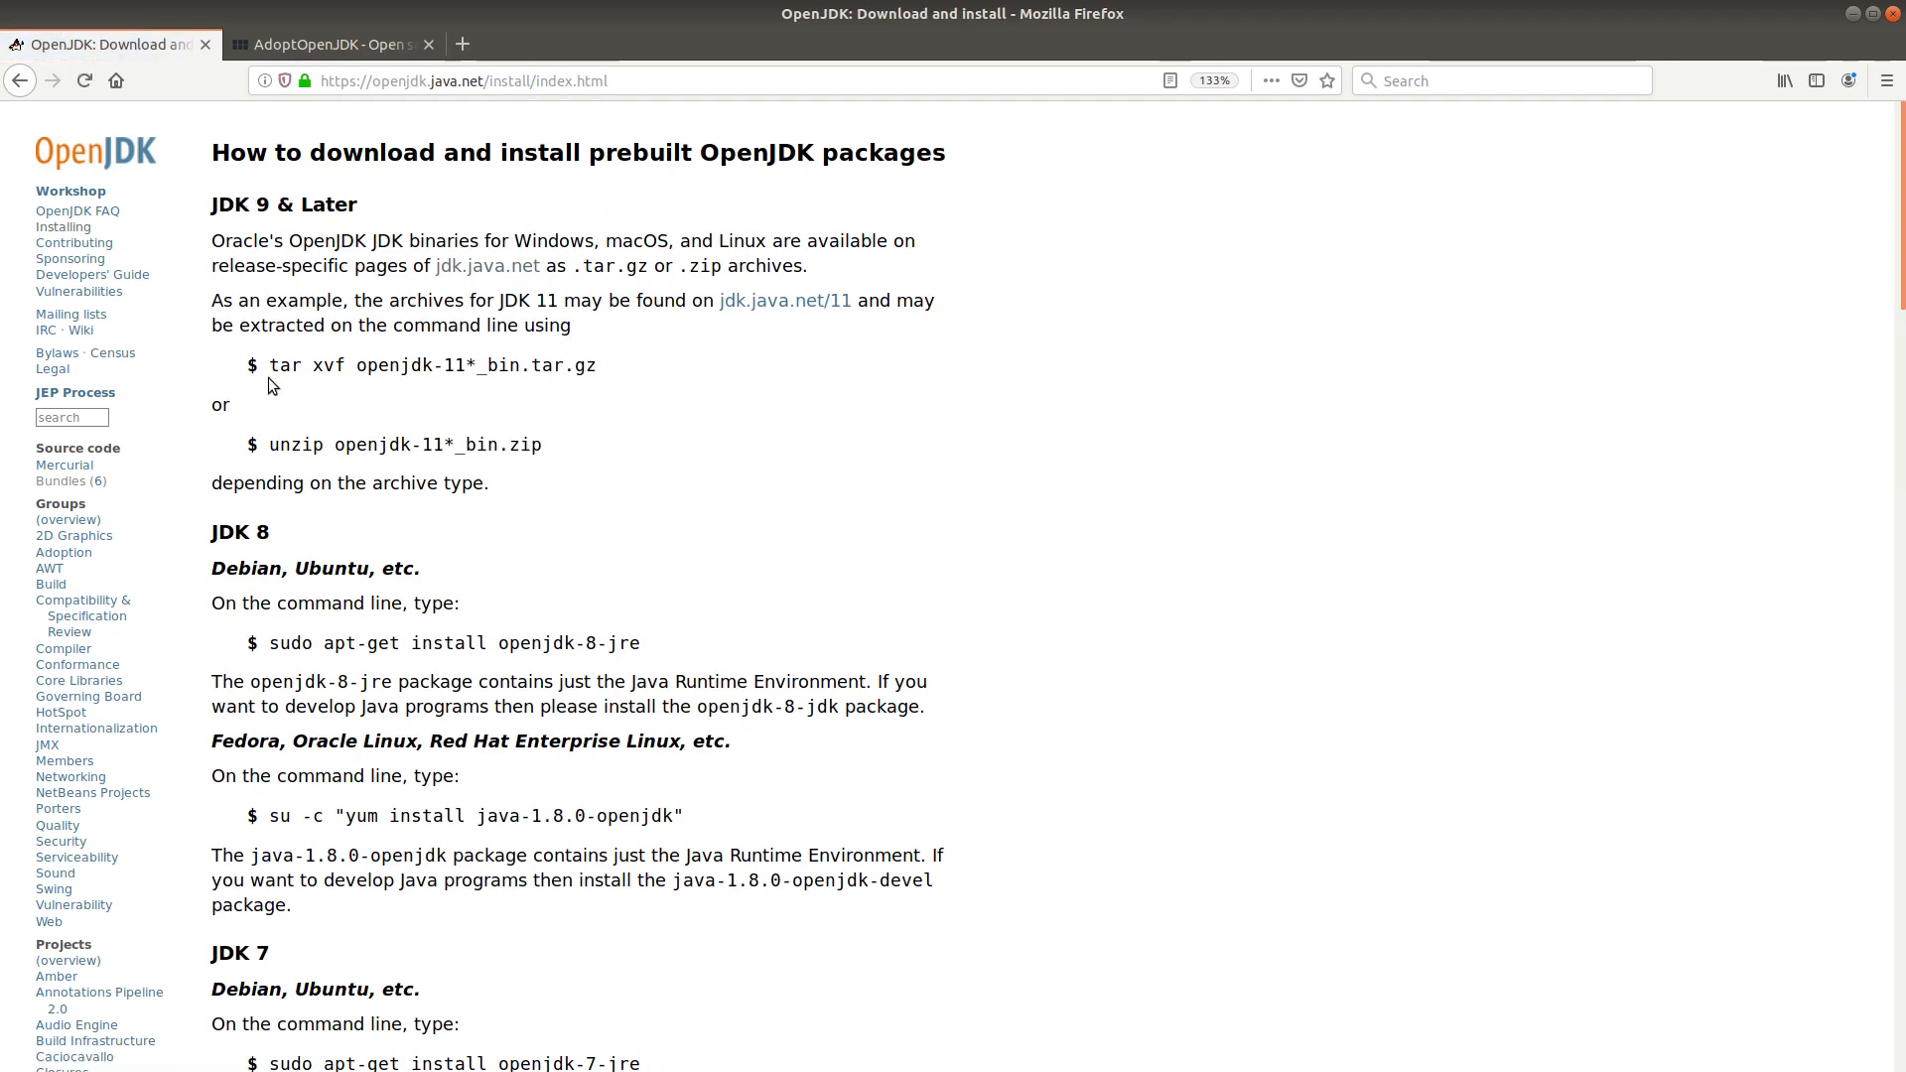
pyautogui.moveTo(236, 511)
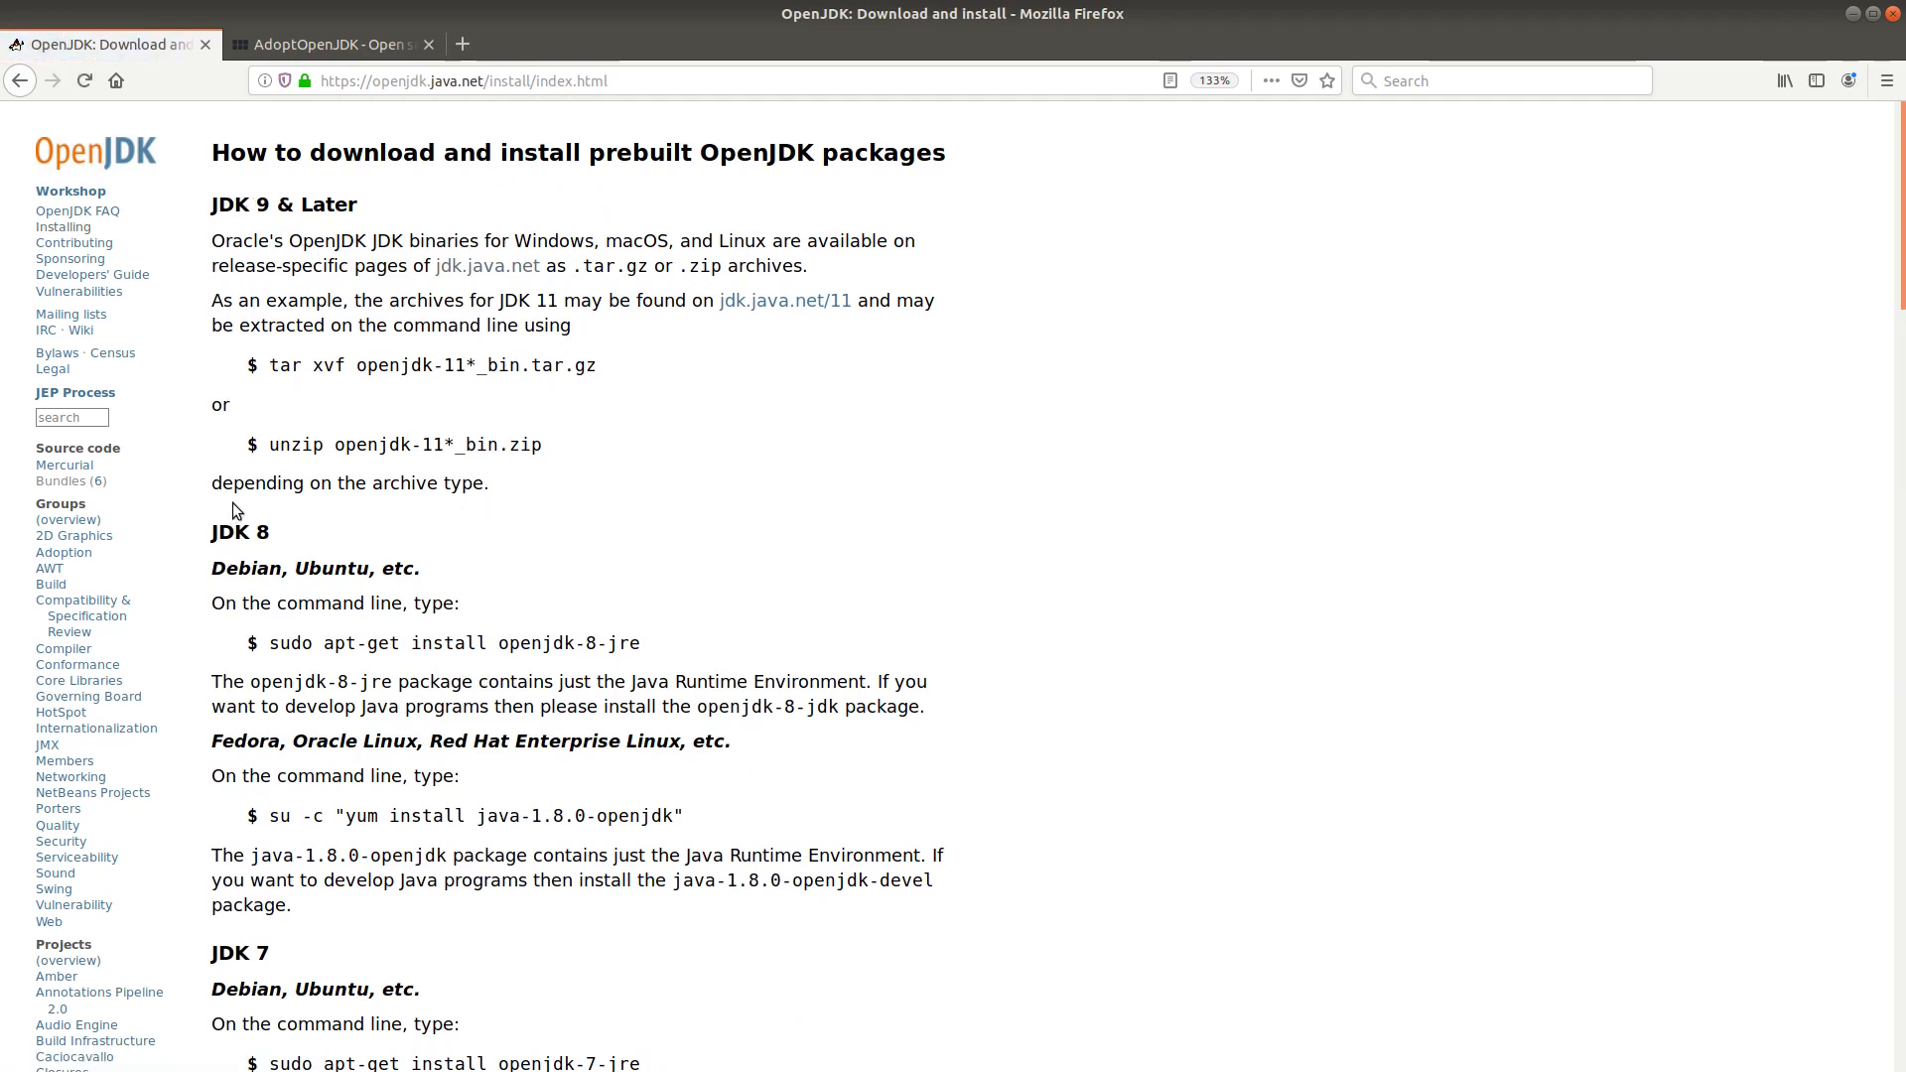
pyautogui.moveTo(272, 377)
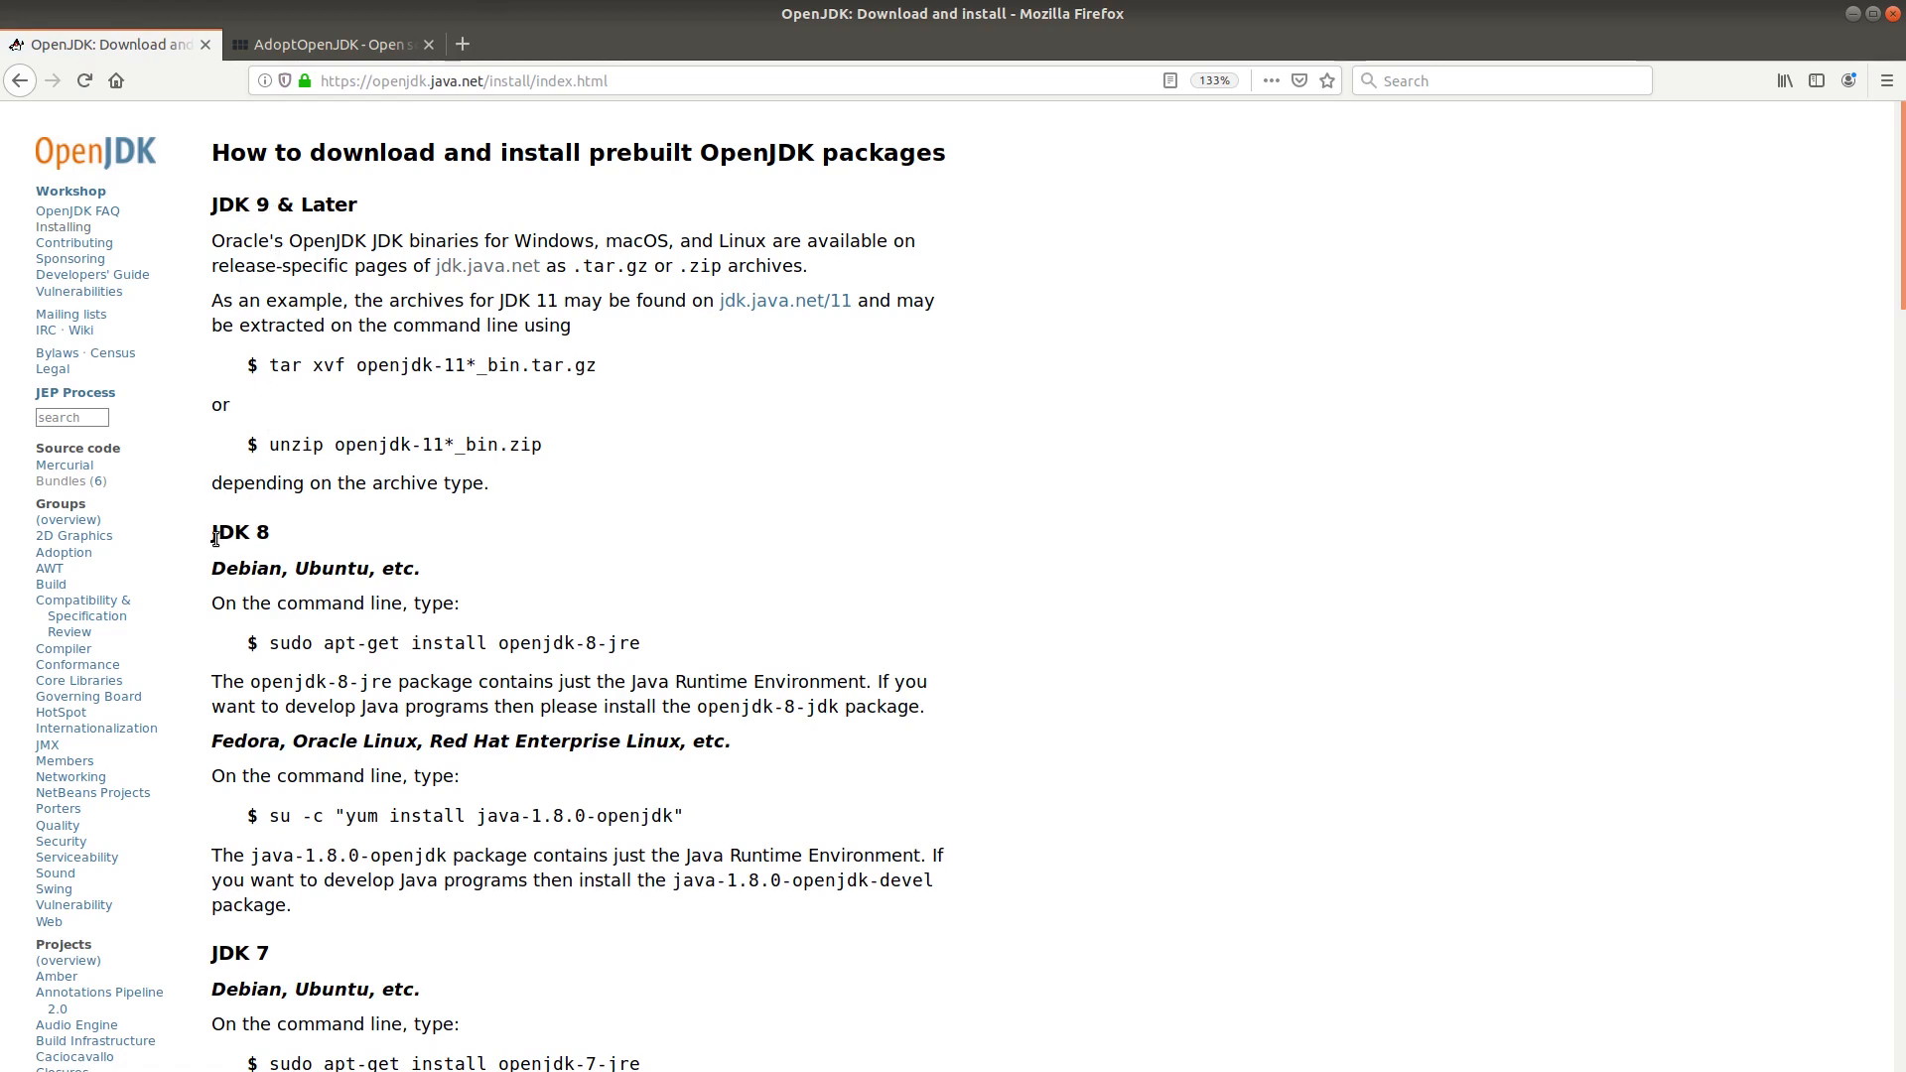
pyautogui.moveTo(346, 574)
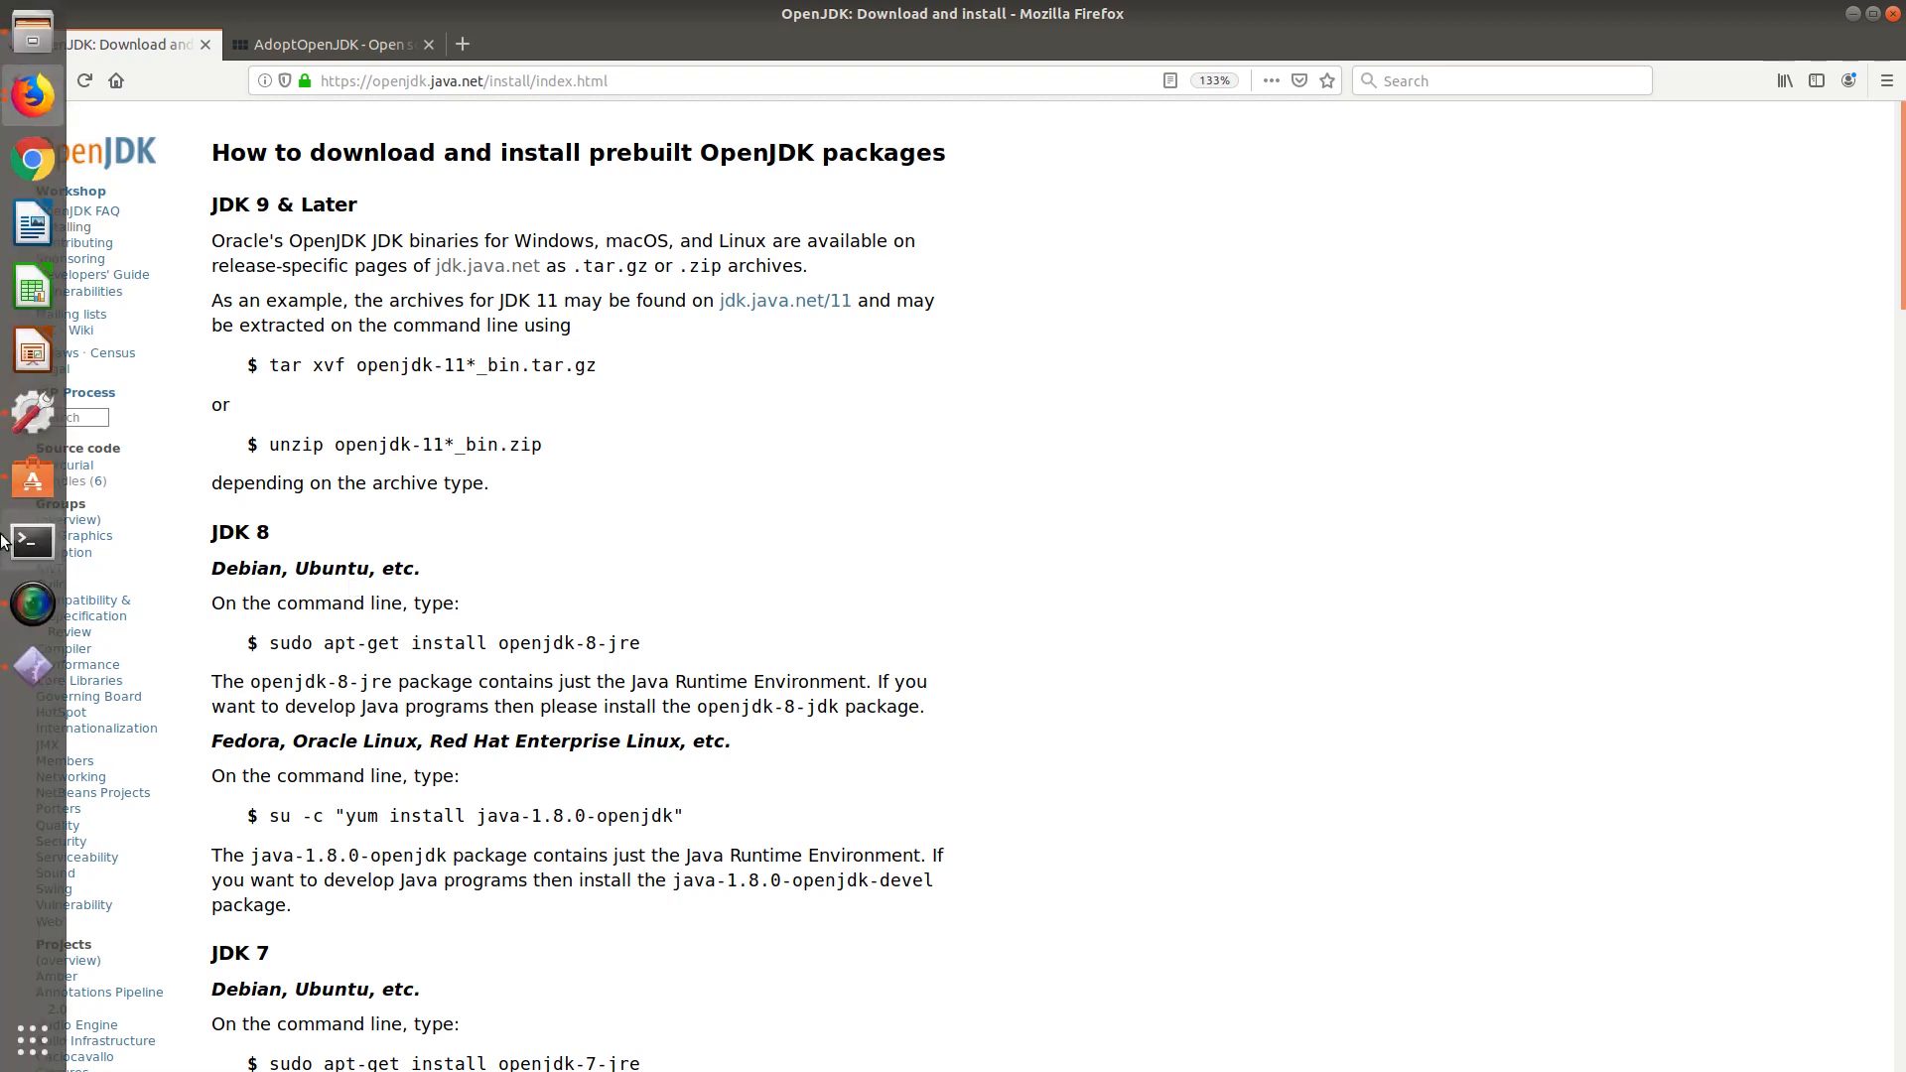
# Run 'sudo apt-get install default-jdk' in a new terminal and confirm to install OpenJDK 11.
pyautogui.click(30, 542)
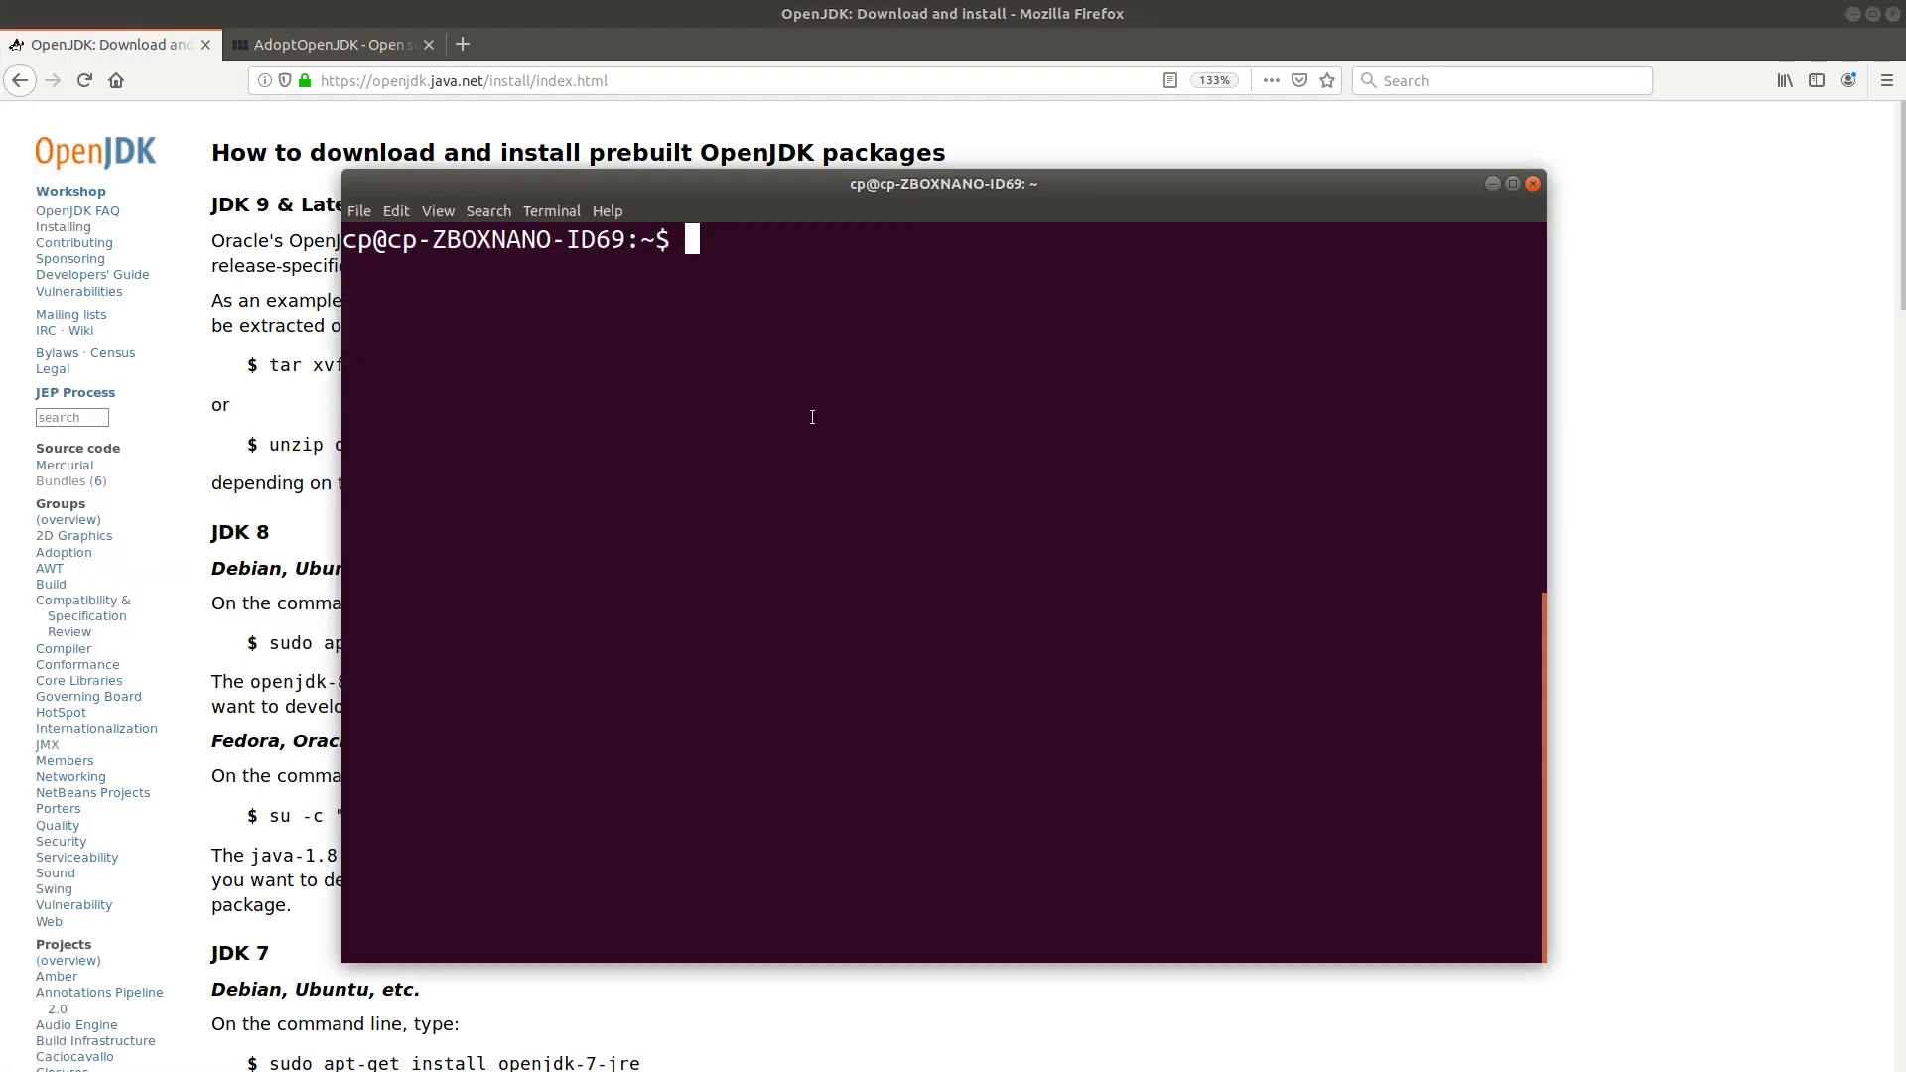
pyautogui.write('sudo aptg-')
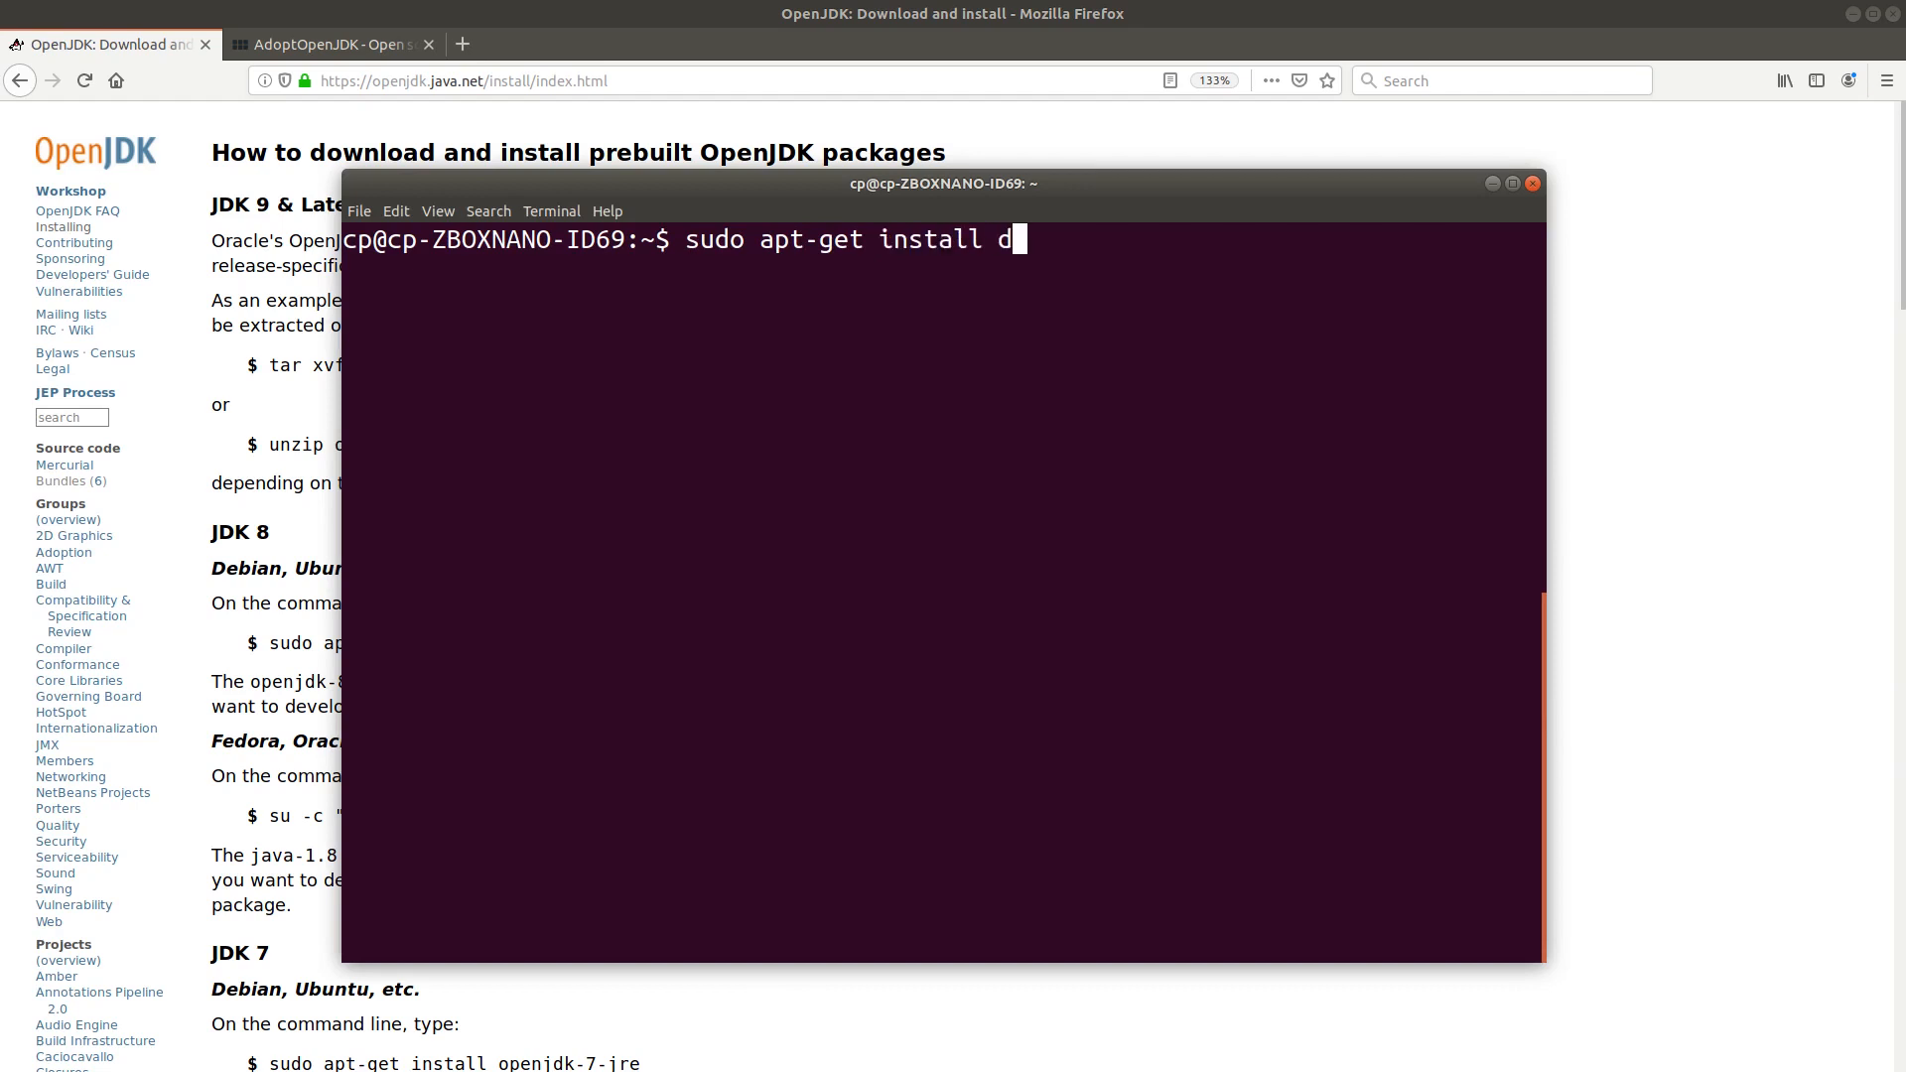
pyautogui.write('efaul')
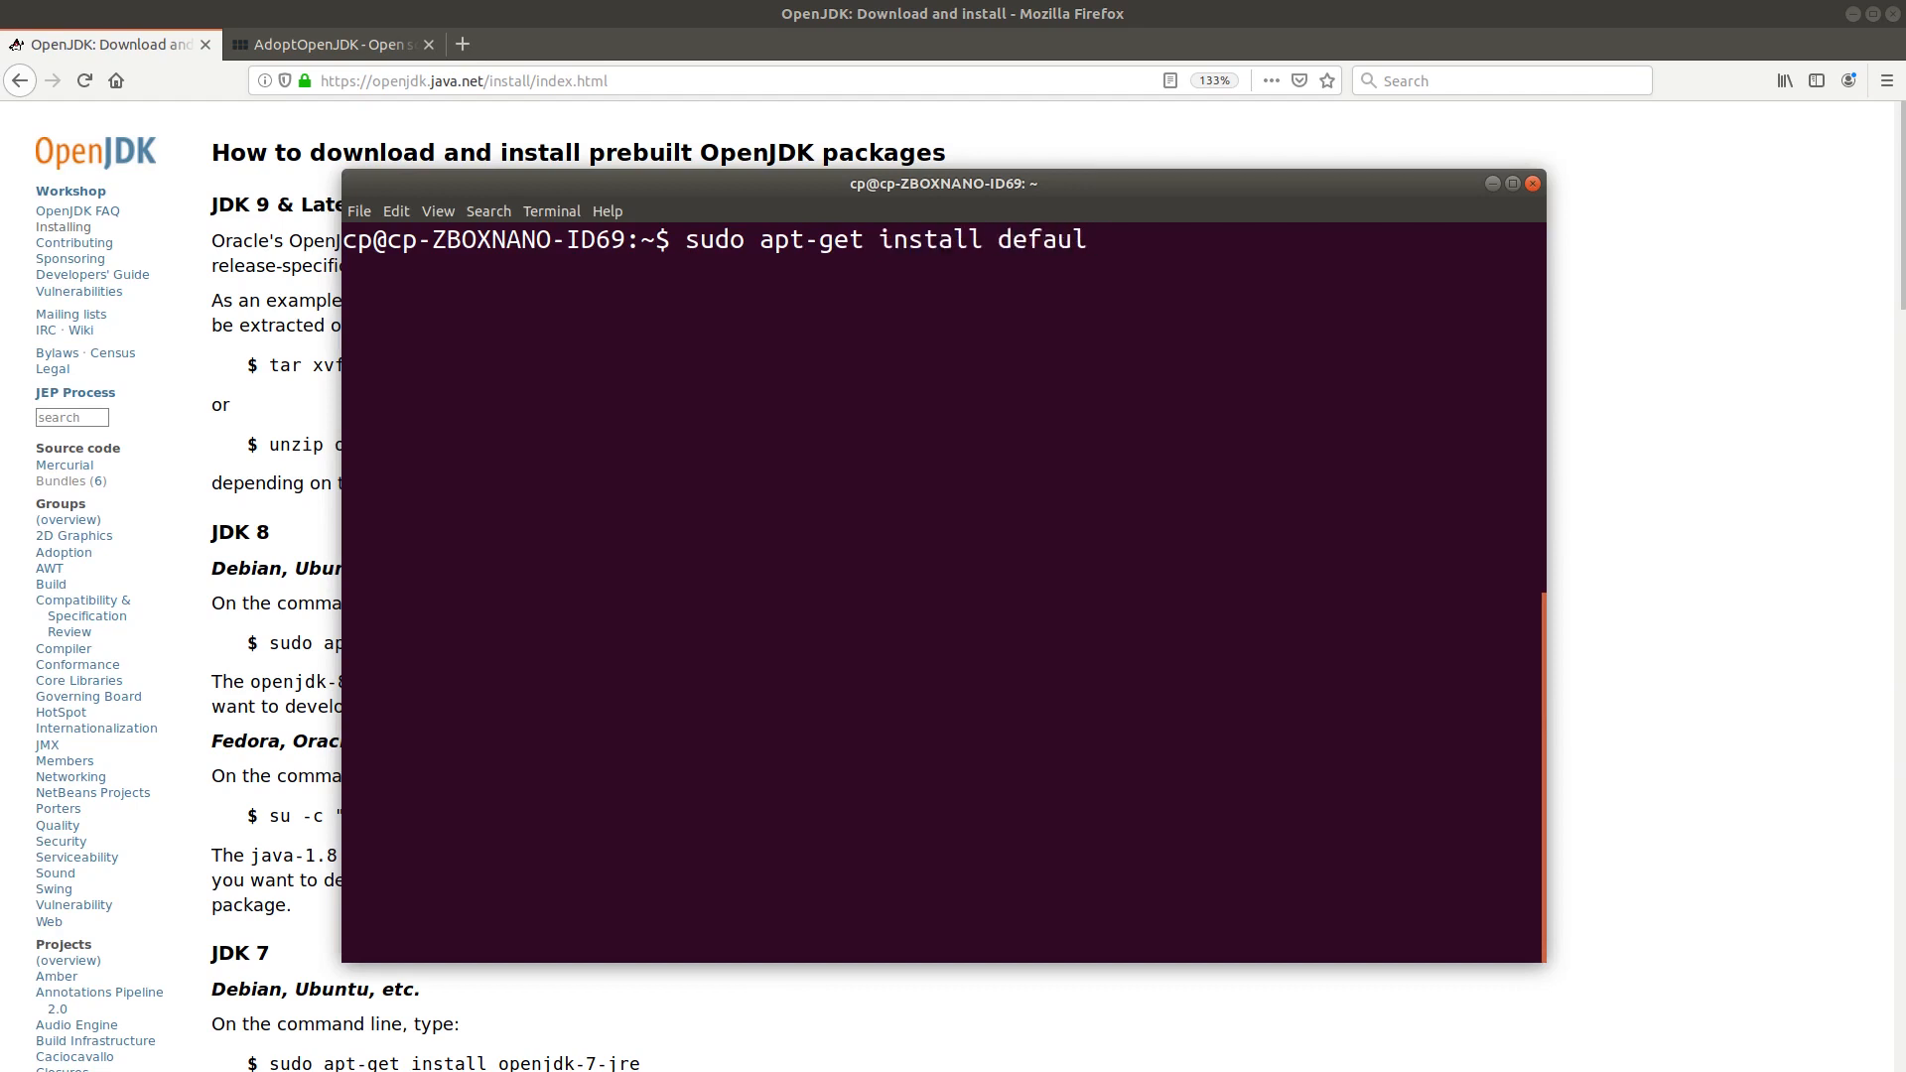
pyautogui.write('t-jdk')
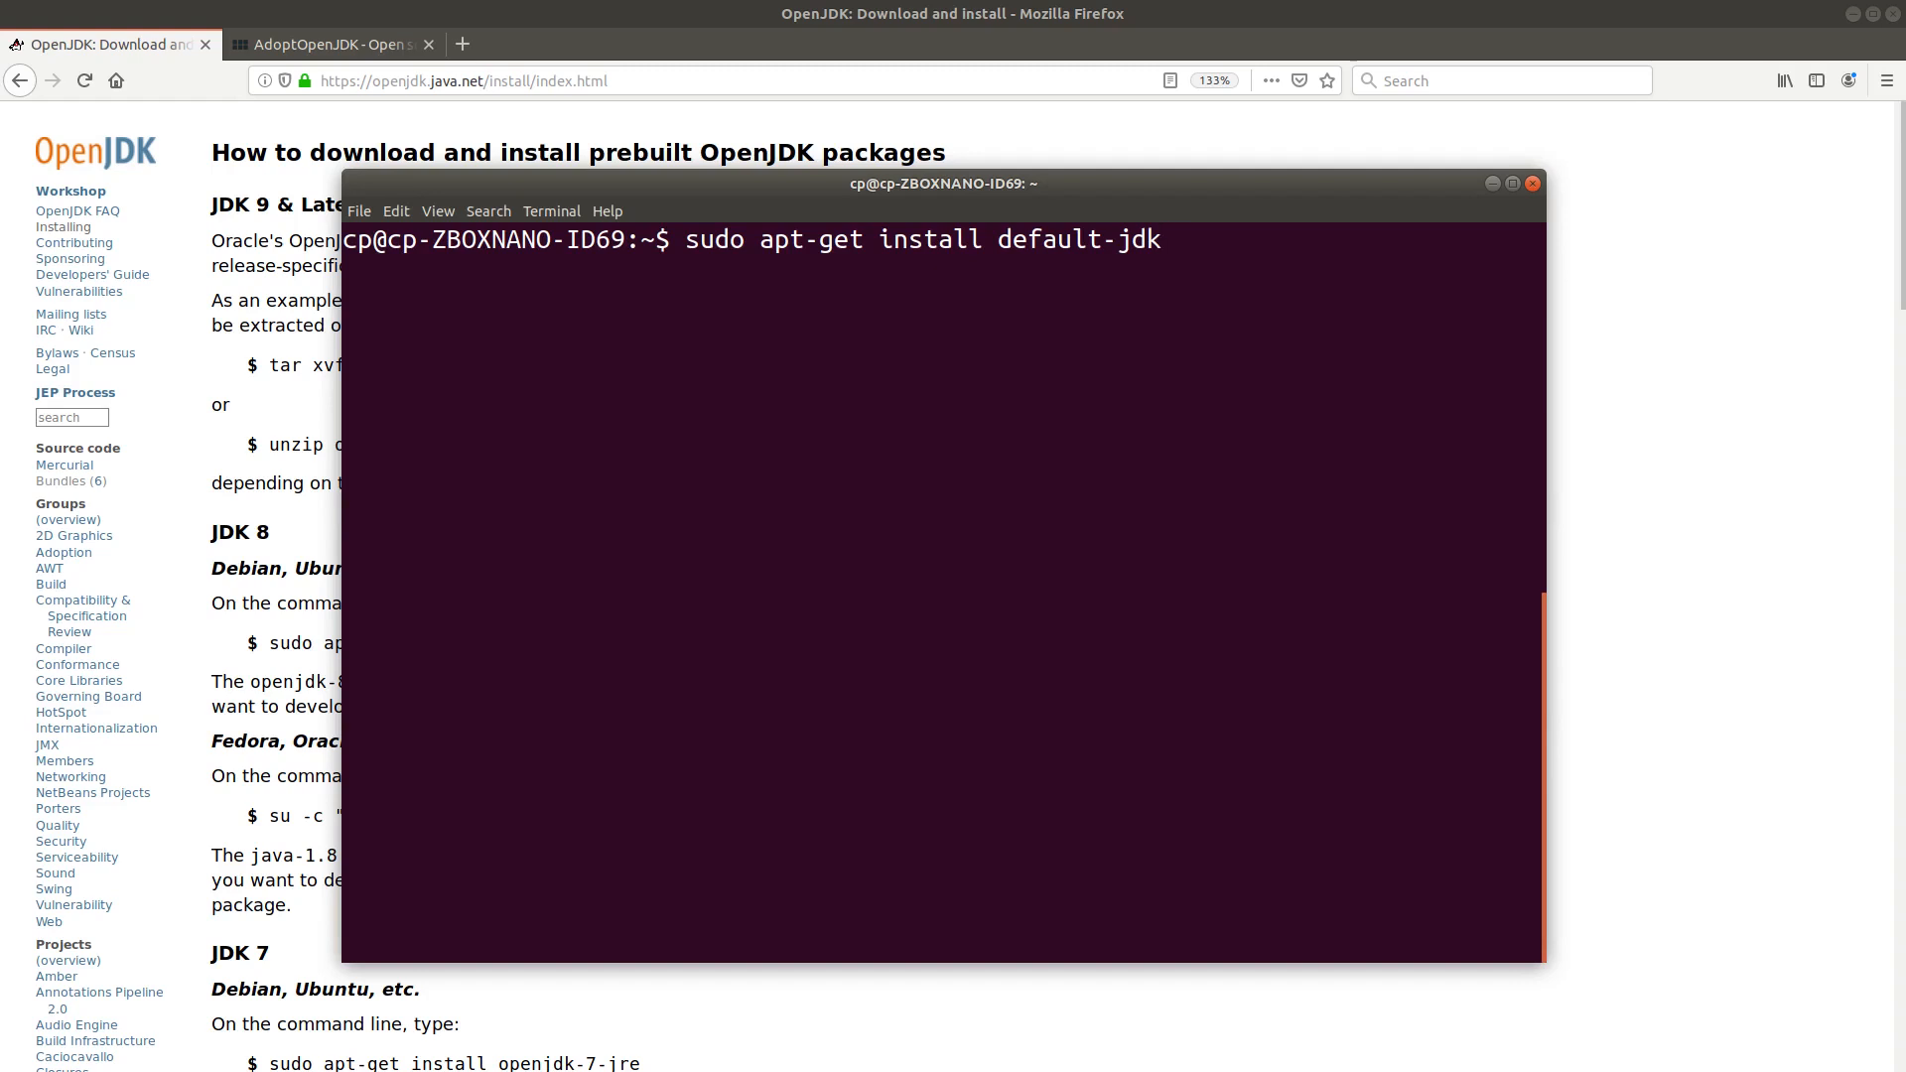
pyautogui.press('Return')
pyautogui.write('y')
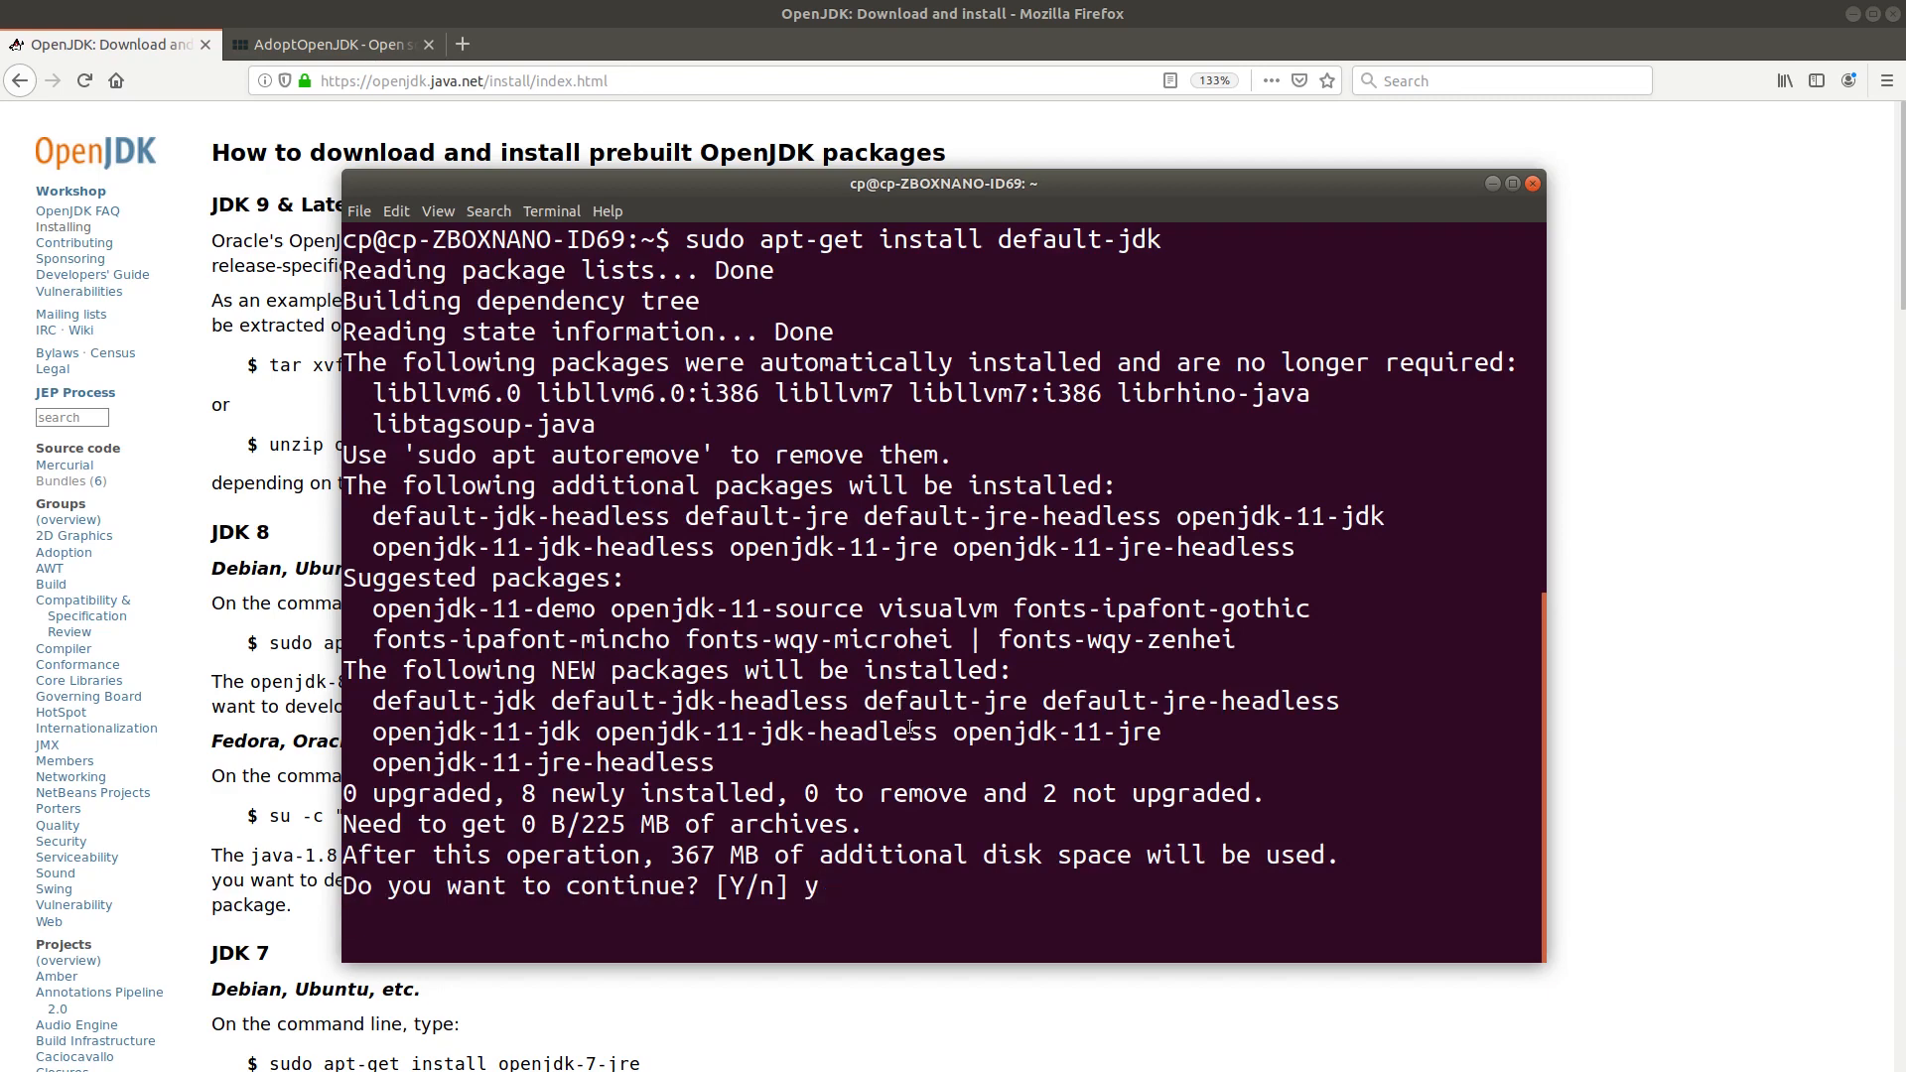
pyautogui.press('Return')
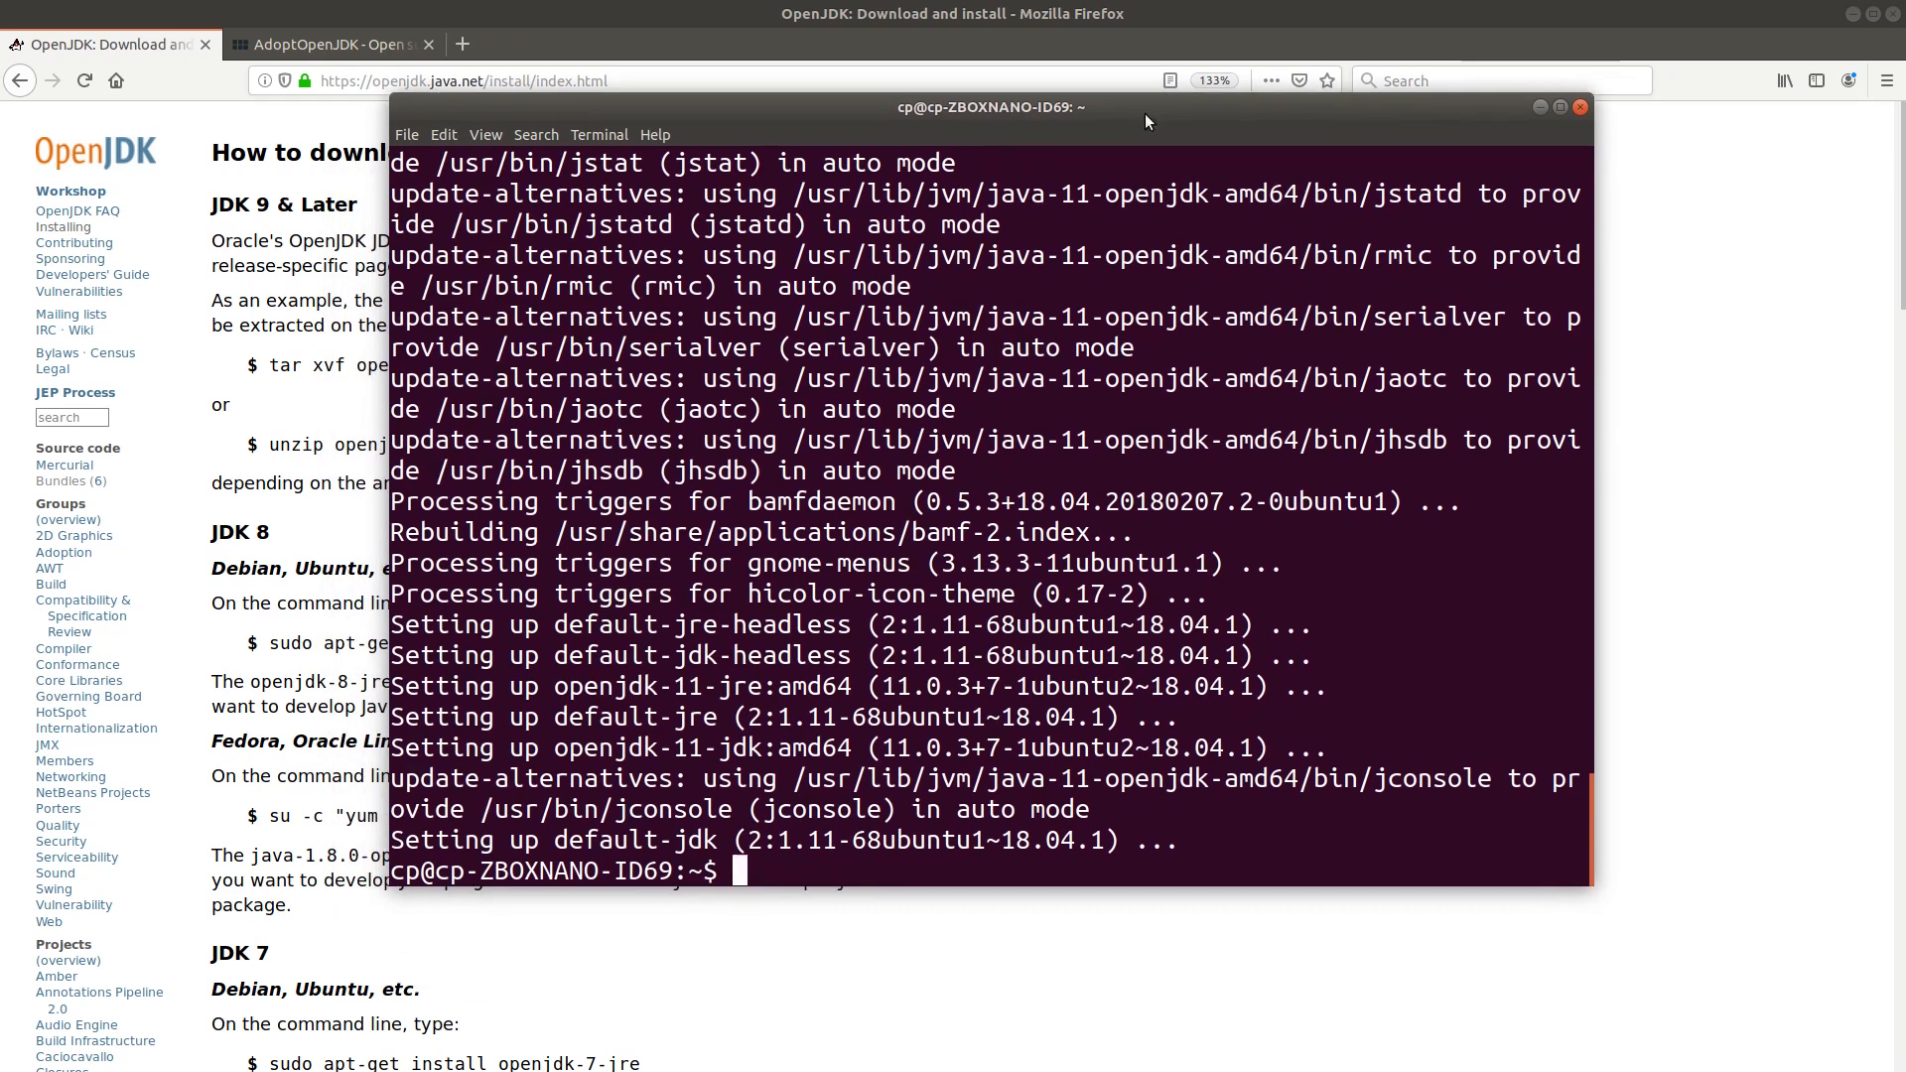
# Run 'java -version' to confirm the installed Java reports openjdk 11.0.3.
pyautogui.write('java')
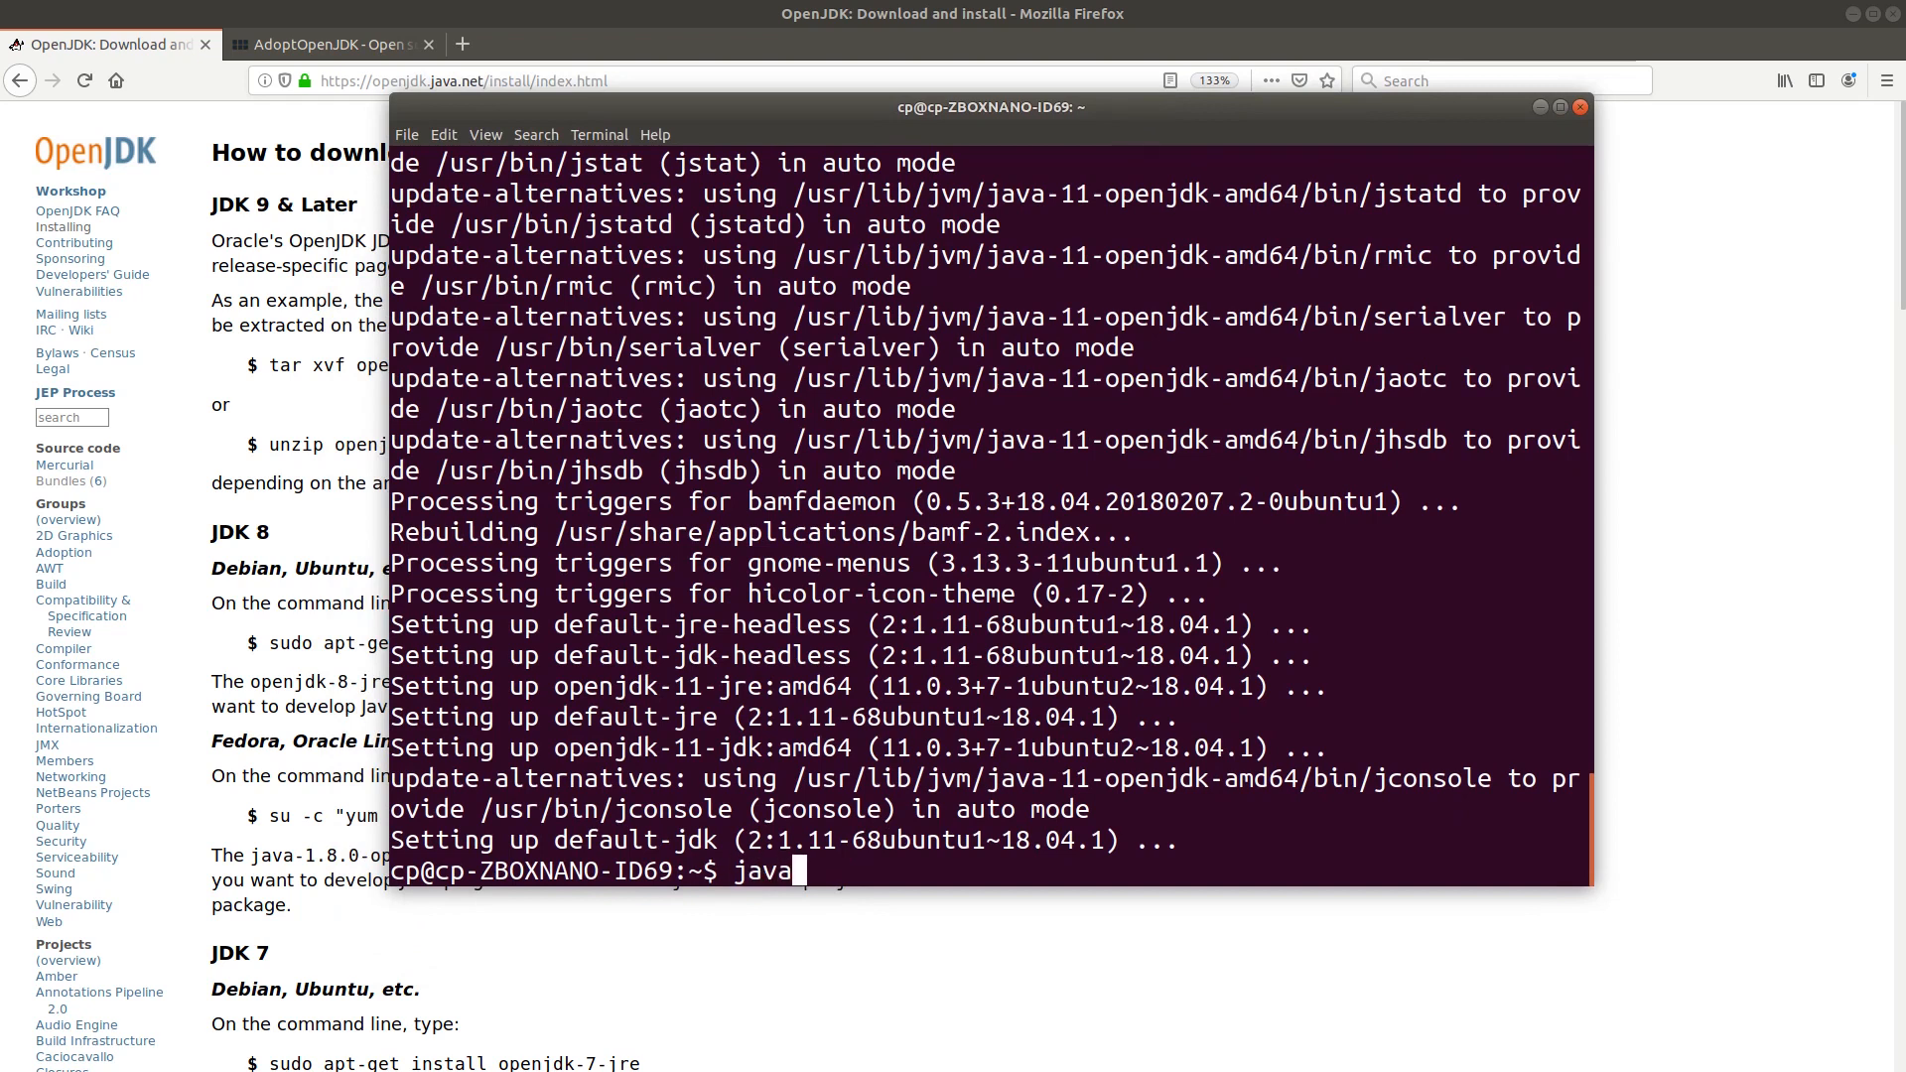
pyautogui.write('-version')
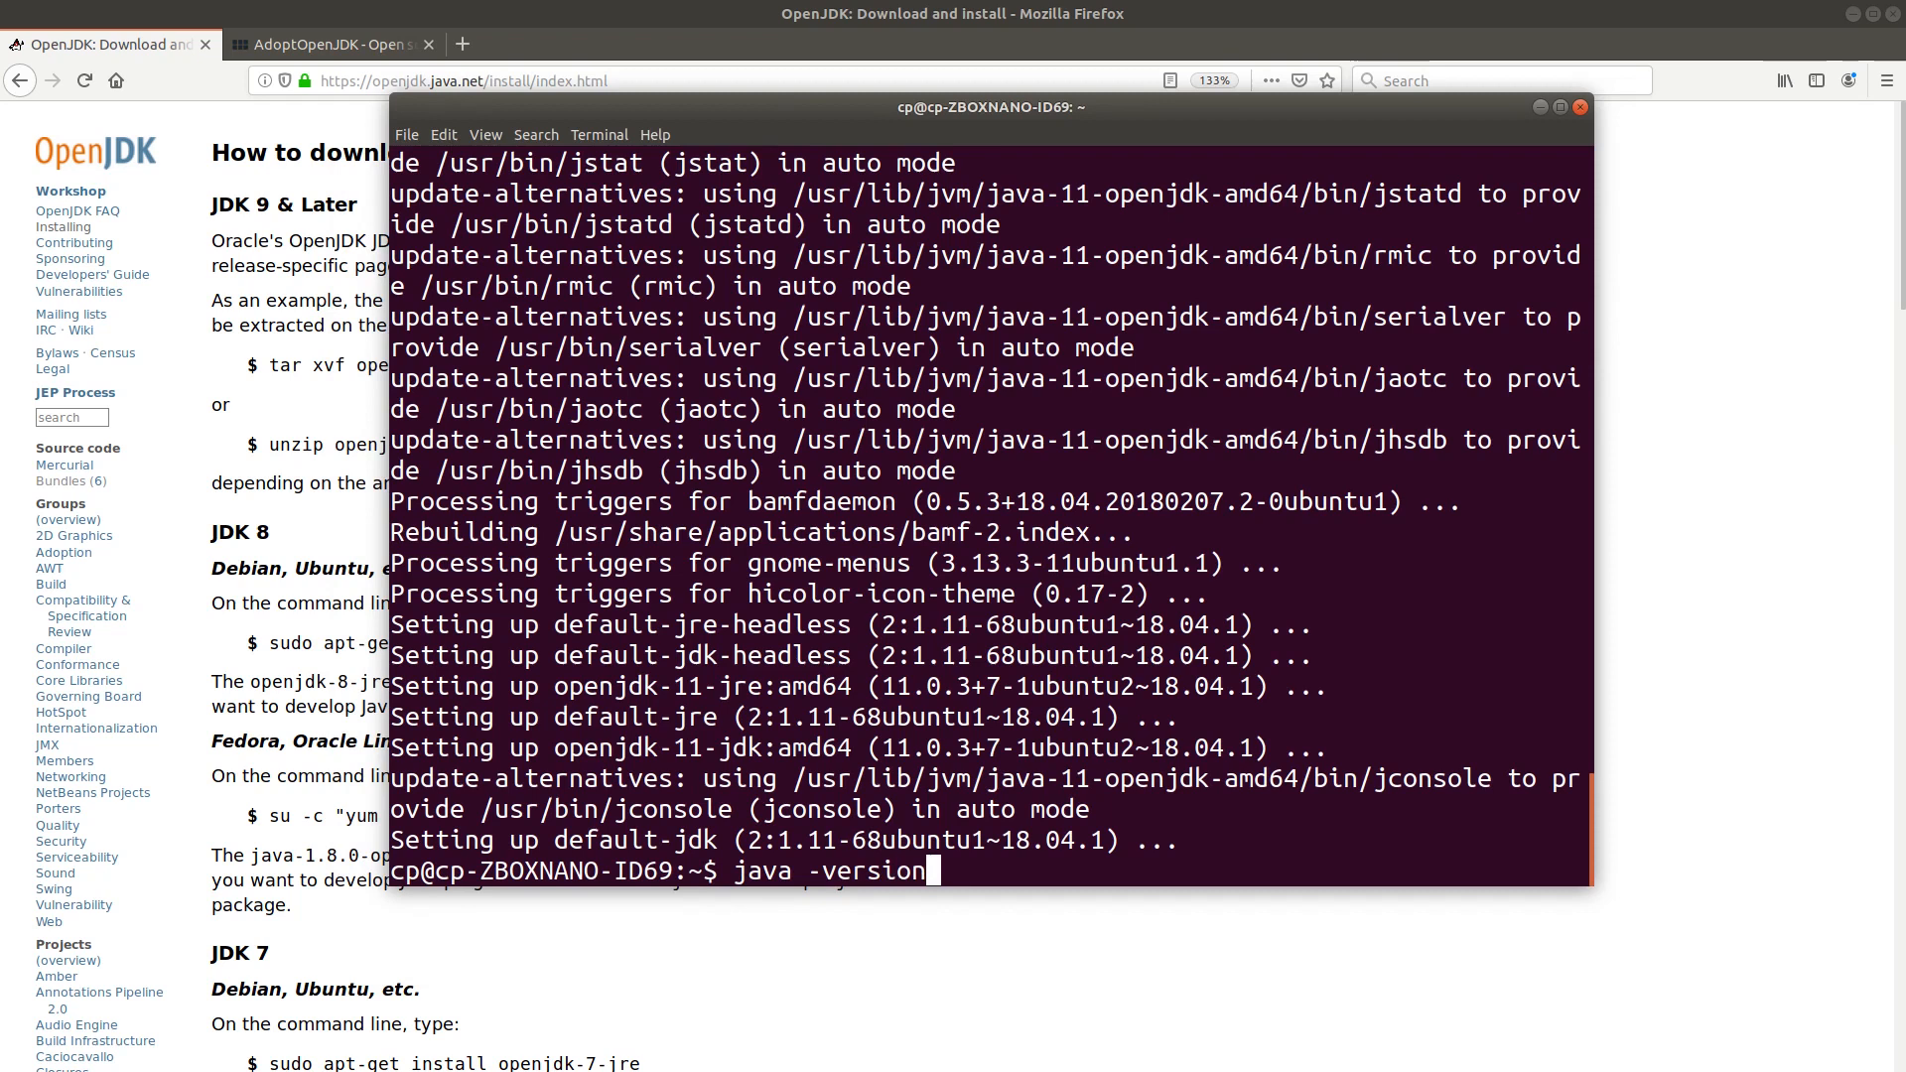
pyautogui.press('Return')
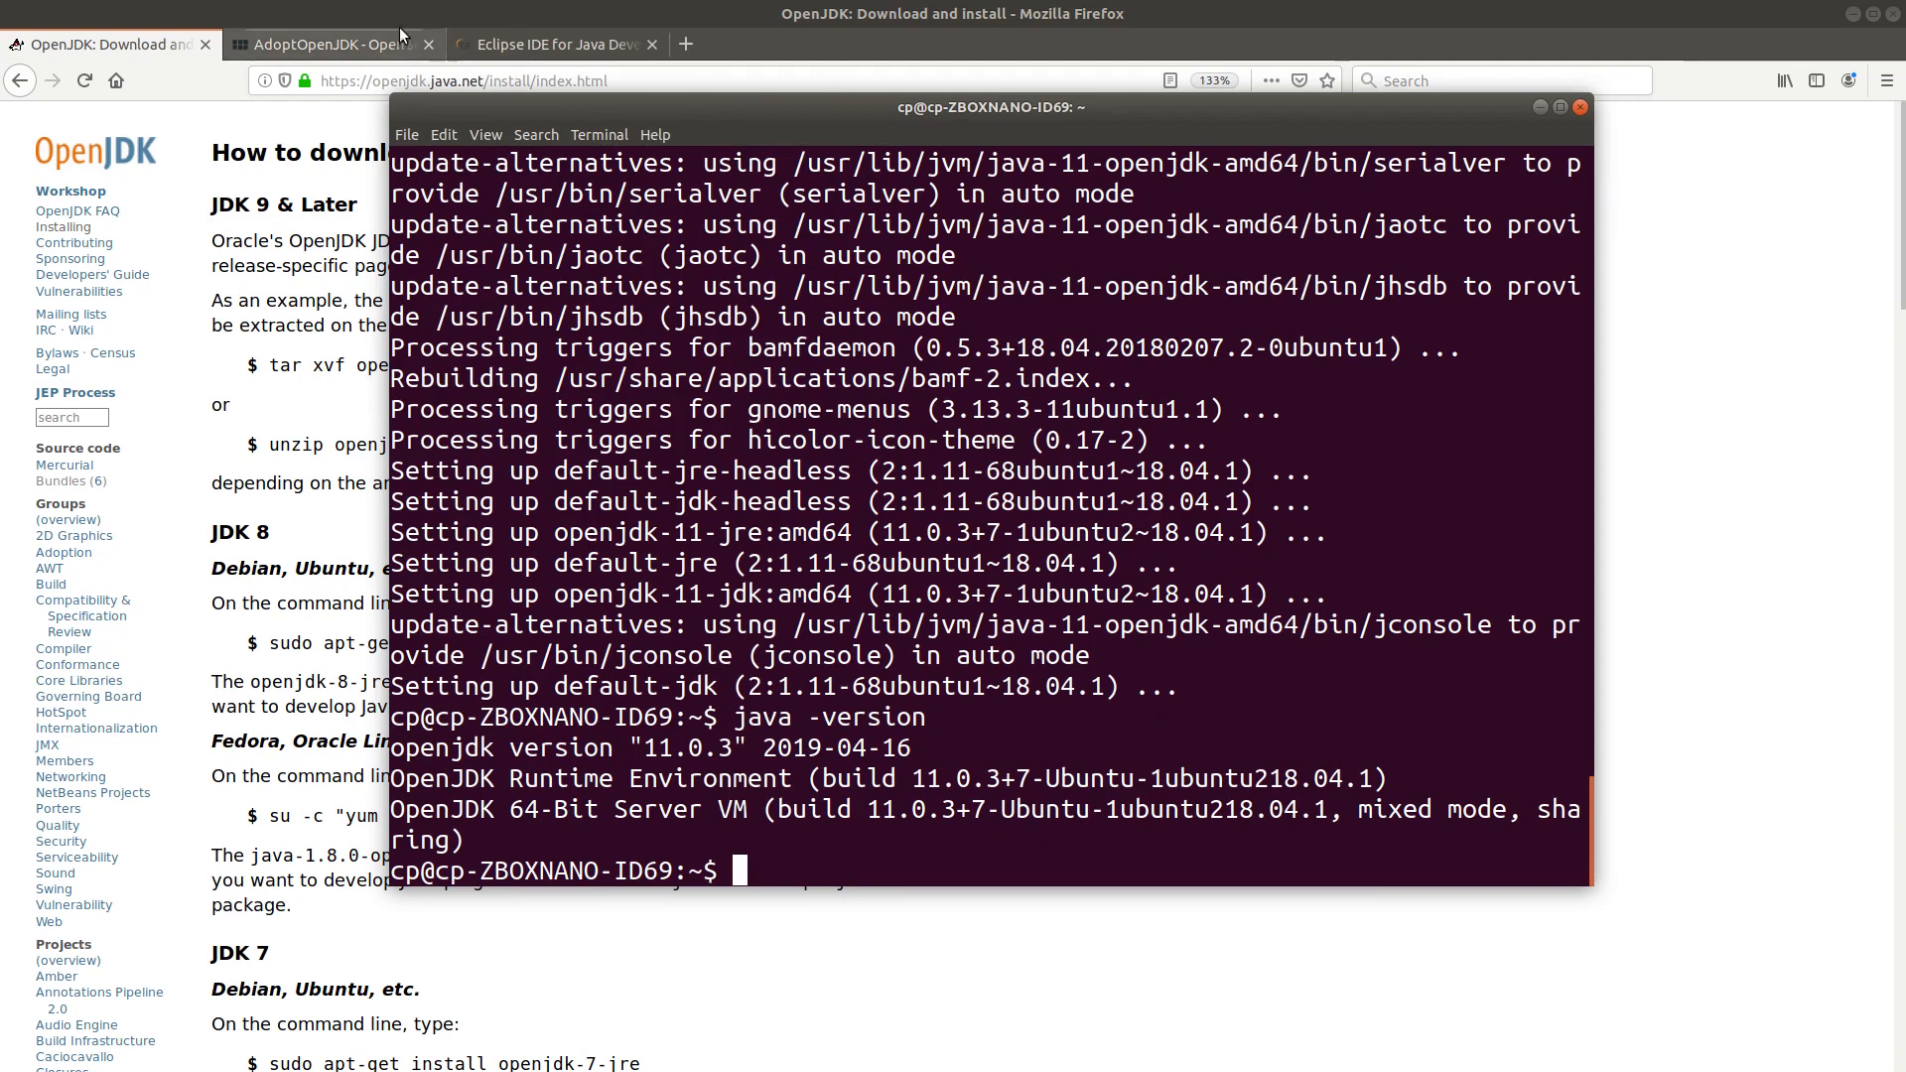
# Browse the AdoptOpenJDK site's full list of OpenJDK 8 HotSpot release platforms.
pyautogui.click(328, 44)
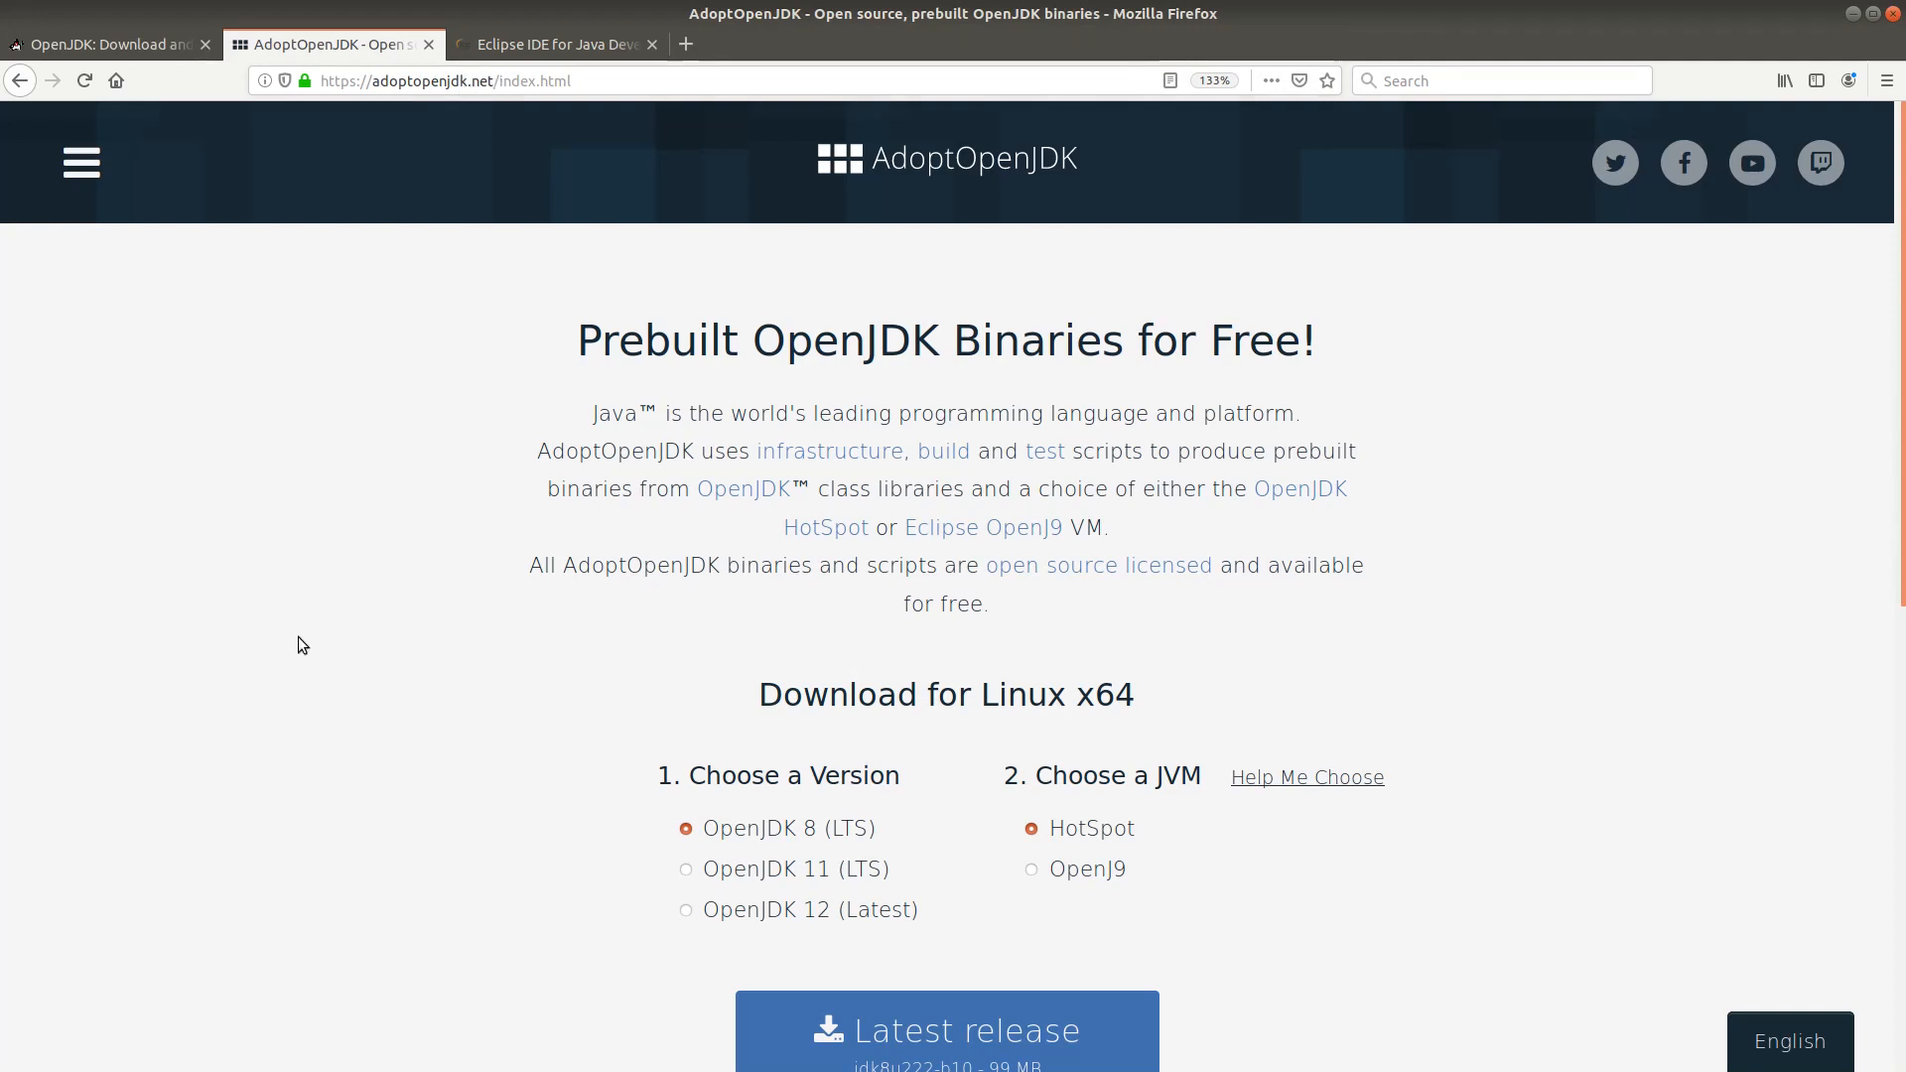
pyautogui.scroll(-3)
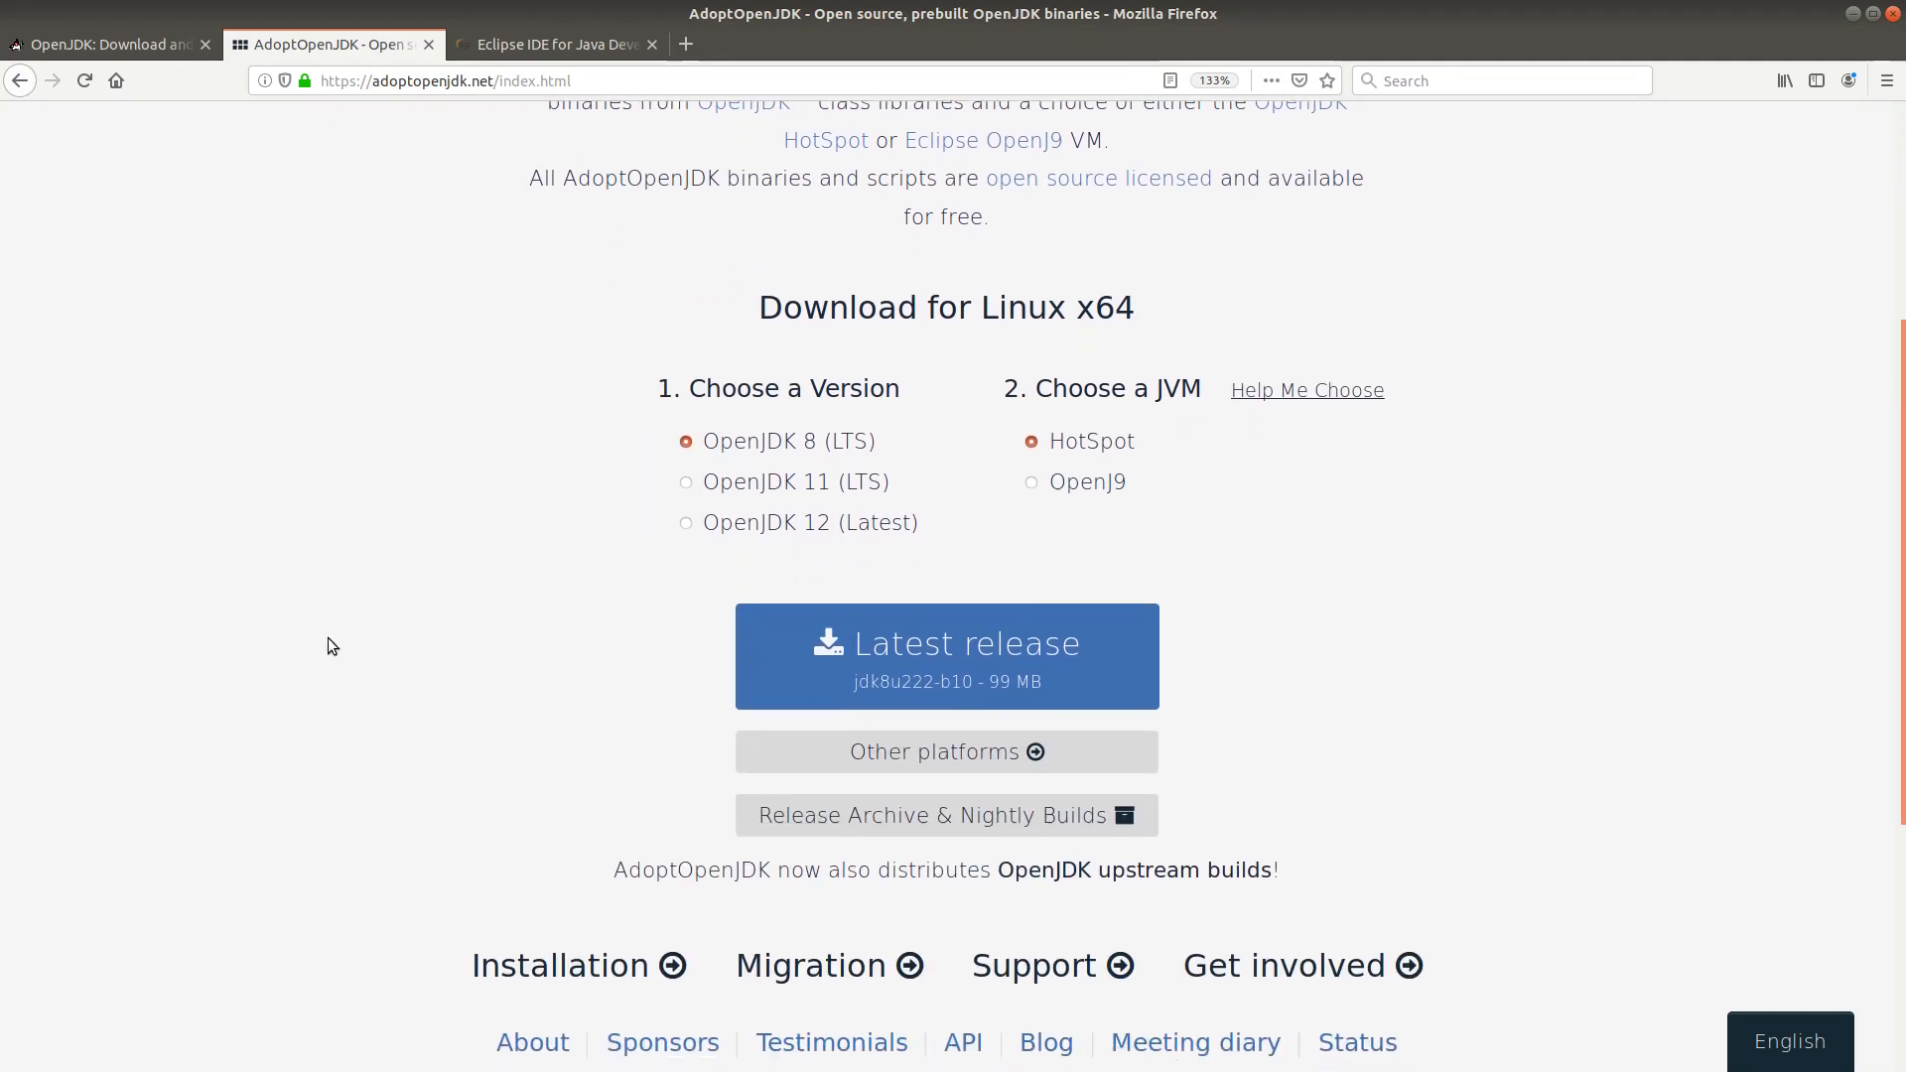
pyautogui.moveTo(973, 762)
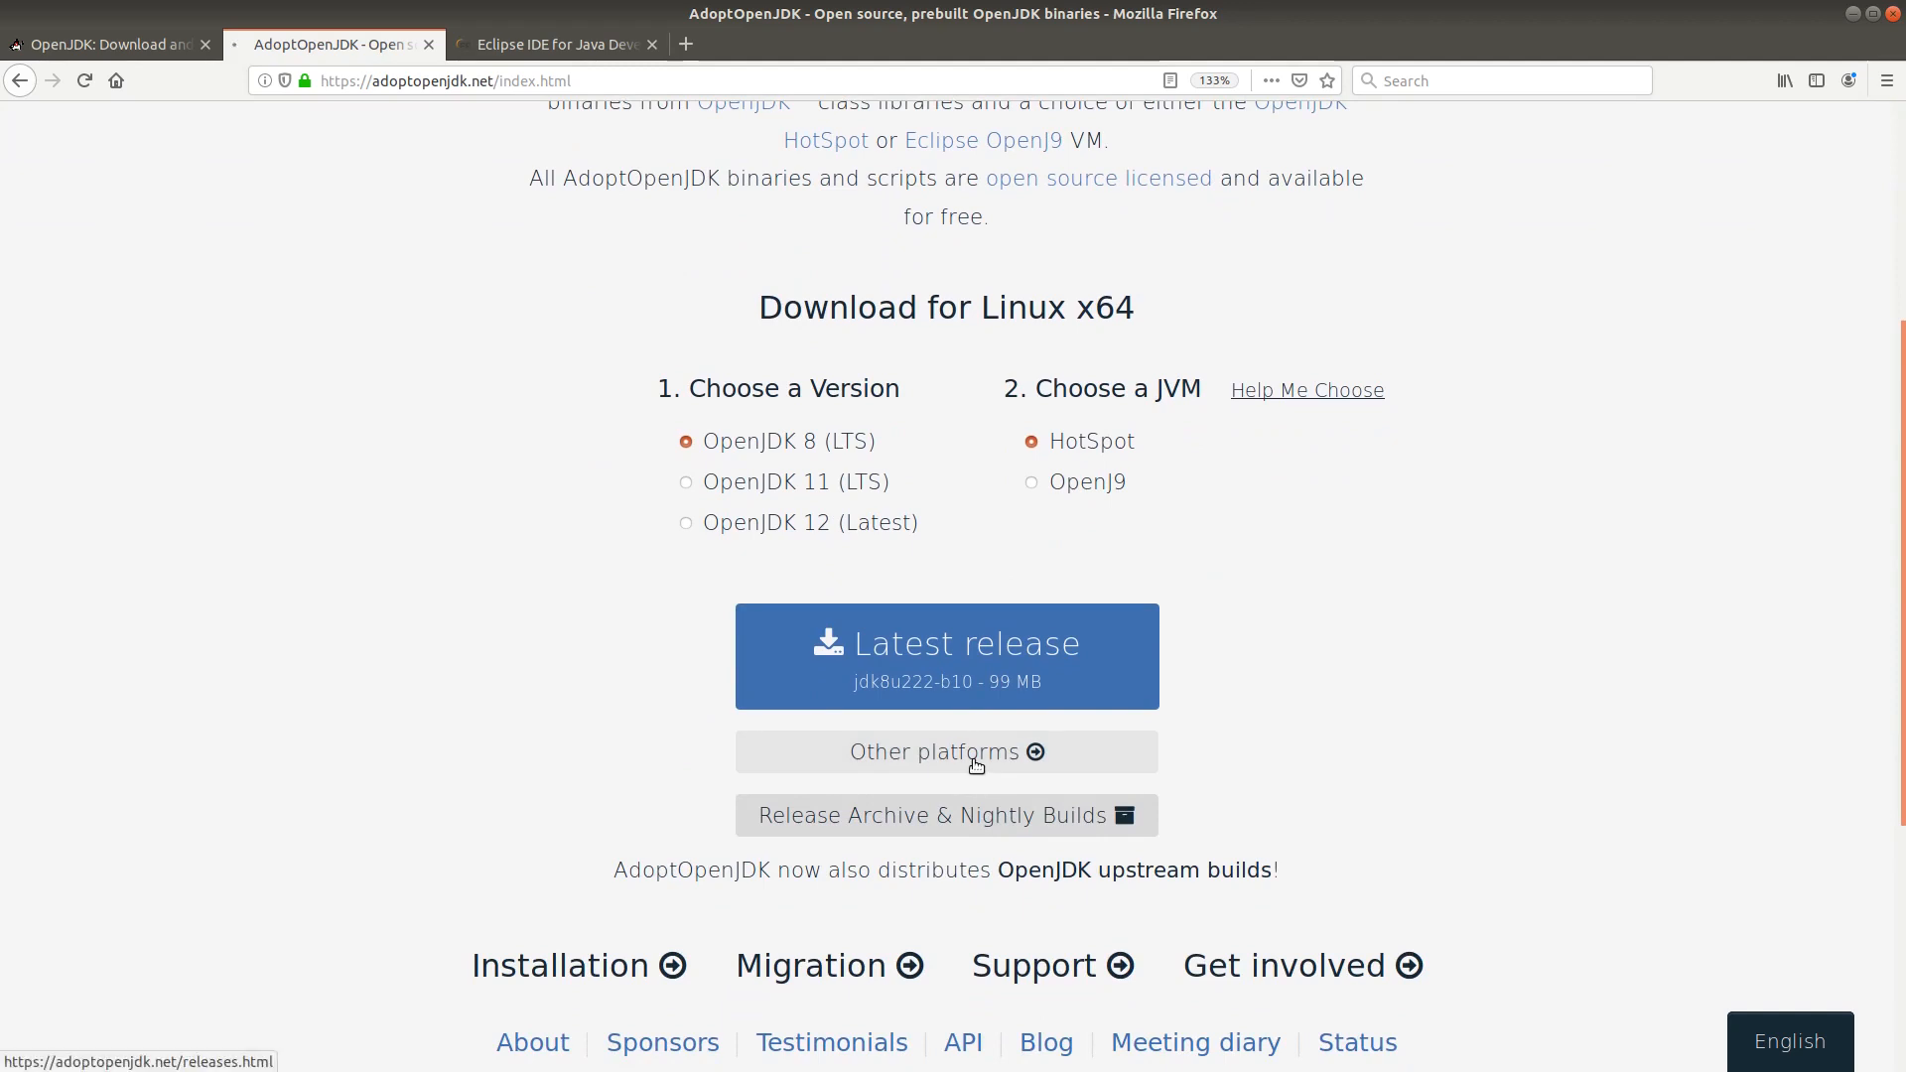
pyautogui.click(945, 814)
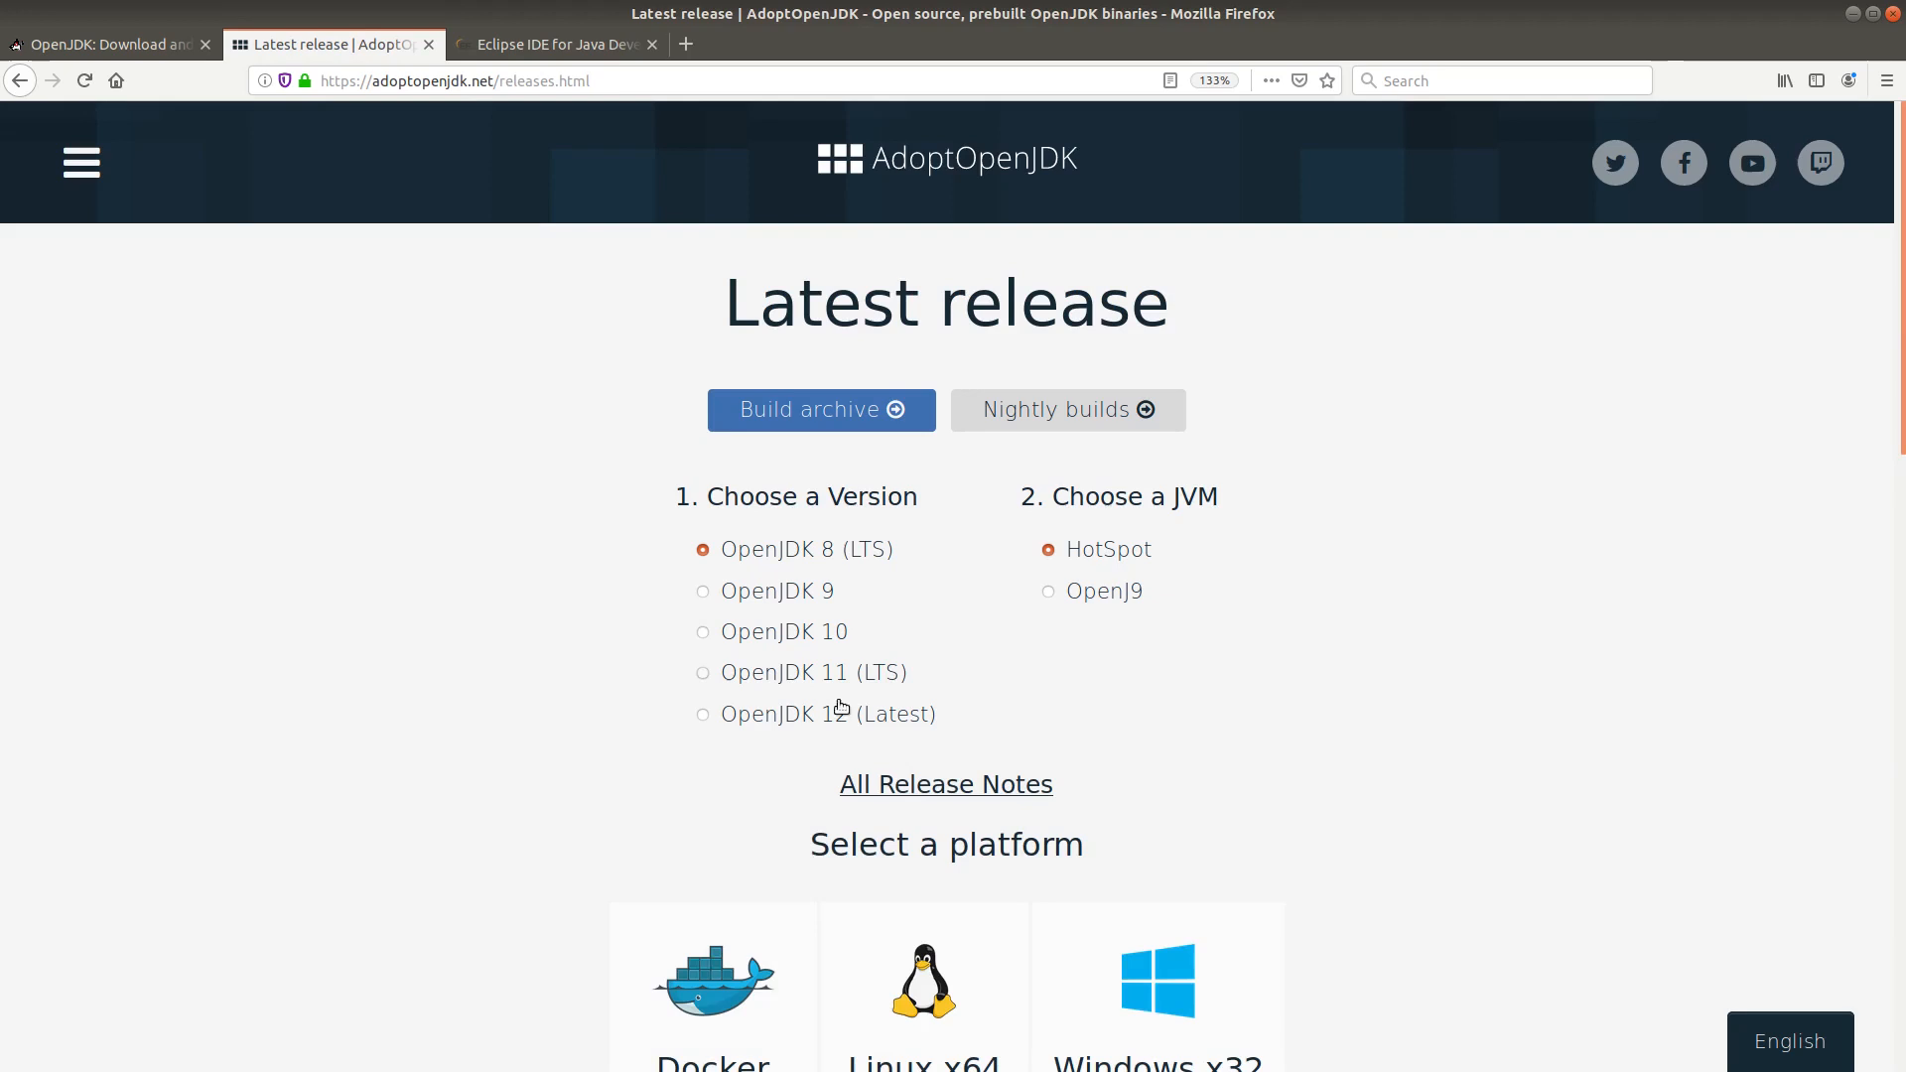
pyautogui.scroll(-3)
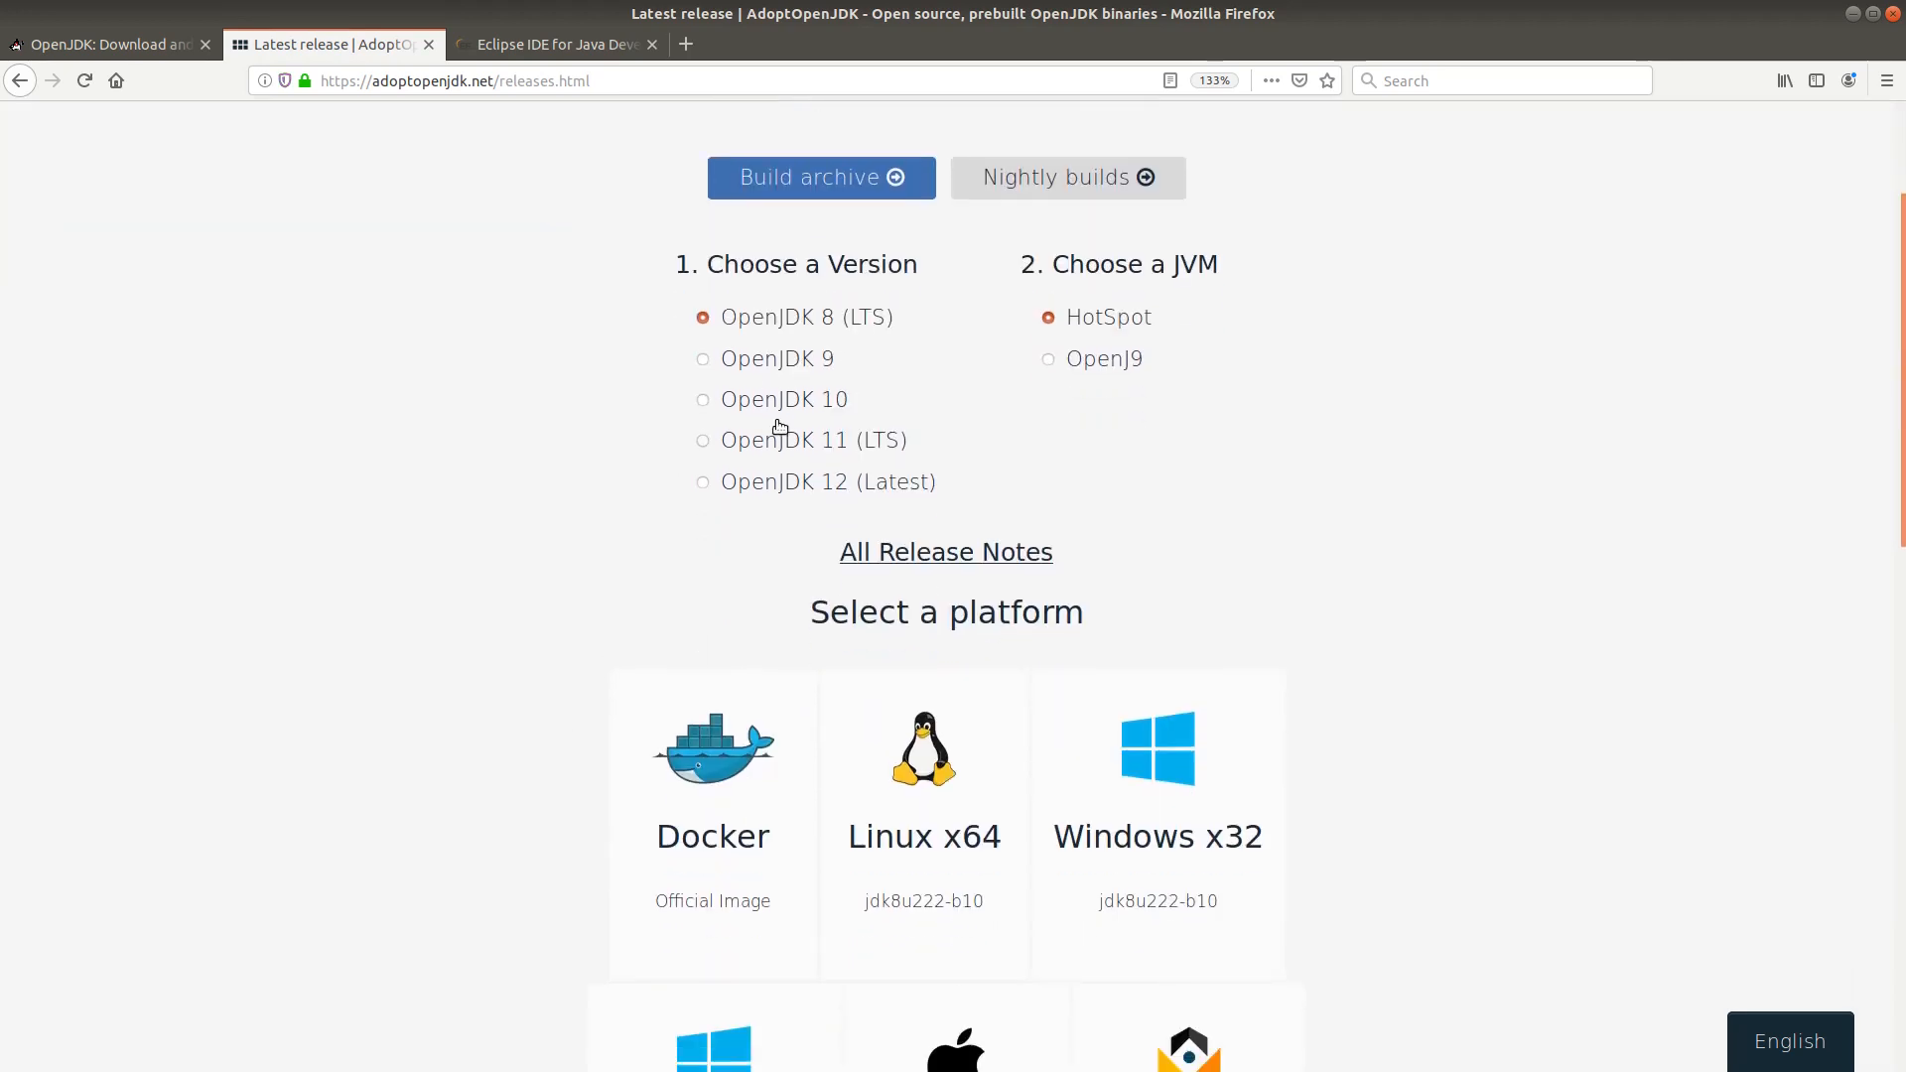
pyautogui.moveTo(814, 455)
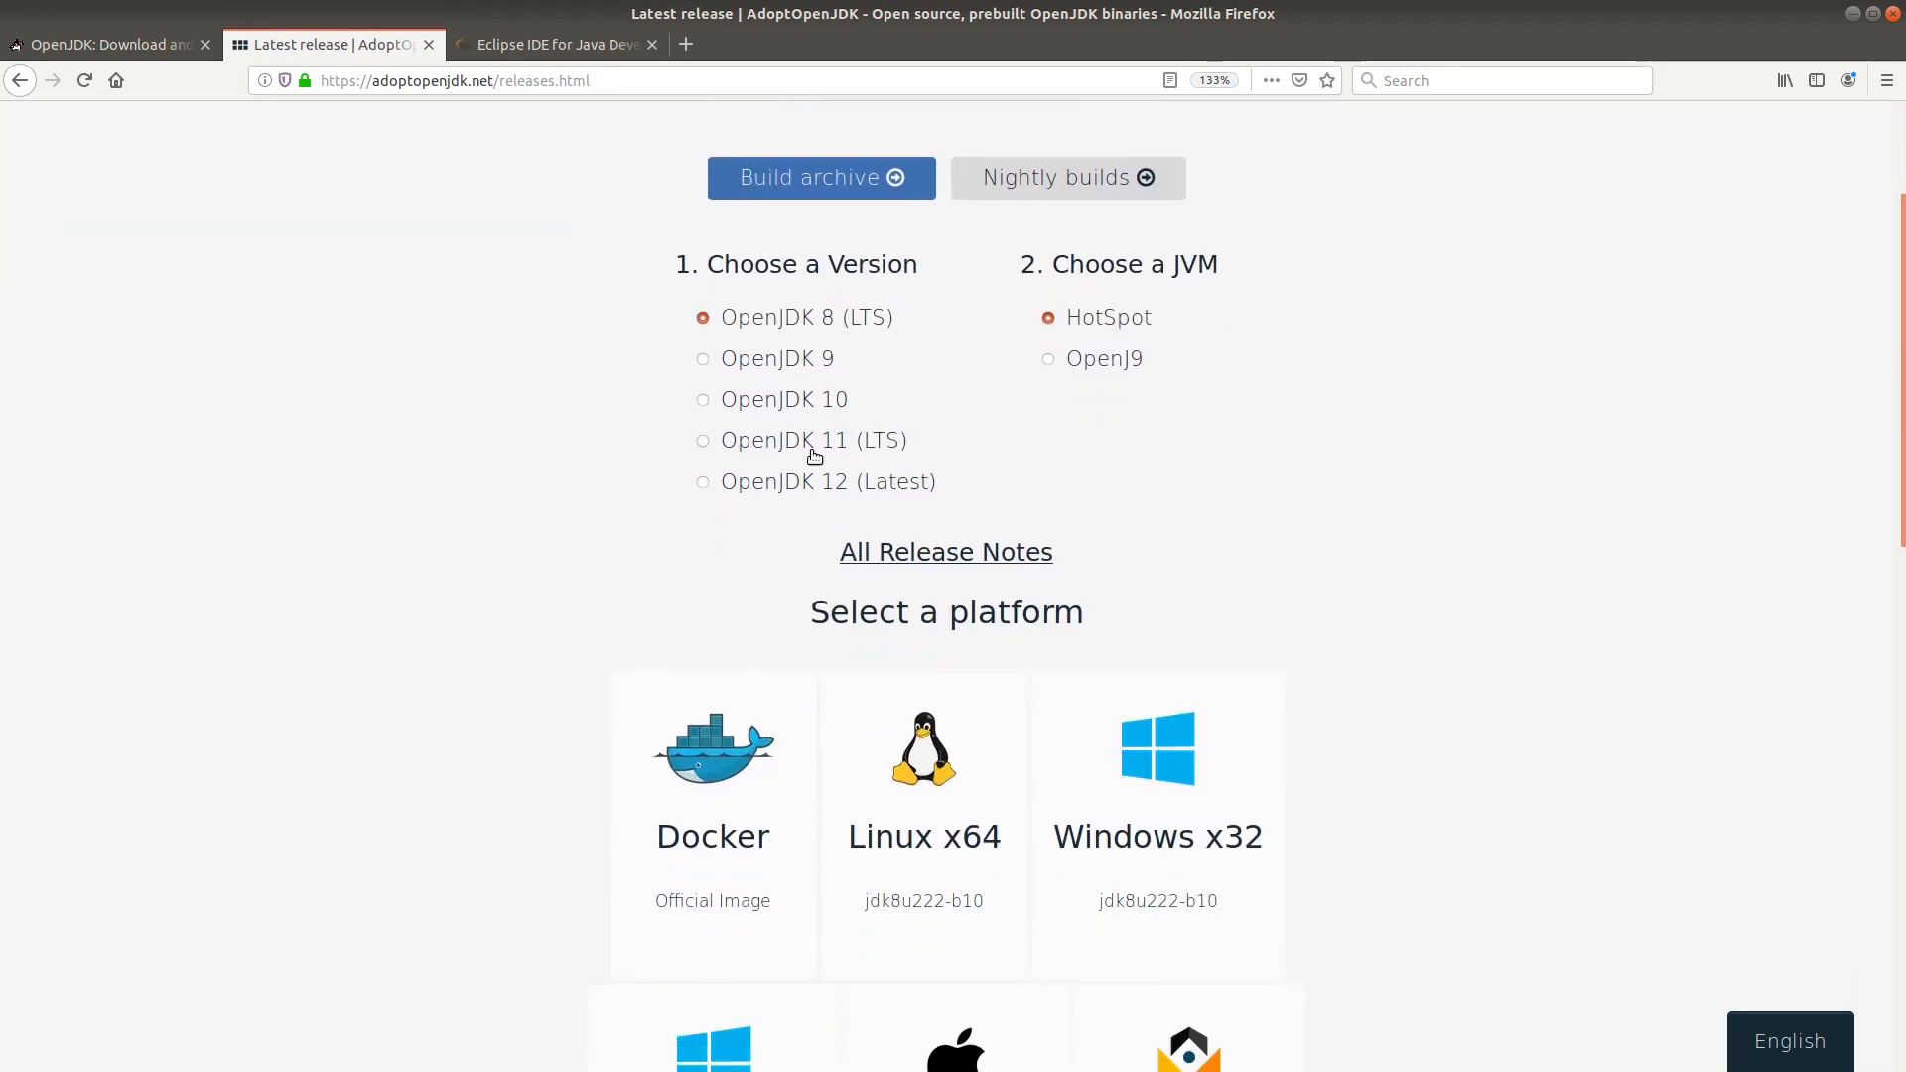
pyautogui.moveTo(875, 437)
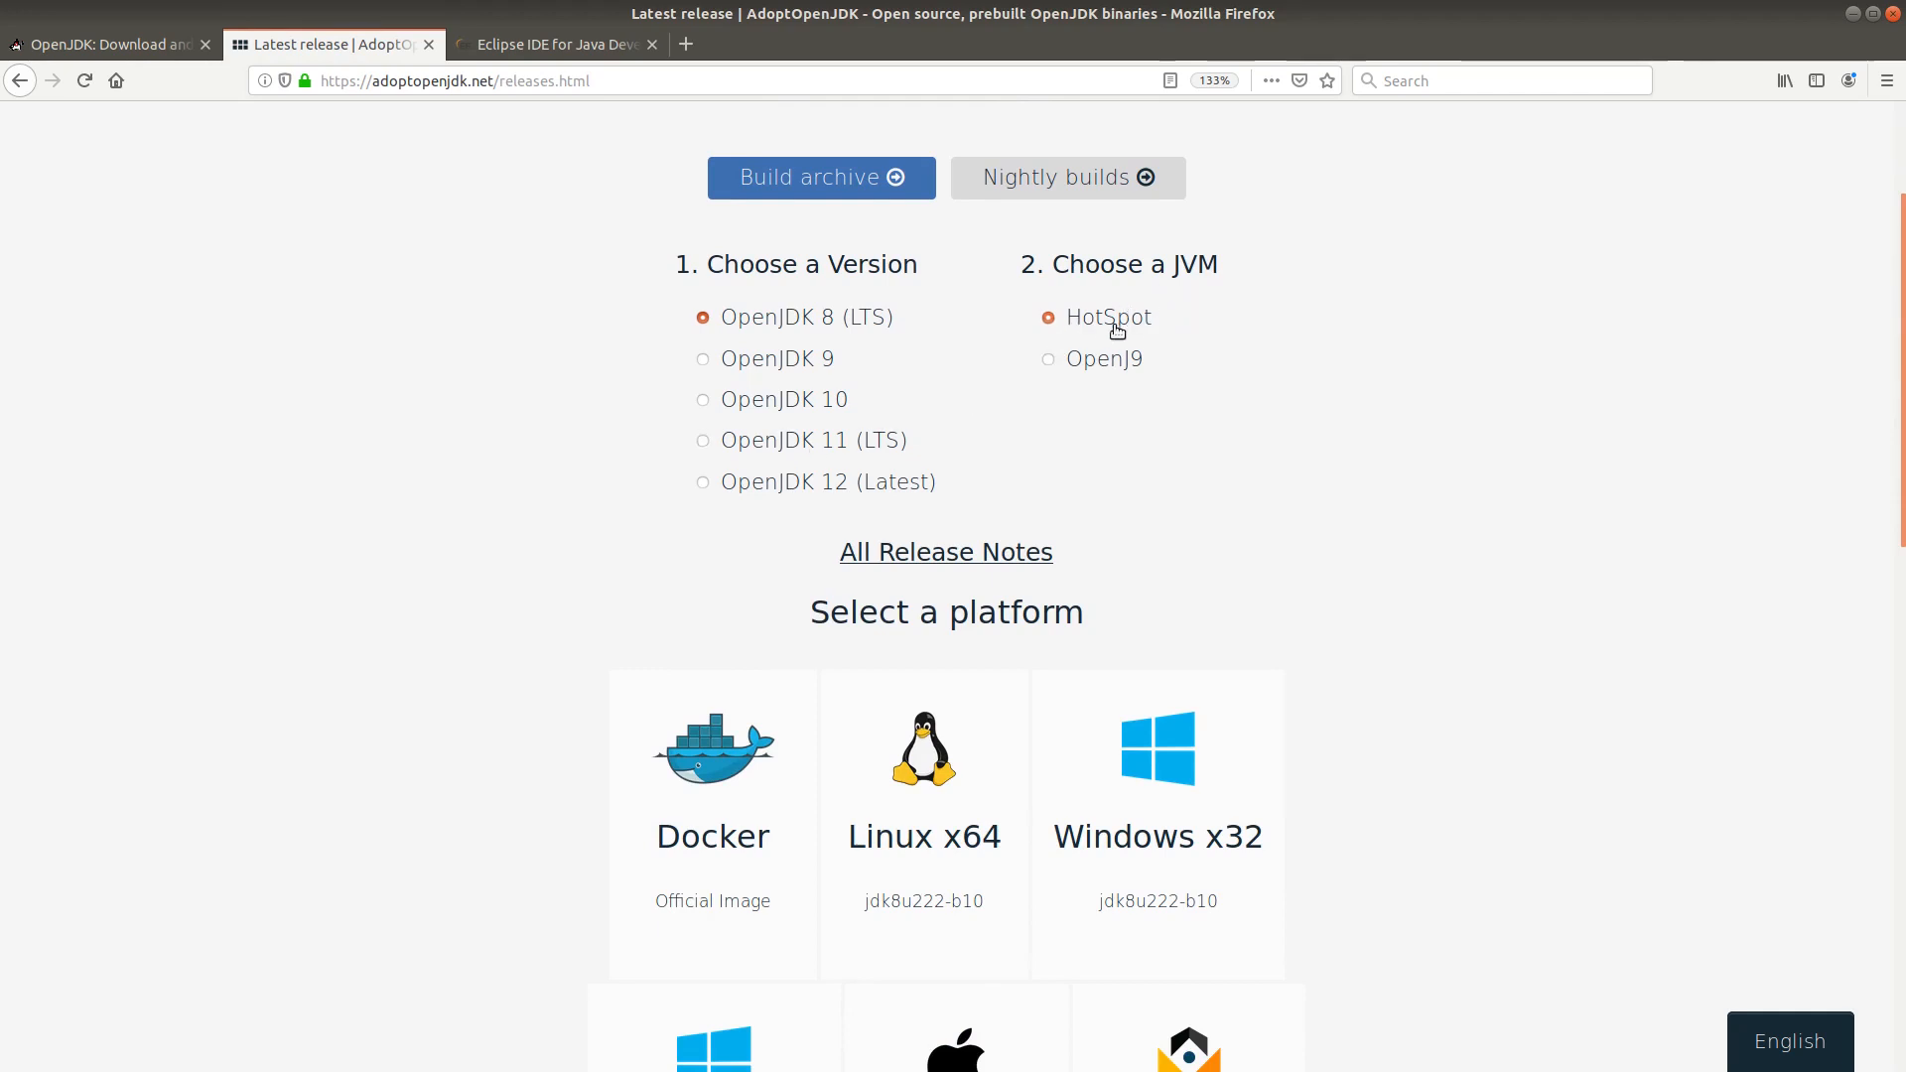
pyautogui.moveTo(1463, 534)
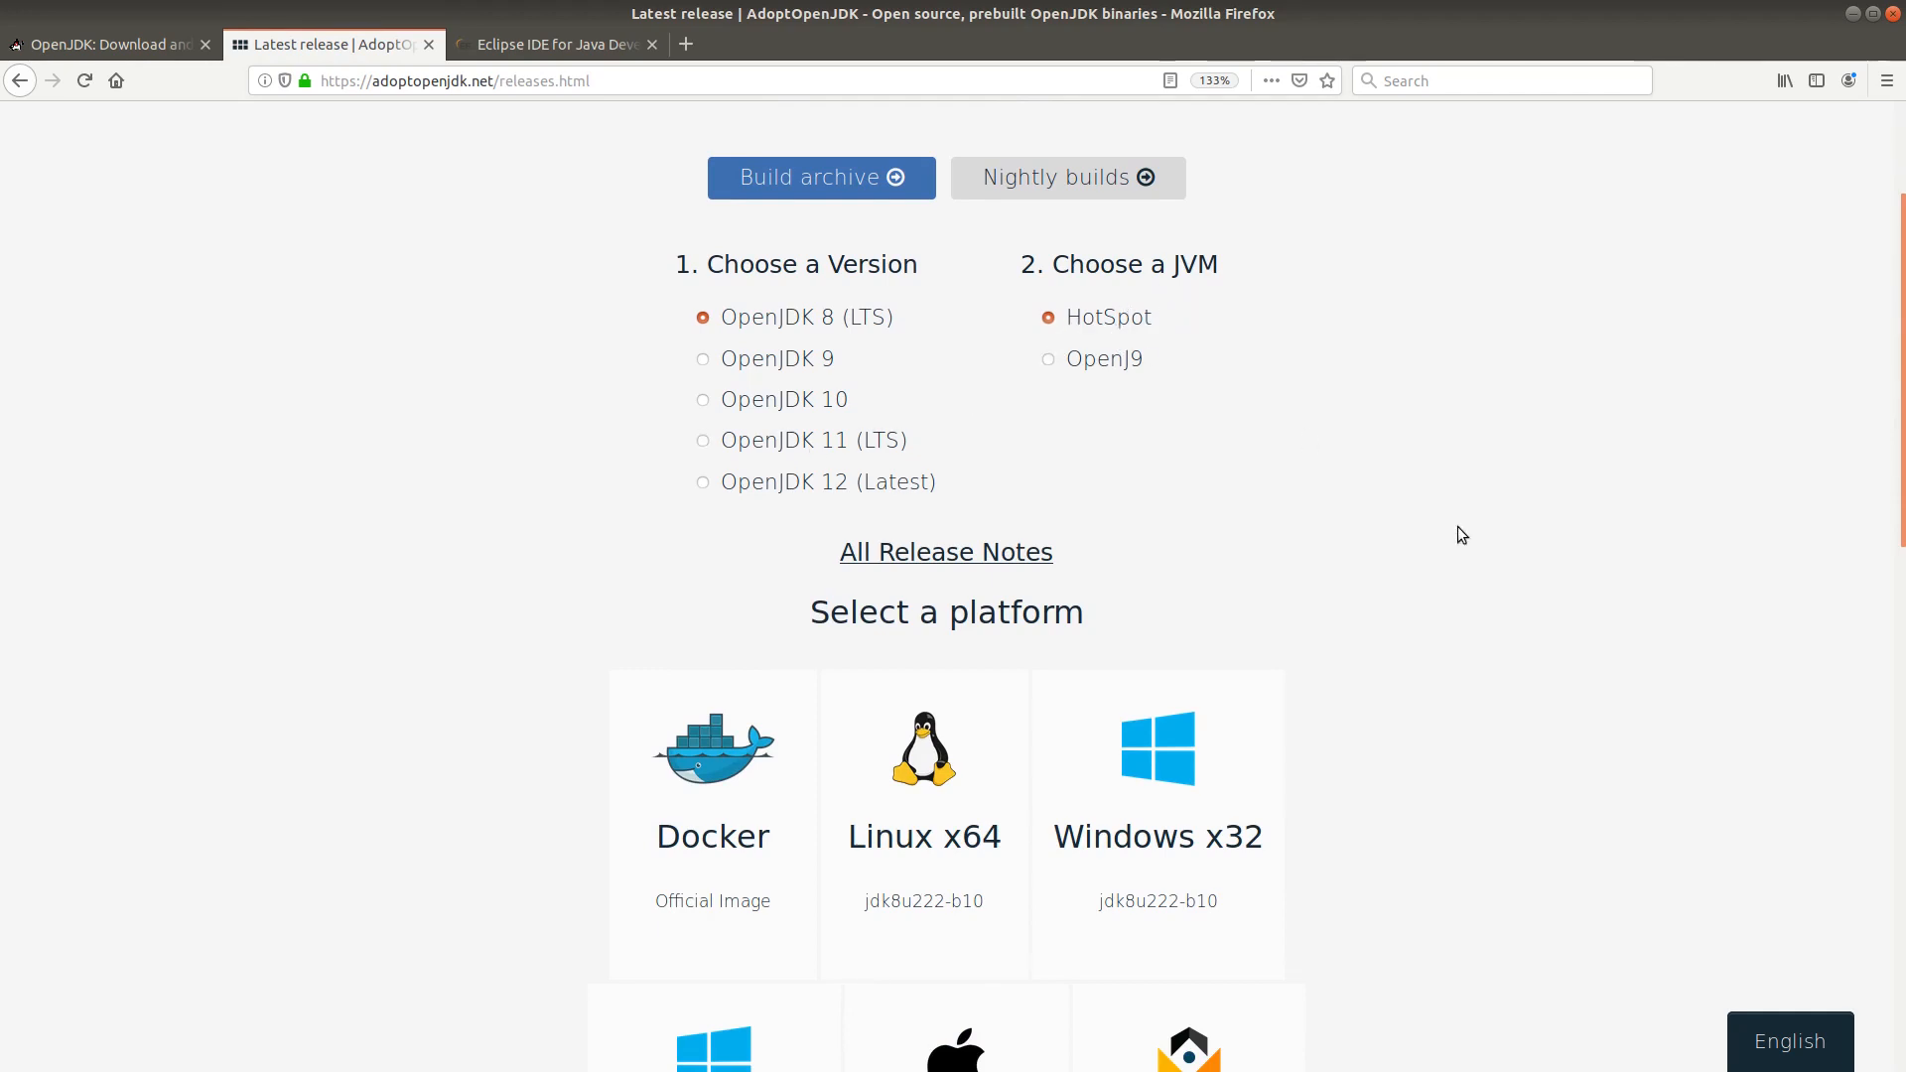
pyautogui.scroll(-3)
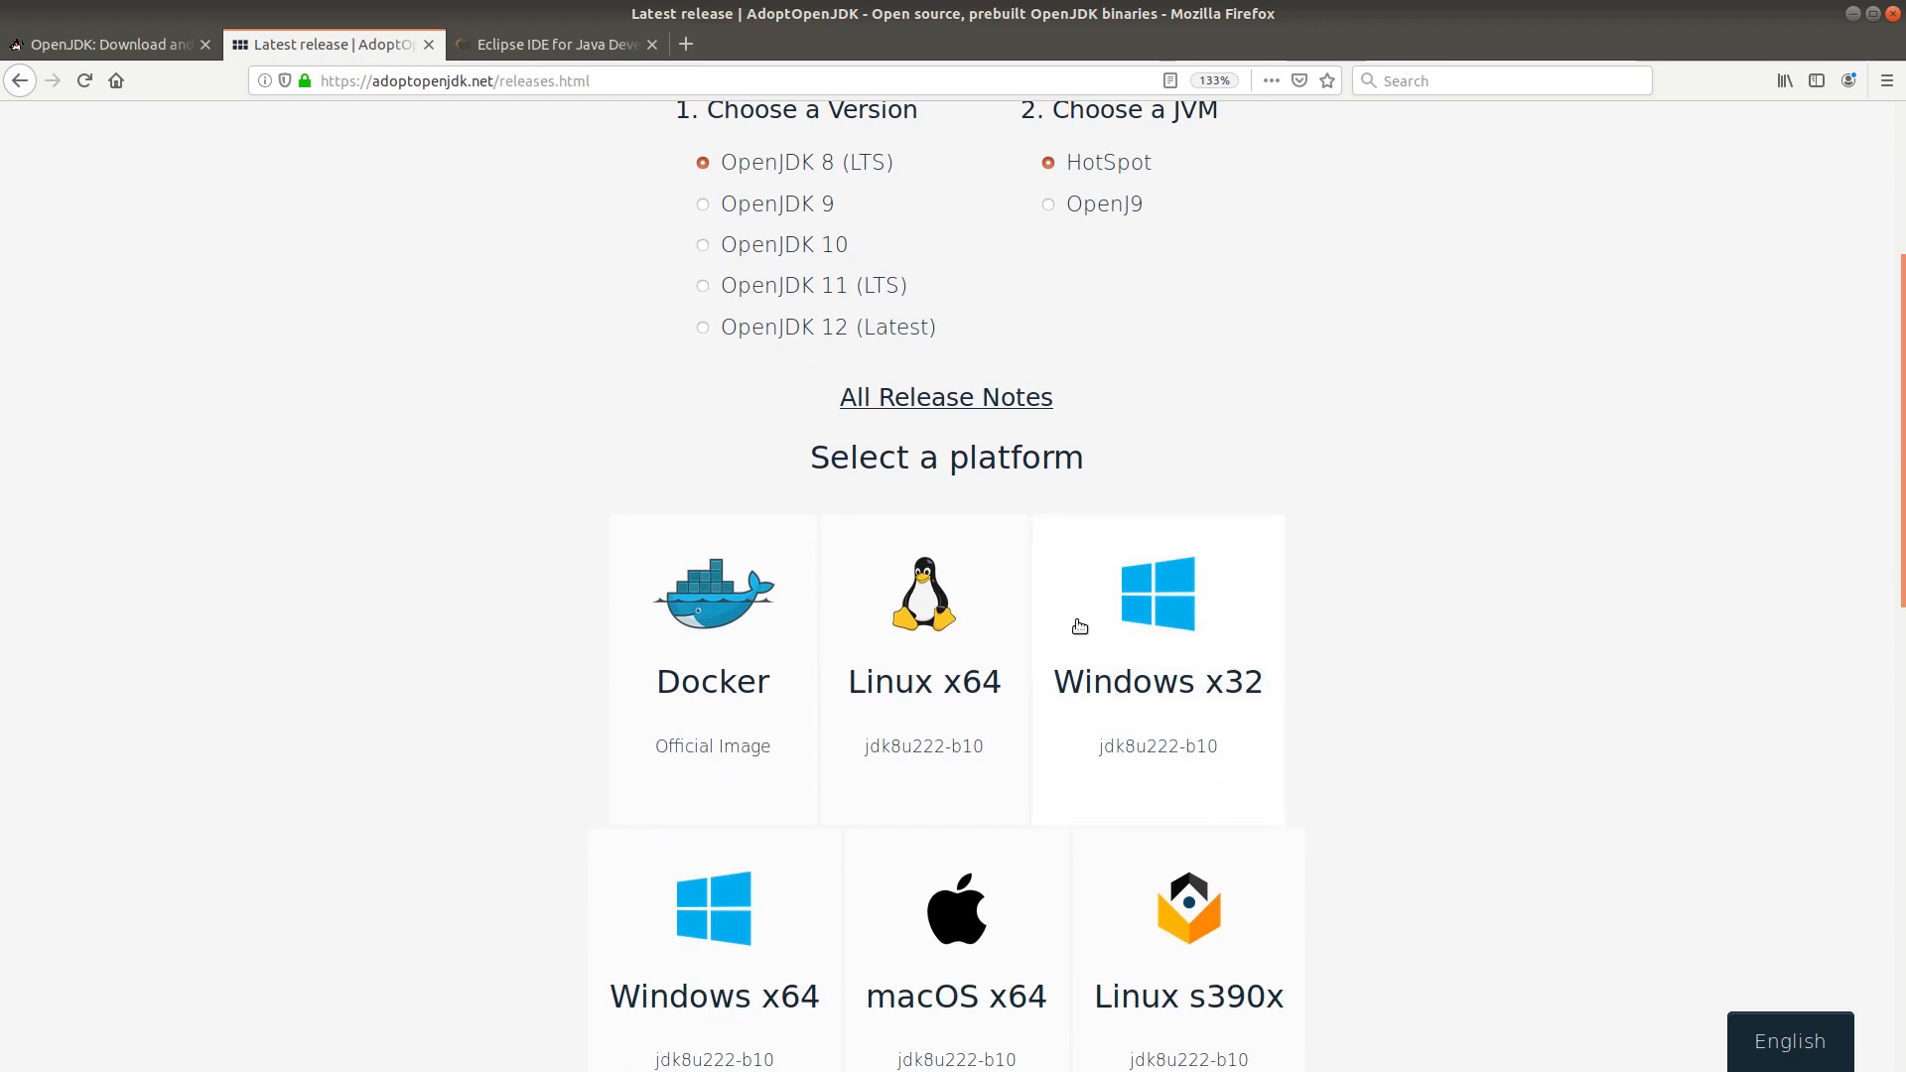
pyautogui.moveTo(653, 979)
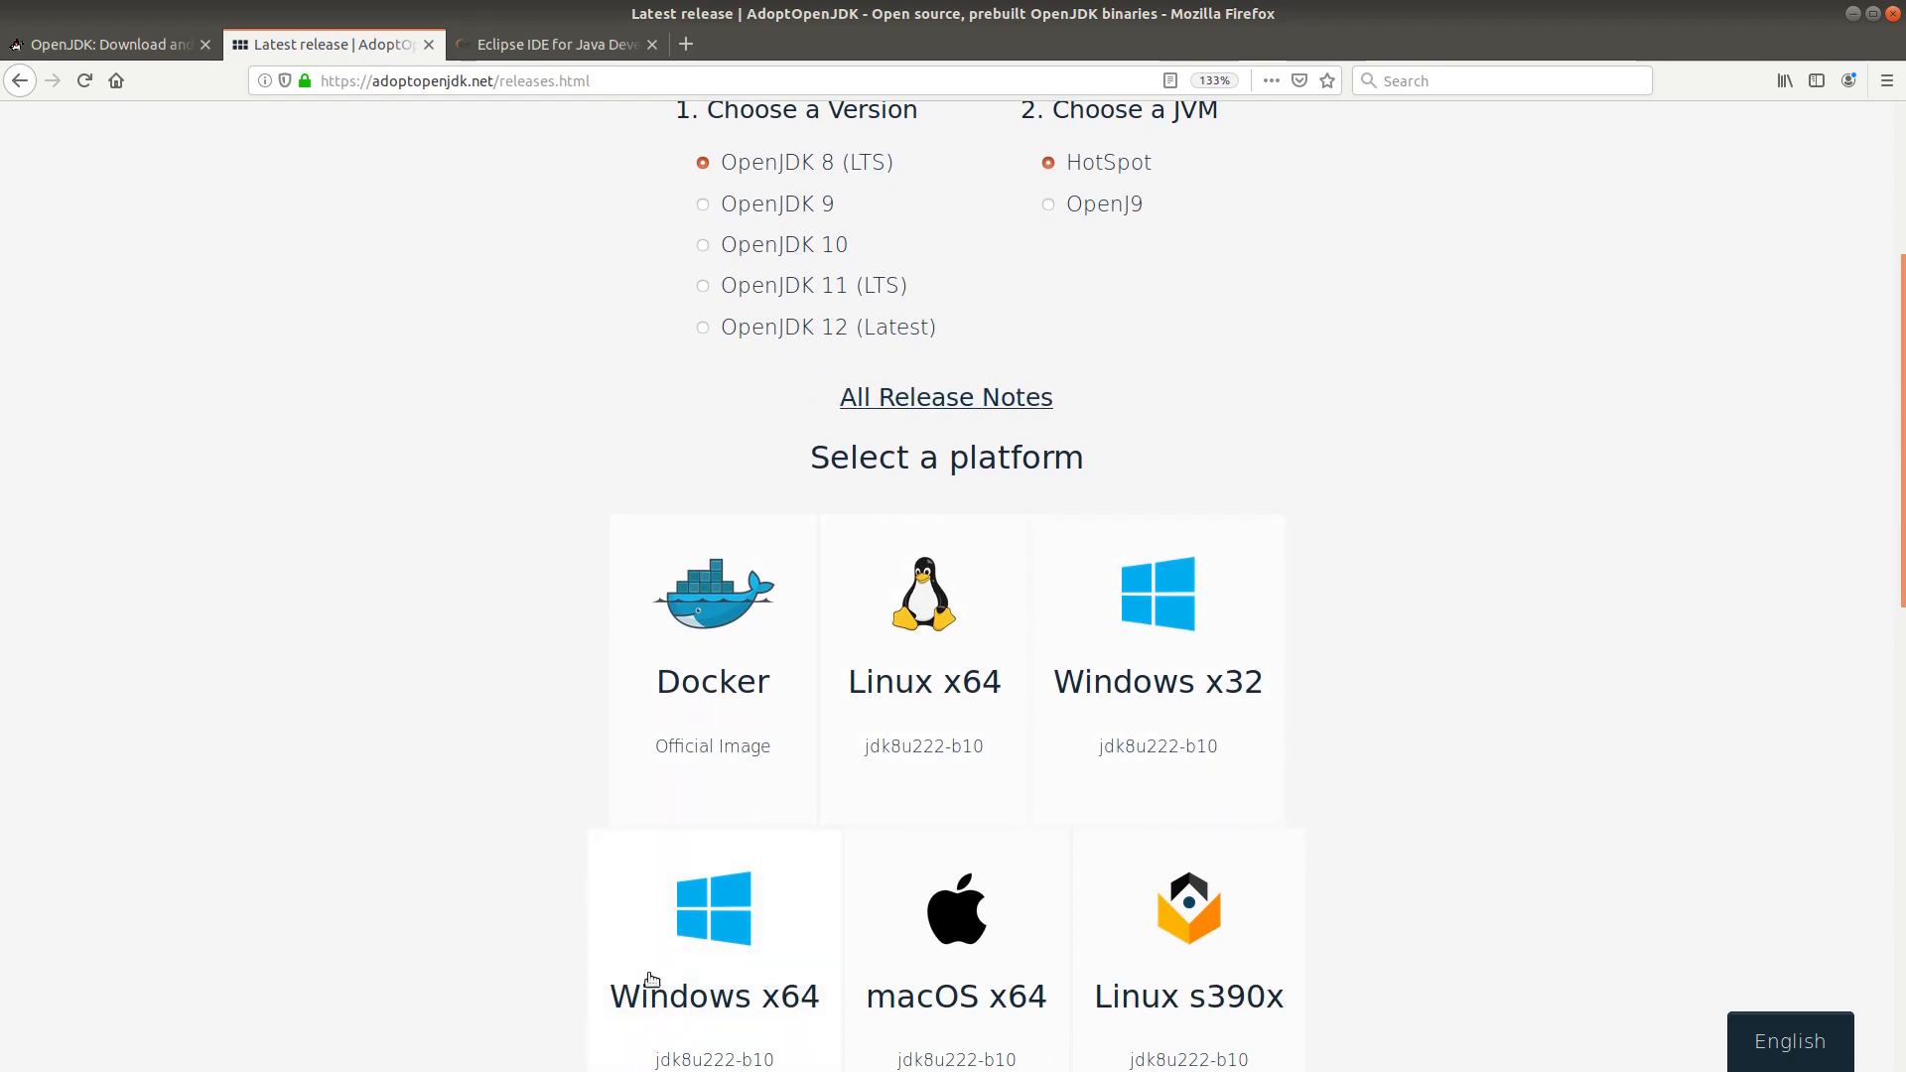
pyautogui.scroll(-3)
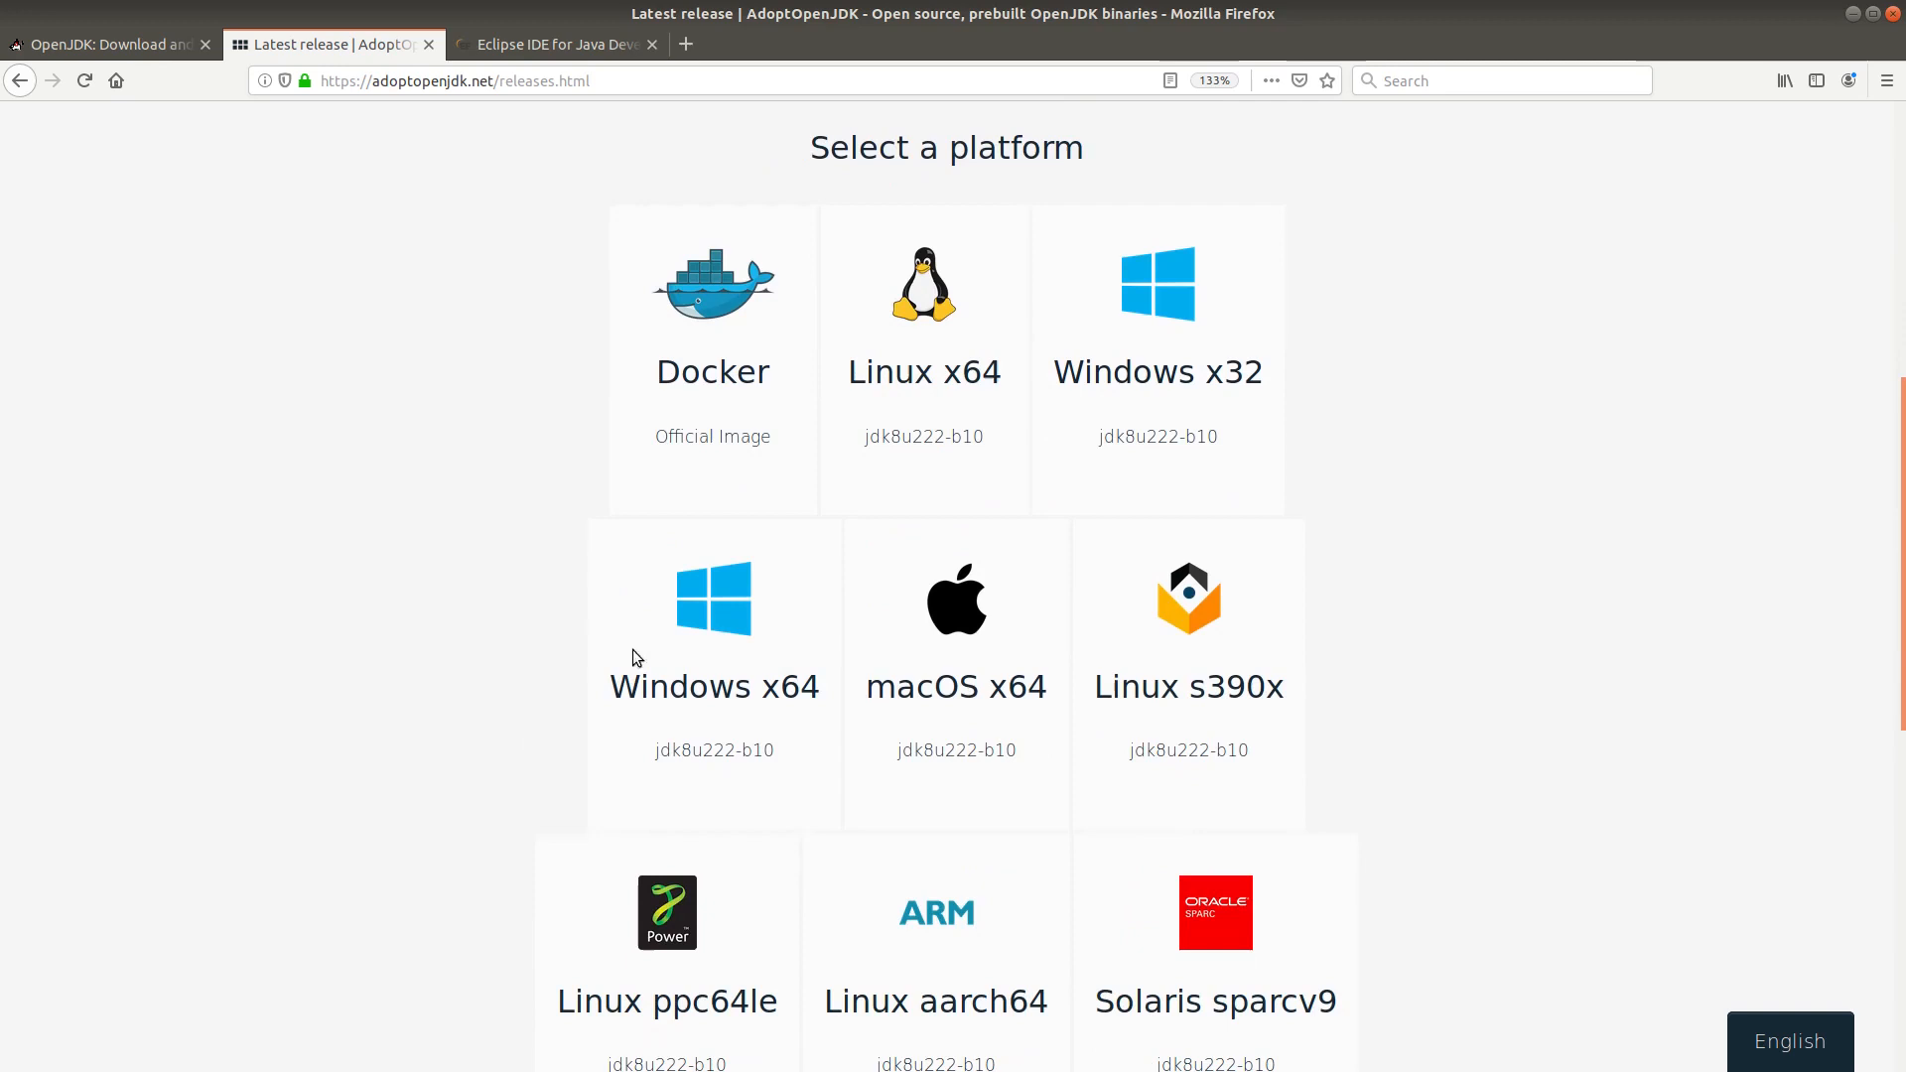
pyautogui.moveTo(1459, 728)
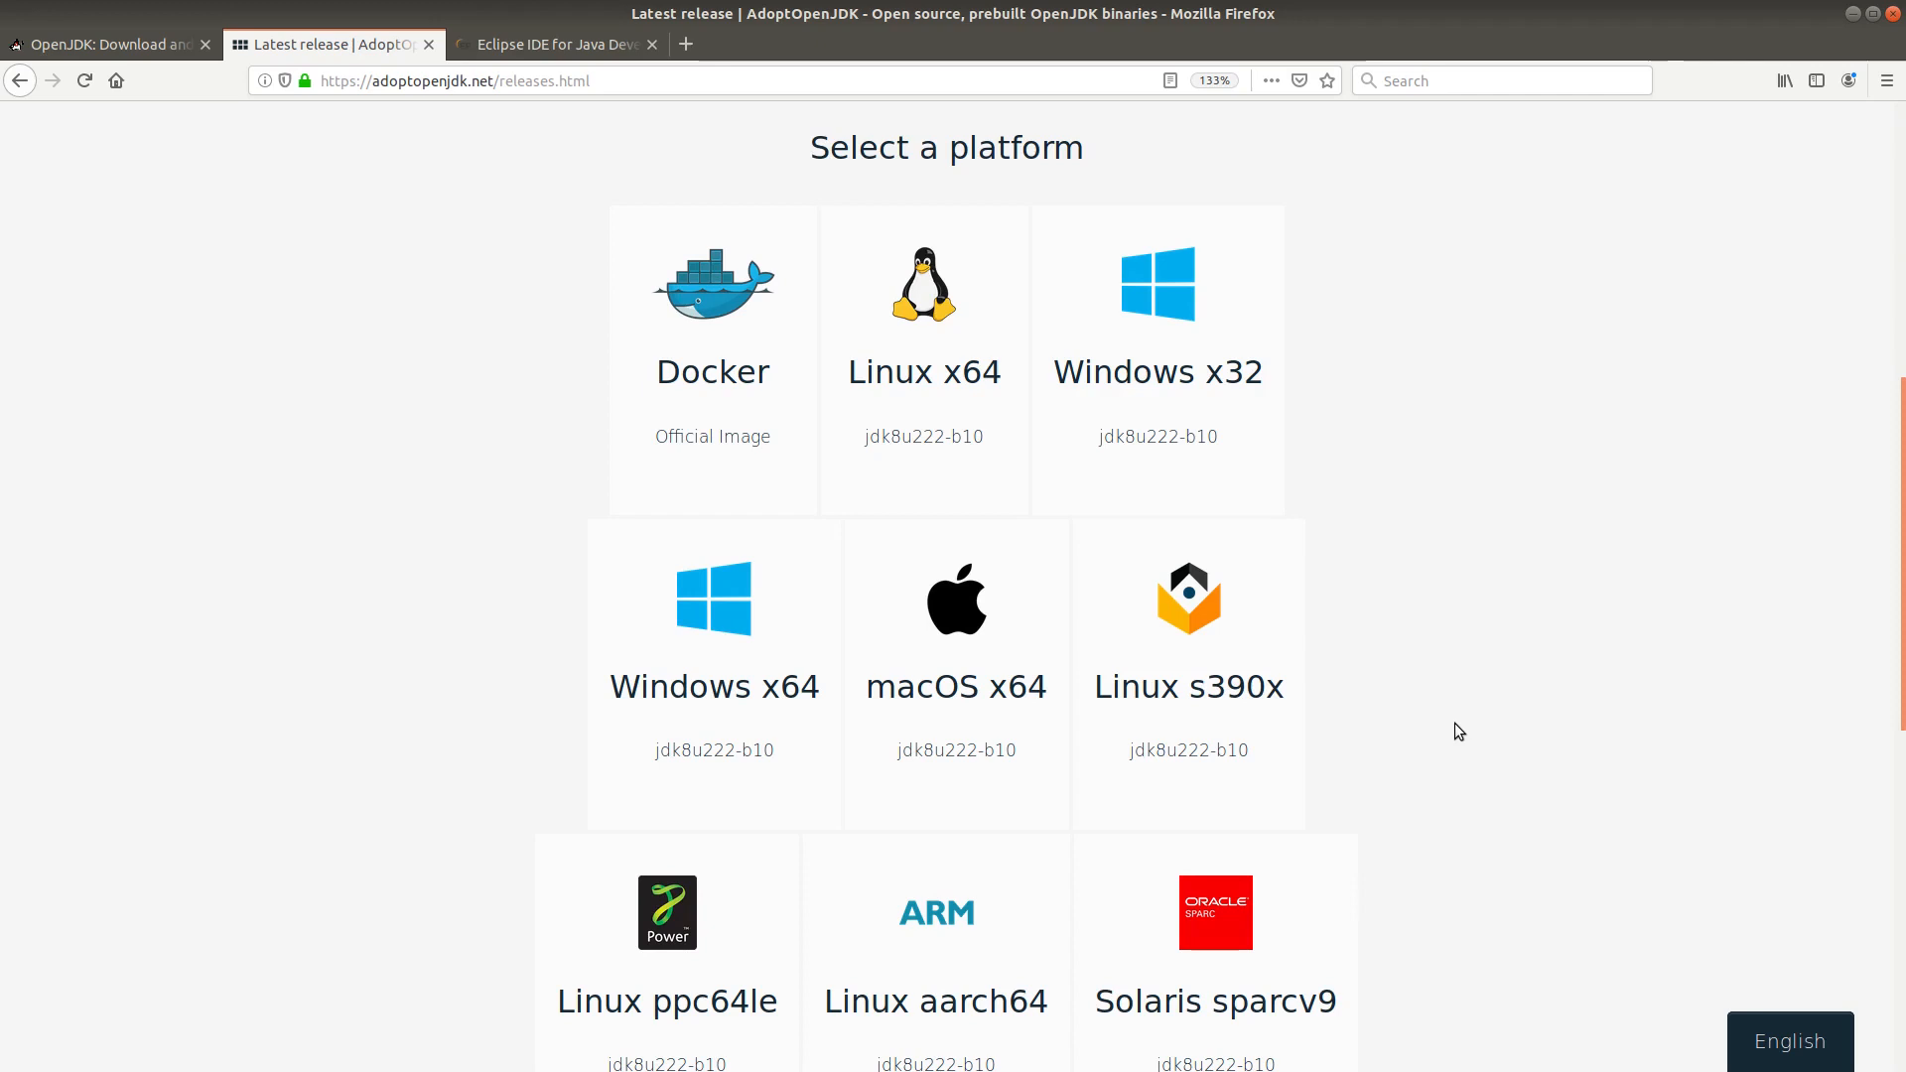
pyautogui.moveTo(800, 148)
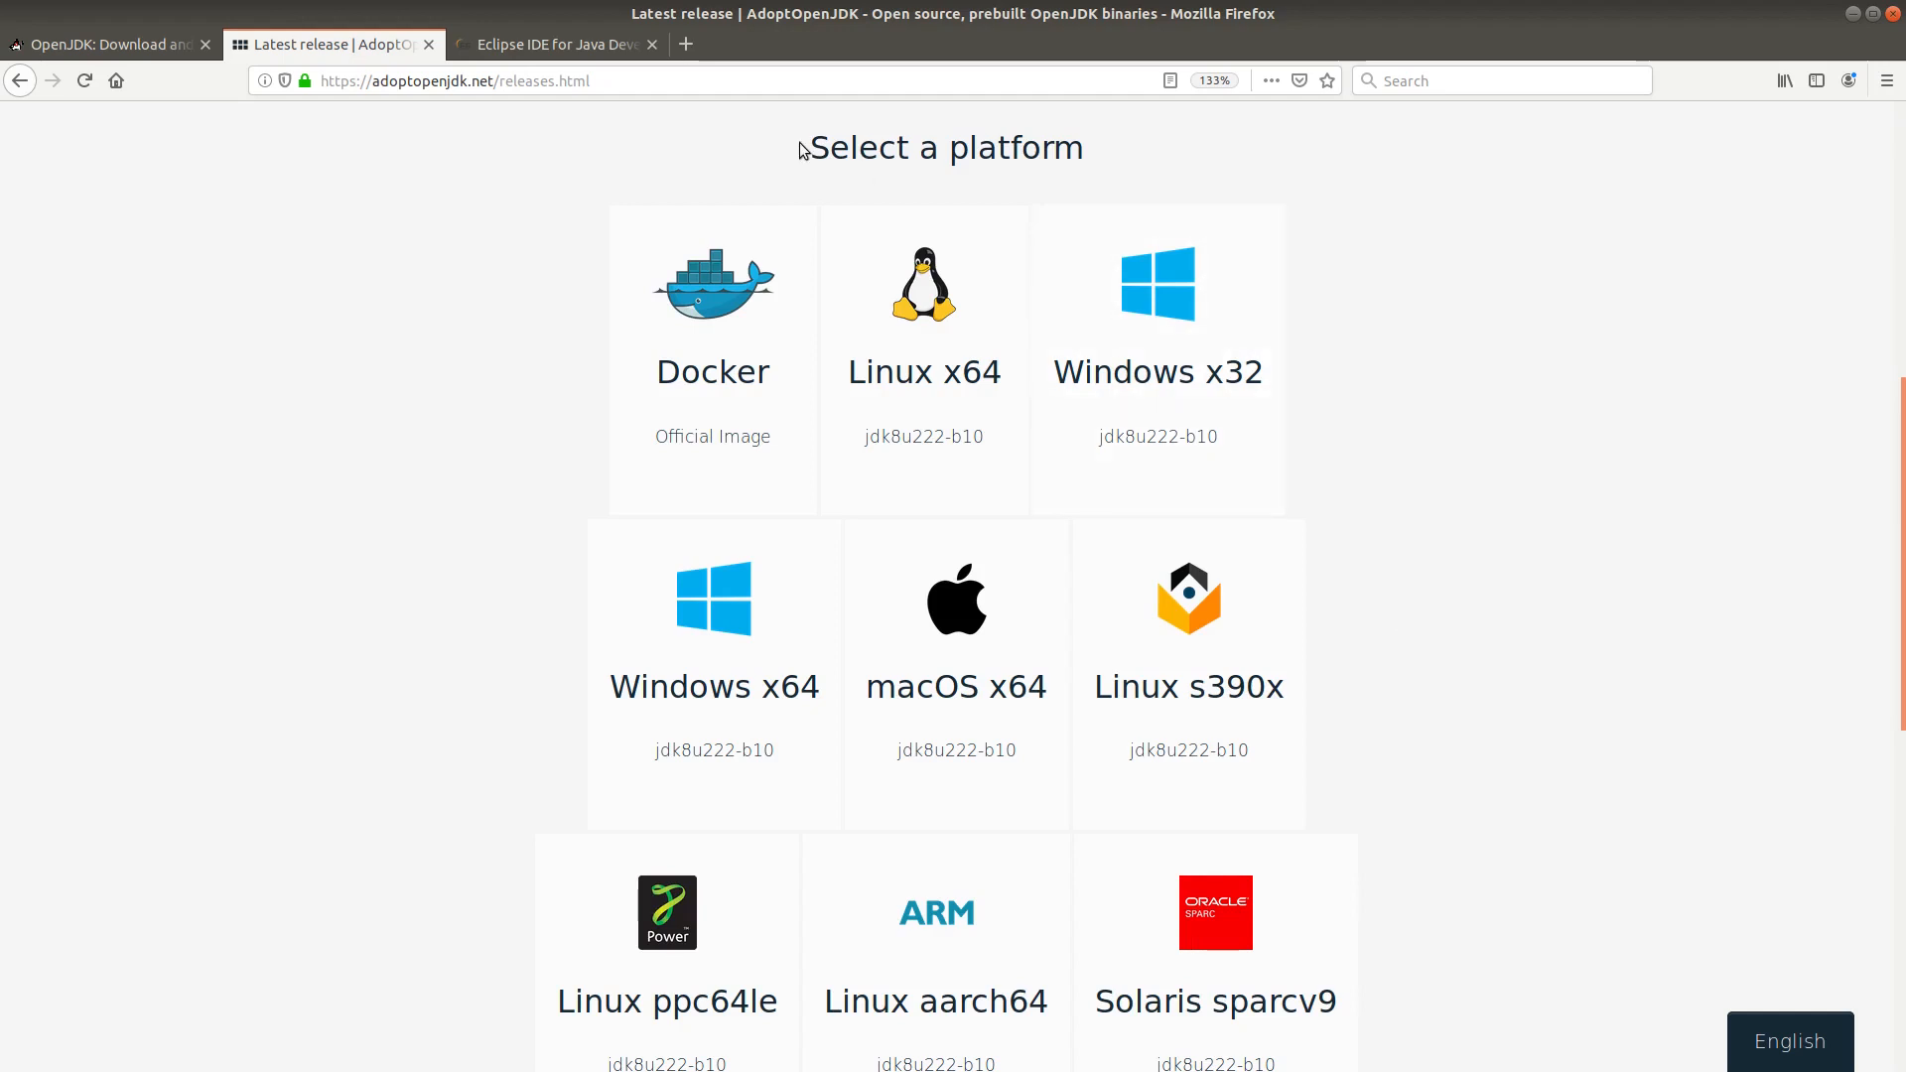
# Switch to the Eclipse IDE for Java Developers package page.
pyautogui.click(556, 44)
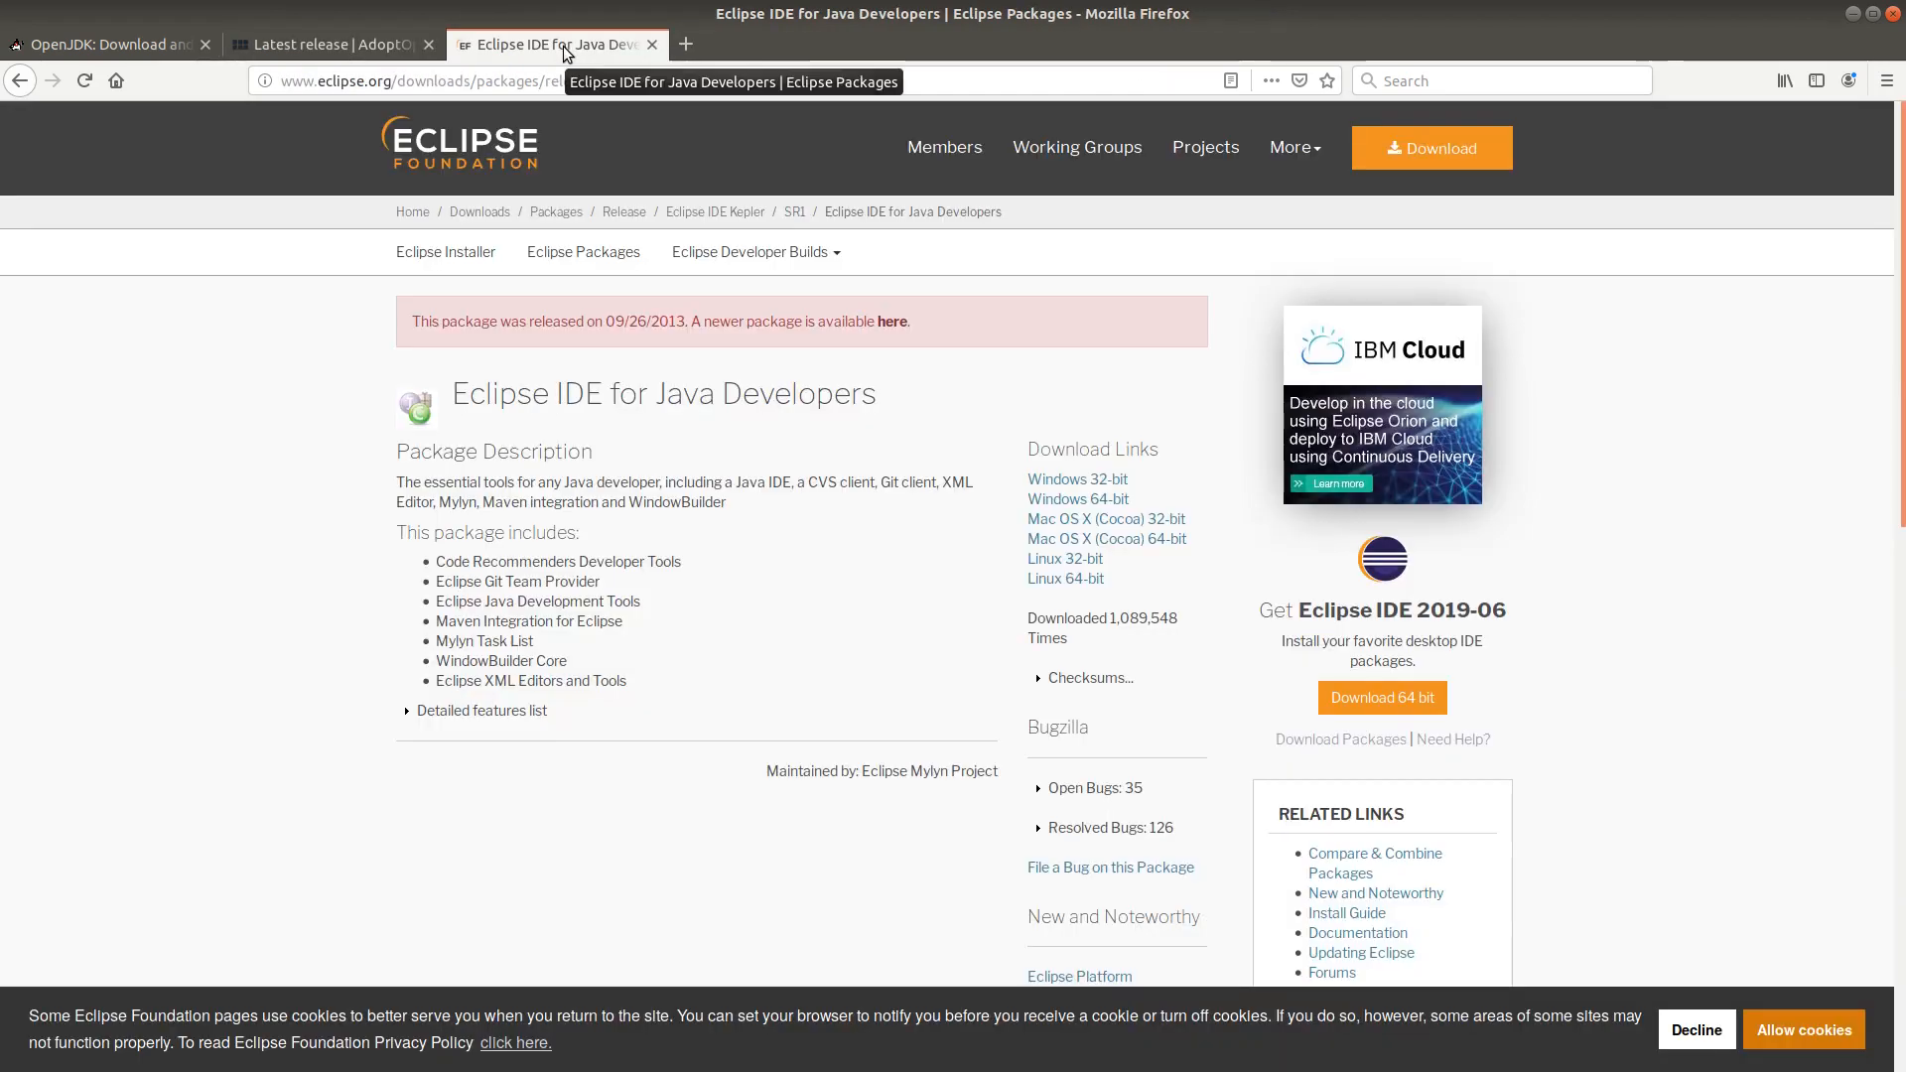
pyautogui.moveTo(593, 393)
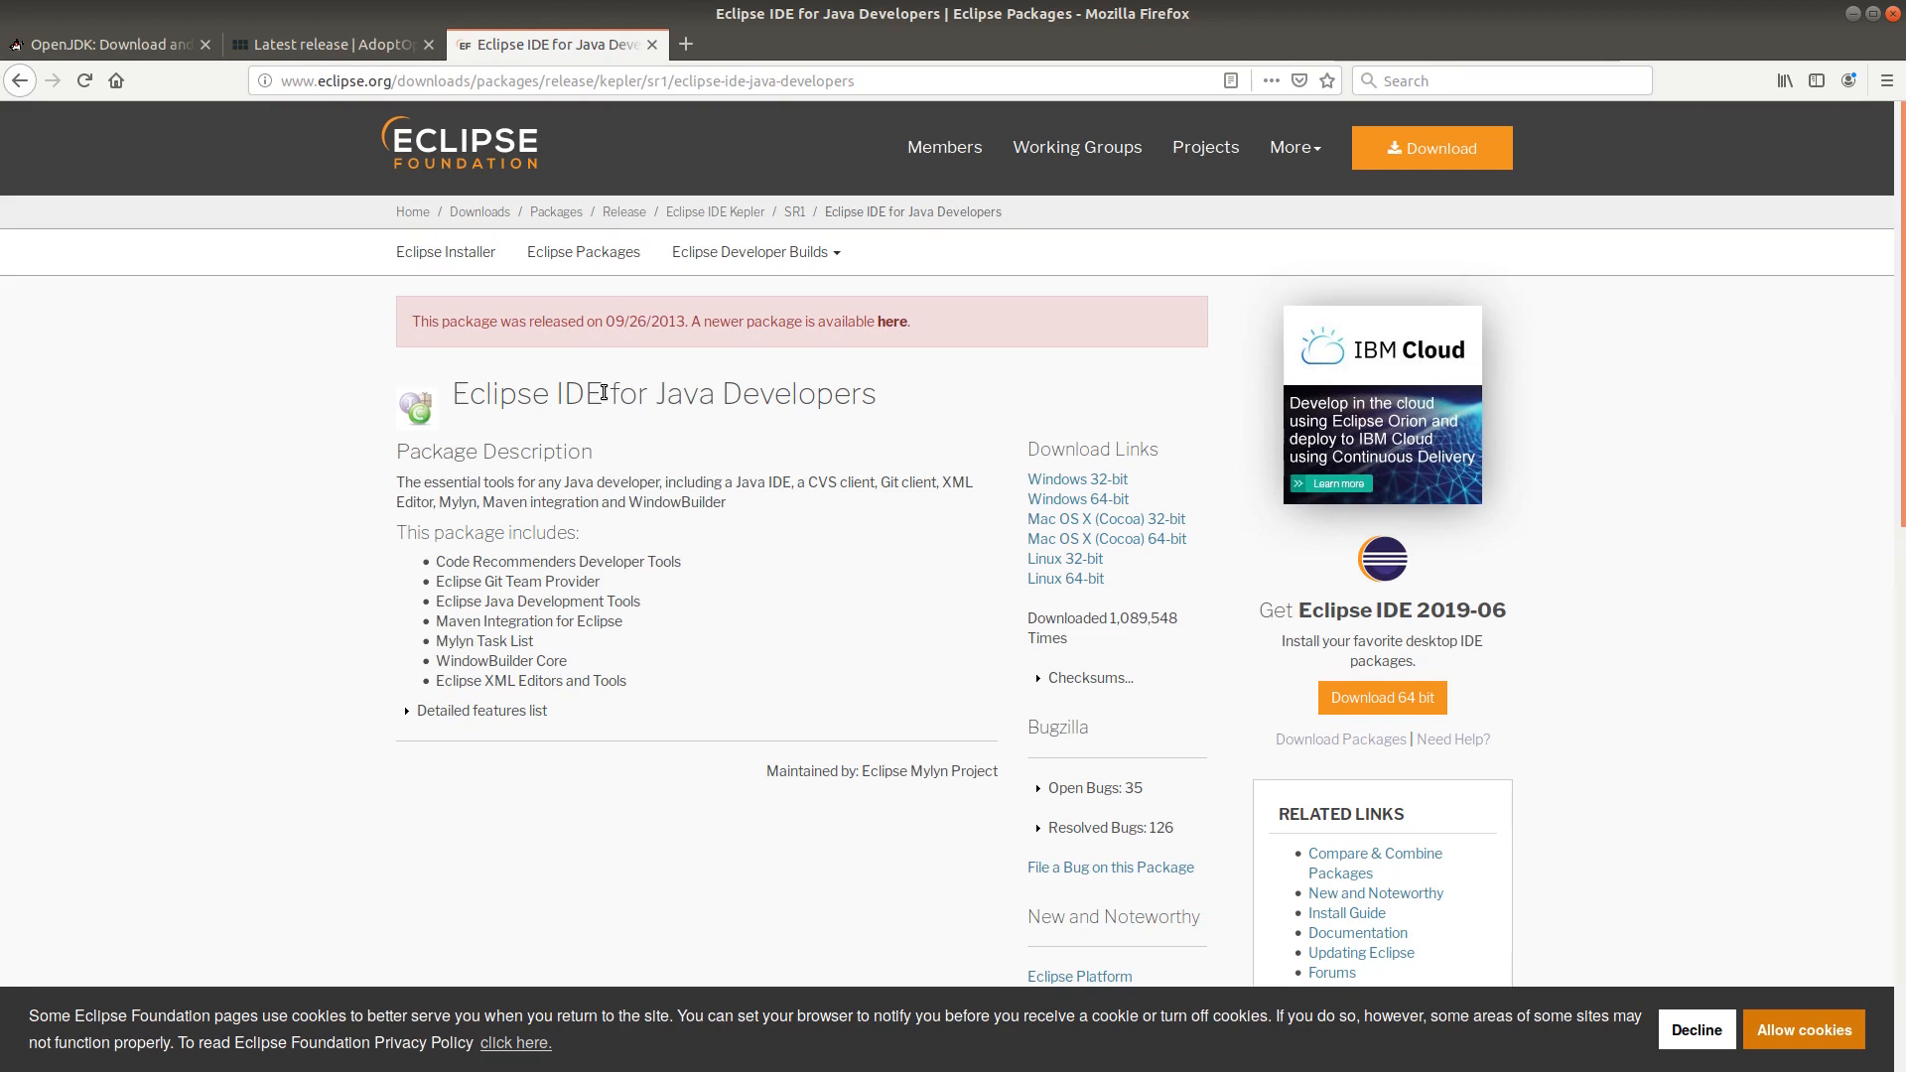
pyautogui.moveTo(352, 488)
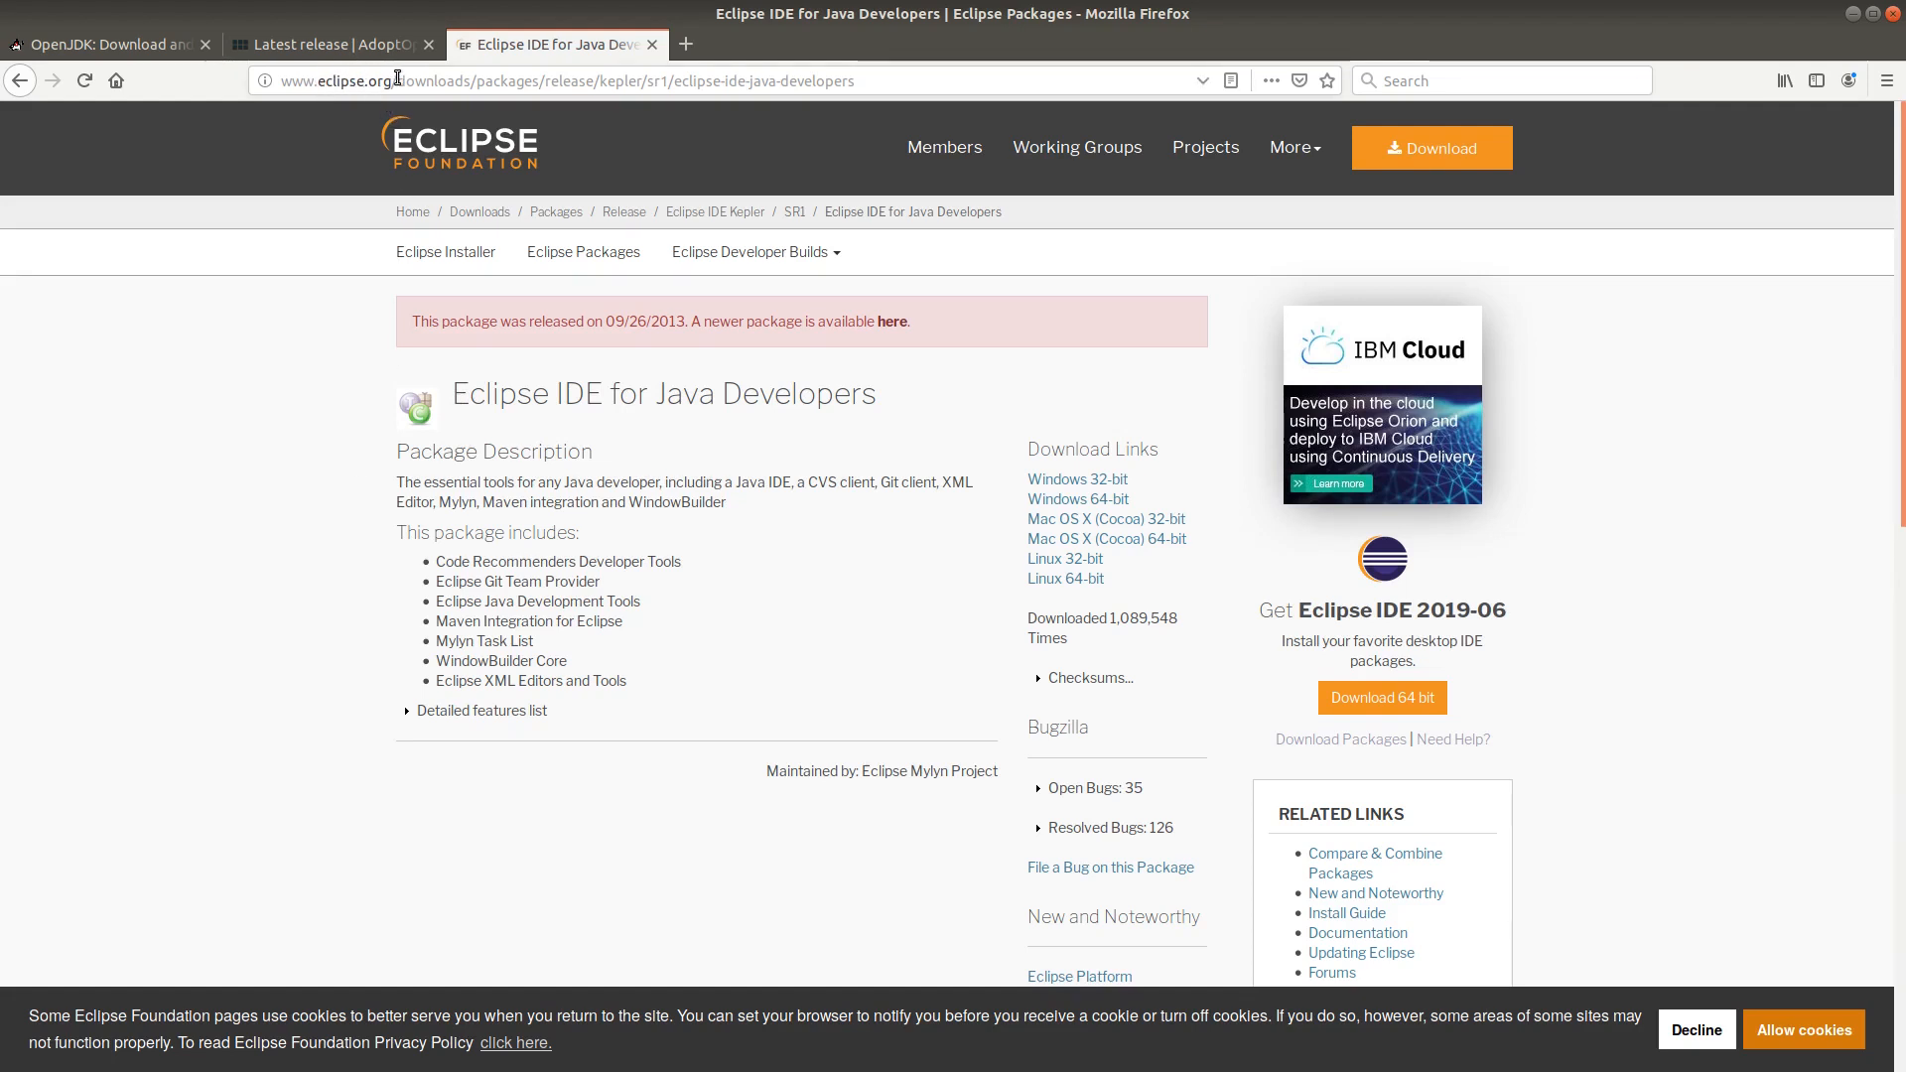
pyautogui.moveTo(230, 401)
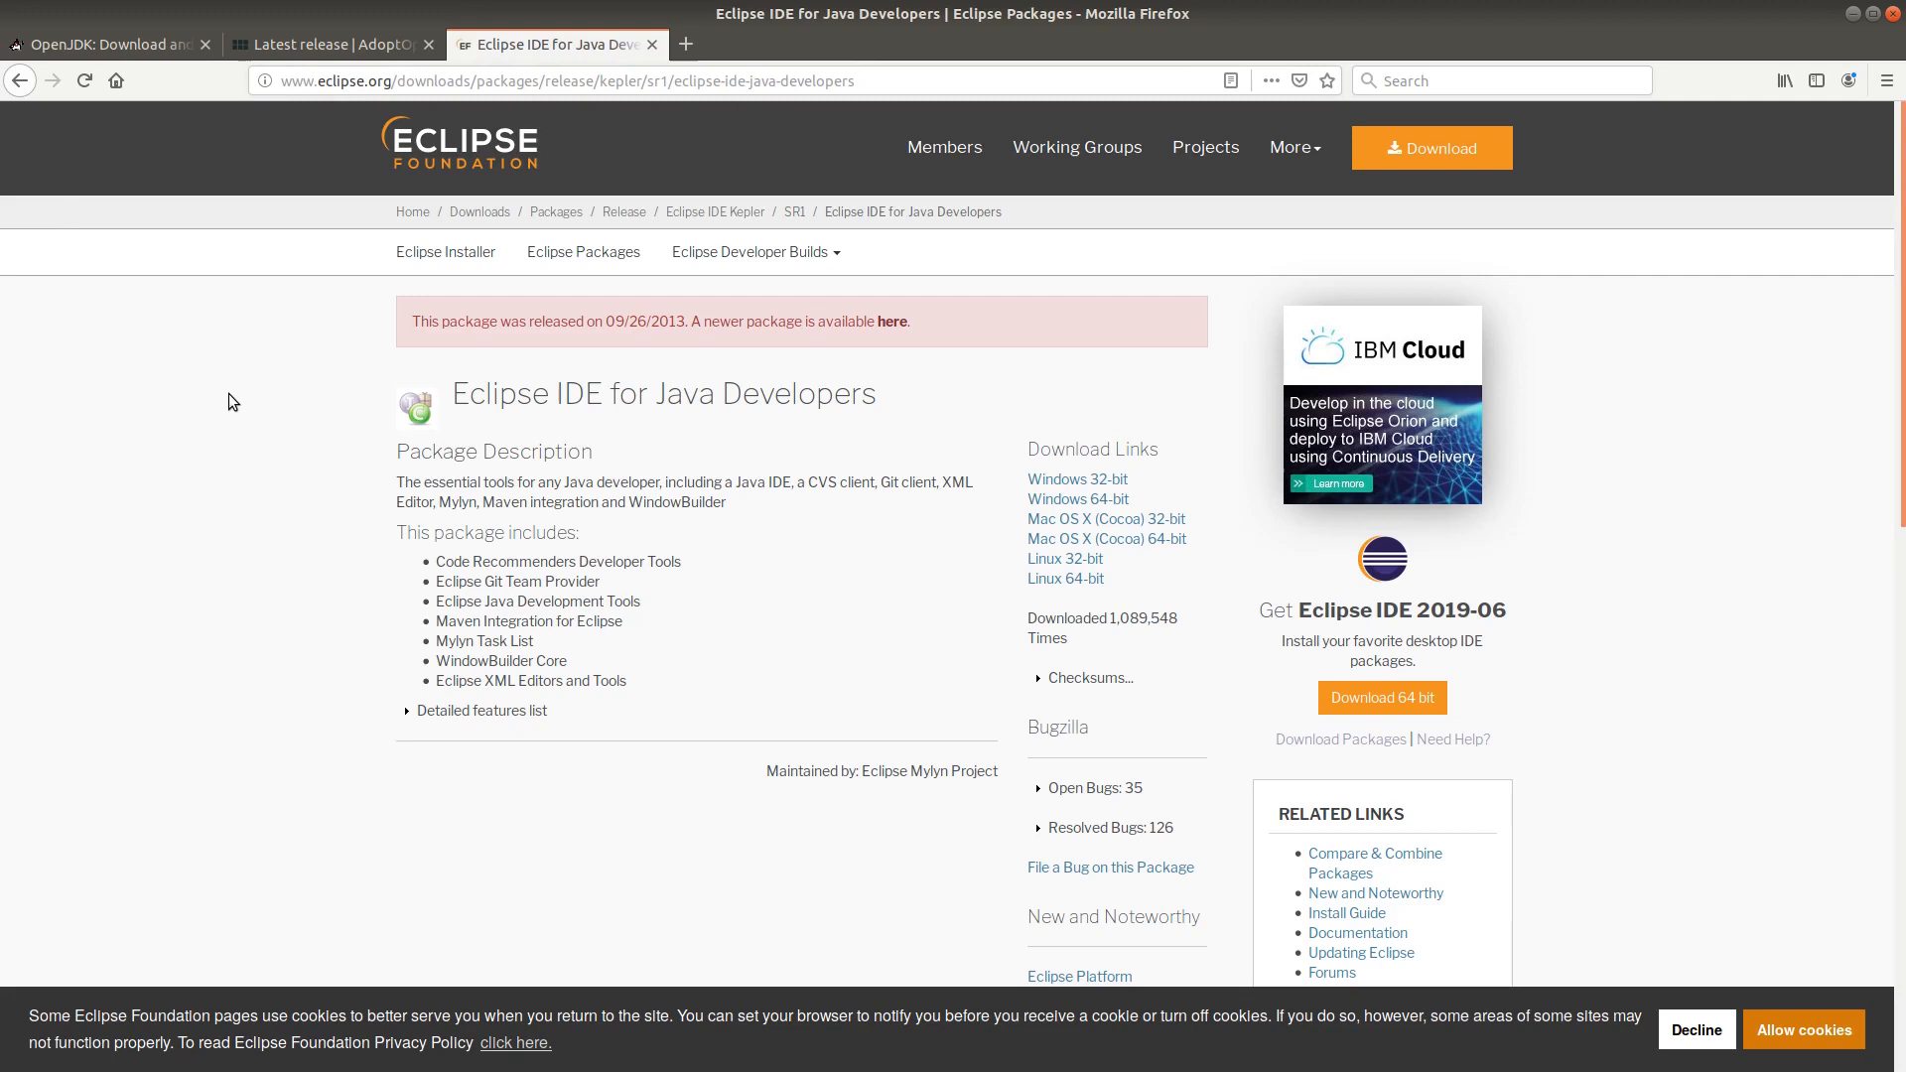
pyautogui.click(32, 477)
pyautogui.write('e')
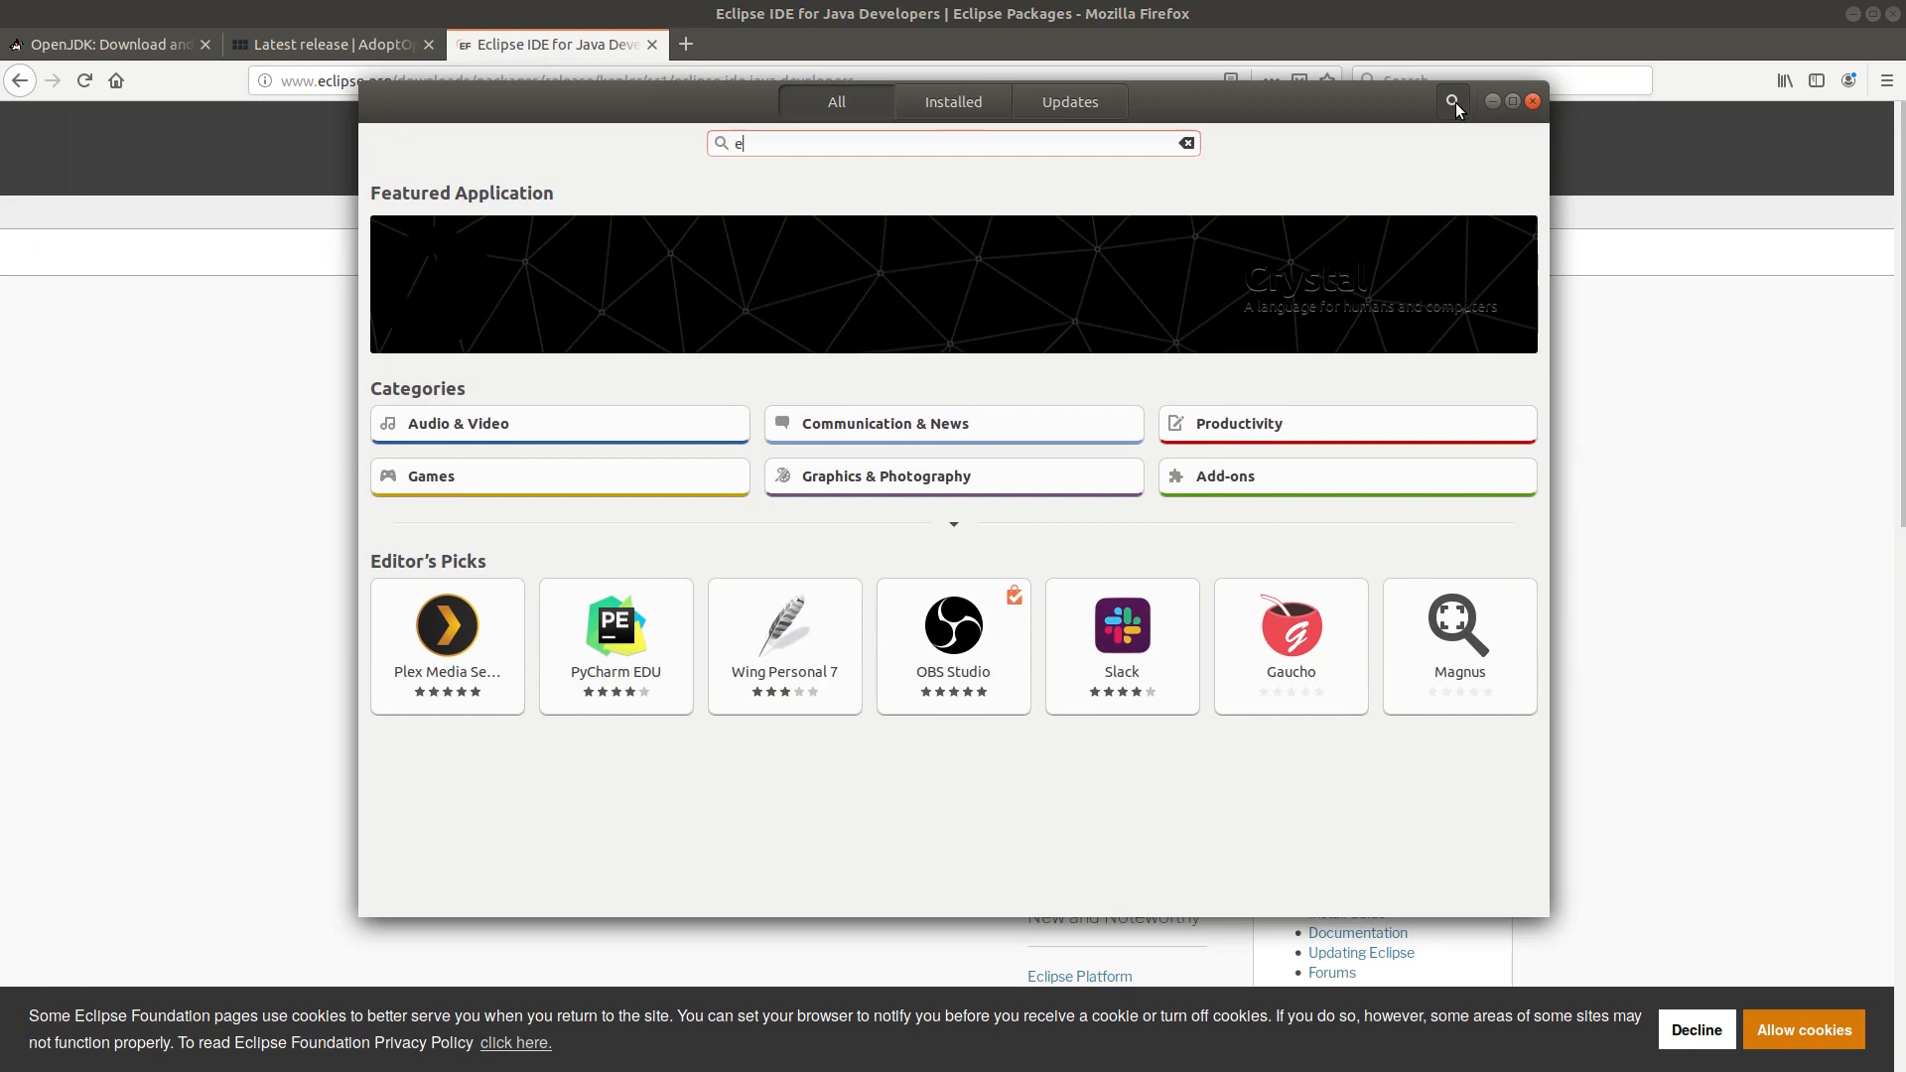
# Search 'eclipse', install the Eclipse entry with password authorisation, then hide Ubuntu Software.
pyautogui.write('clipse')
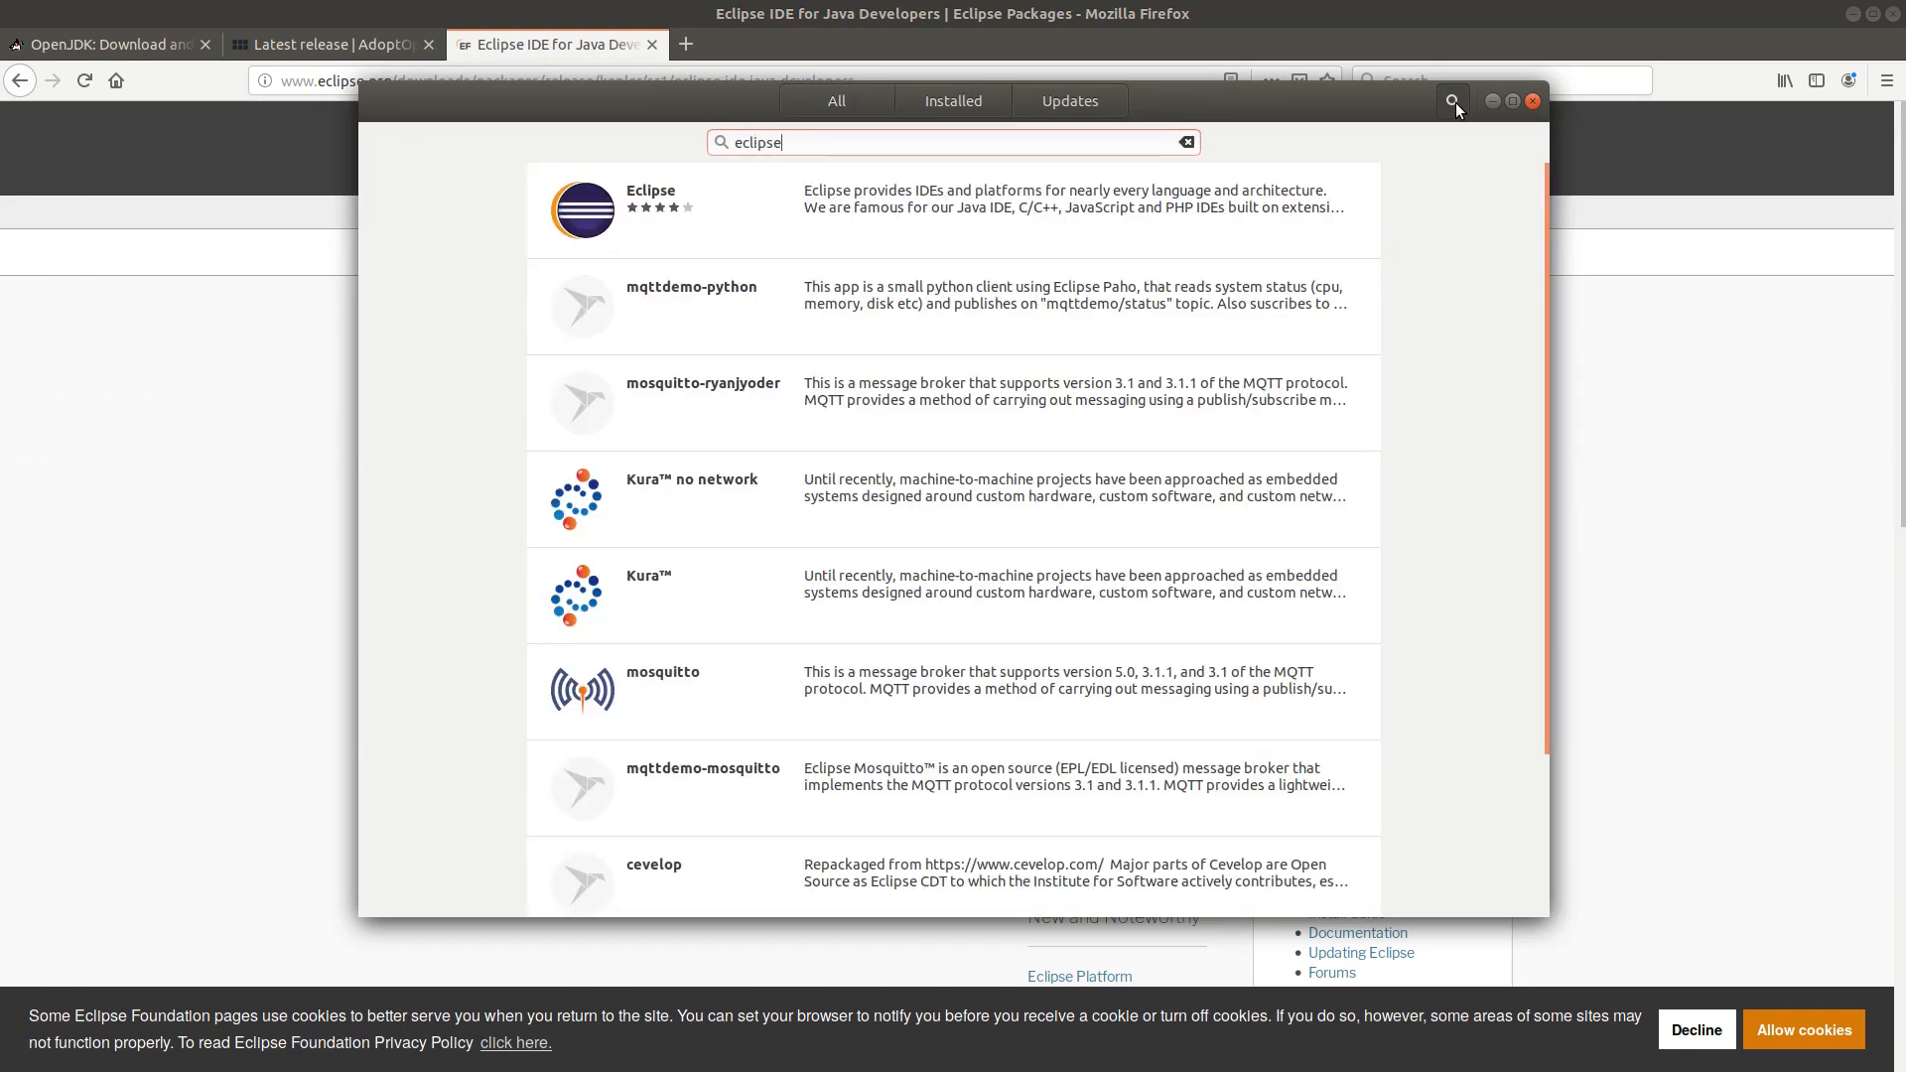
pyautogui.moveTo(766, 210)
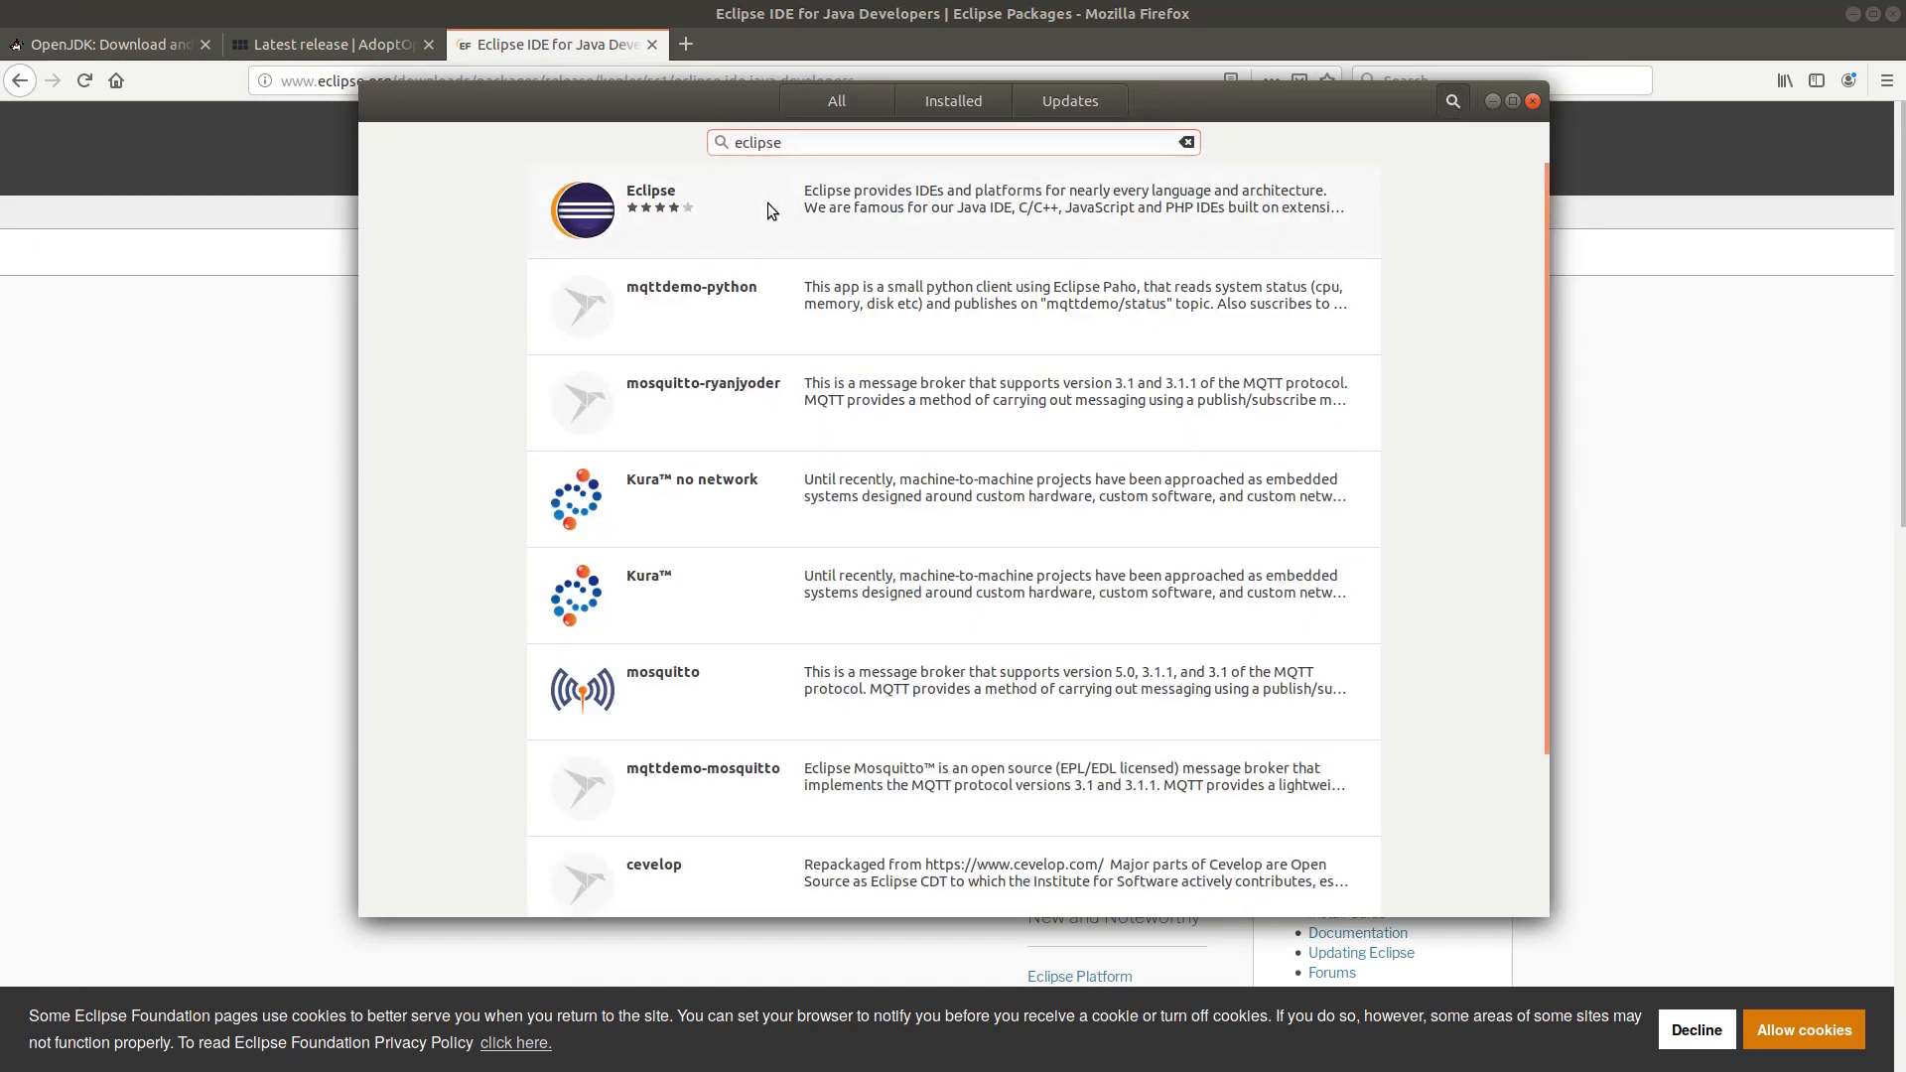
pyautogui.click(651, 202)
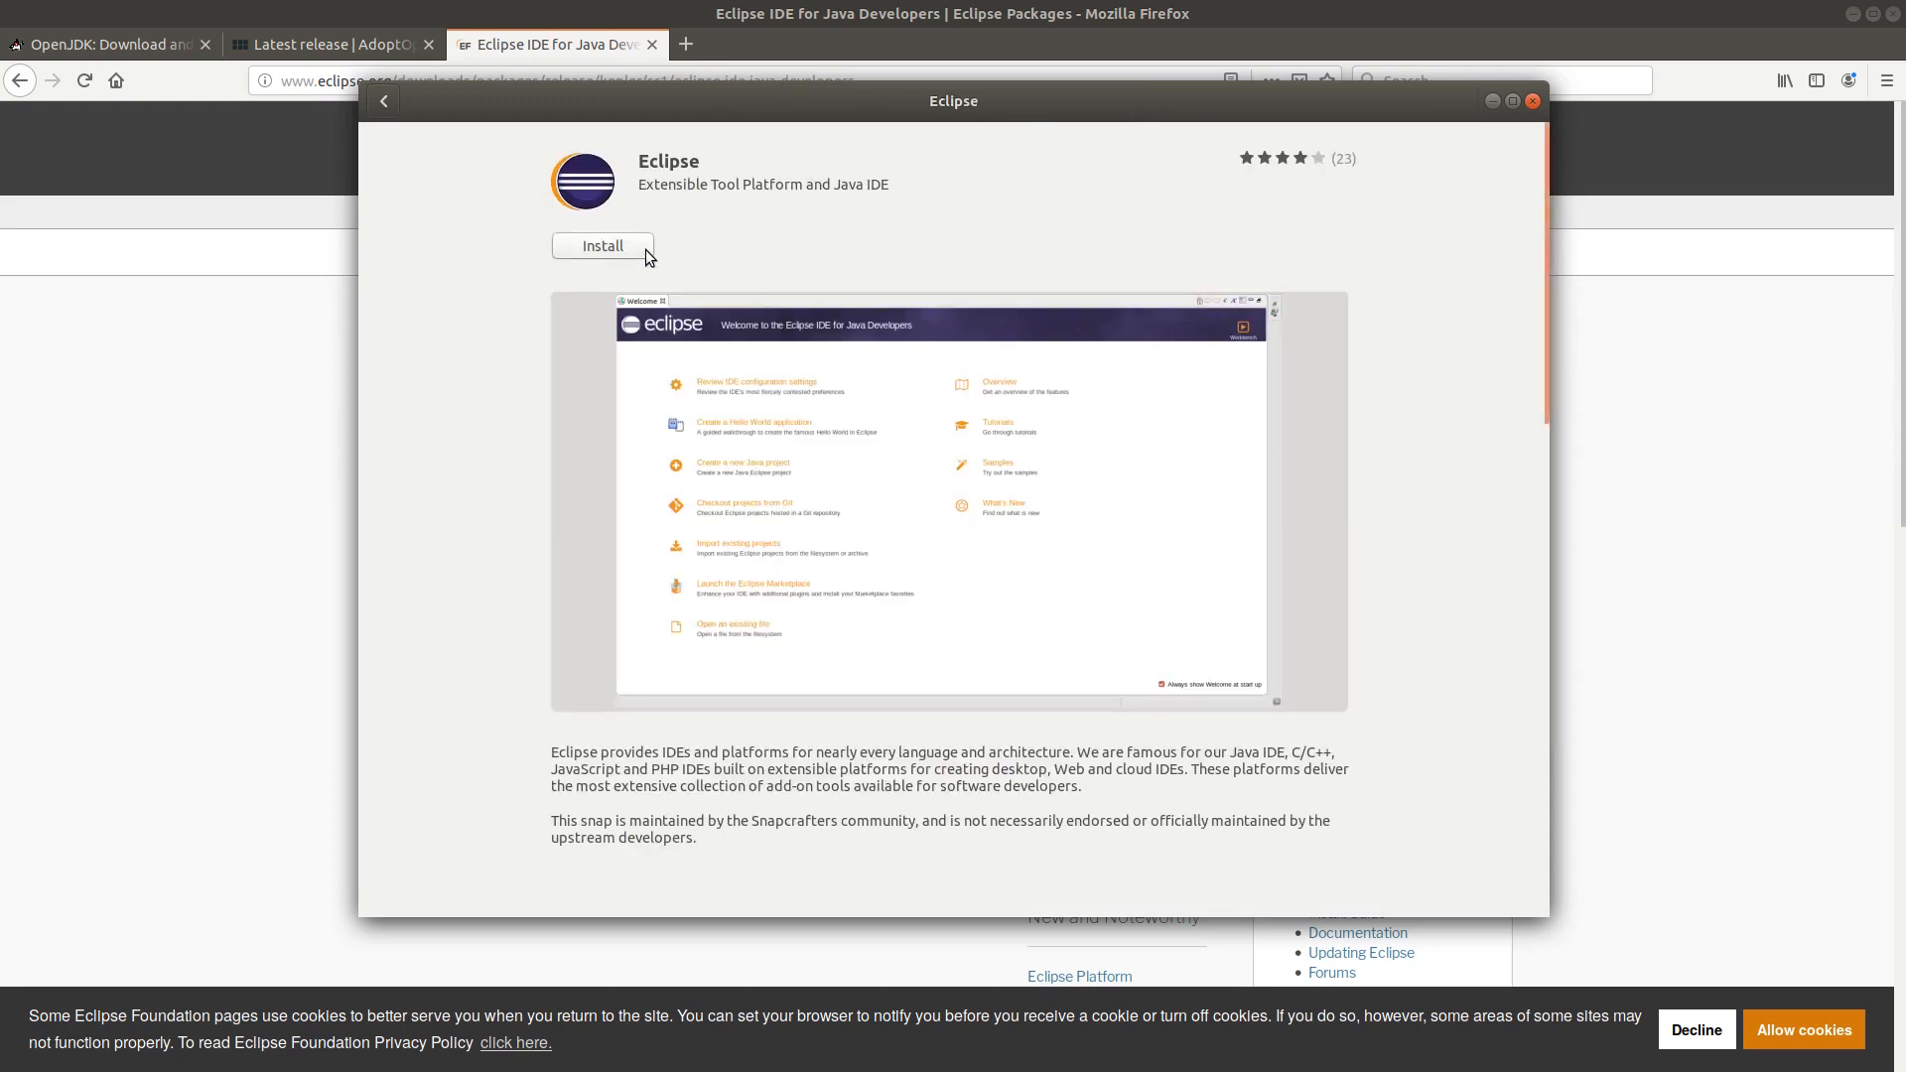
pyautogui.click(601, 246)
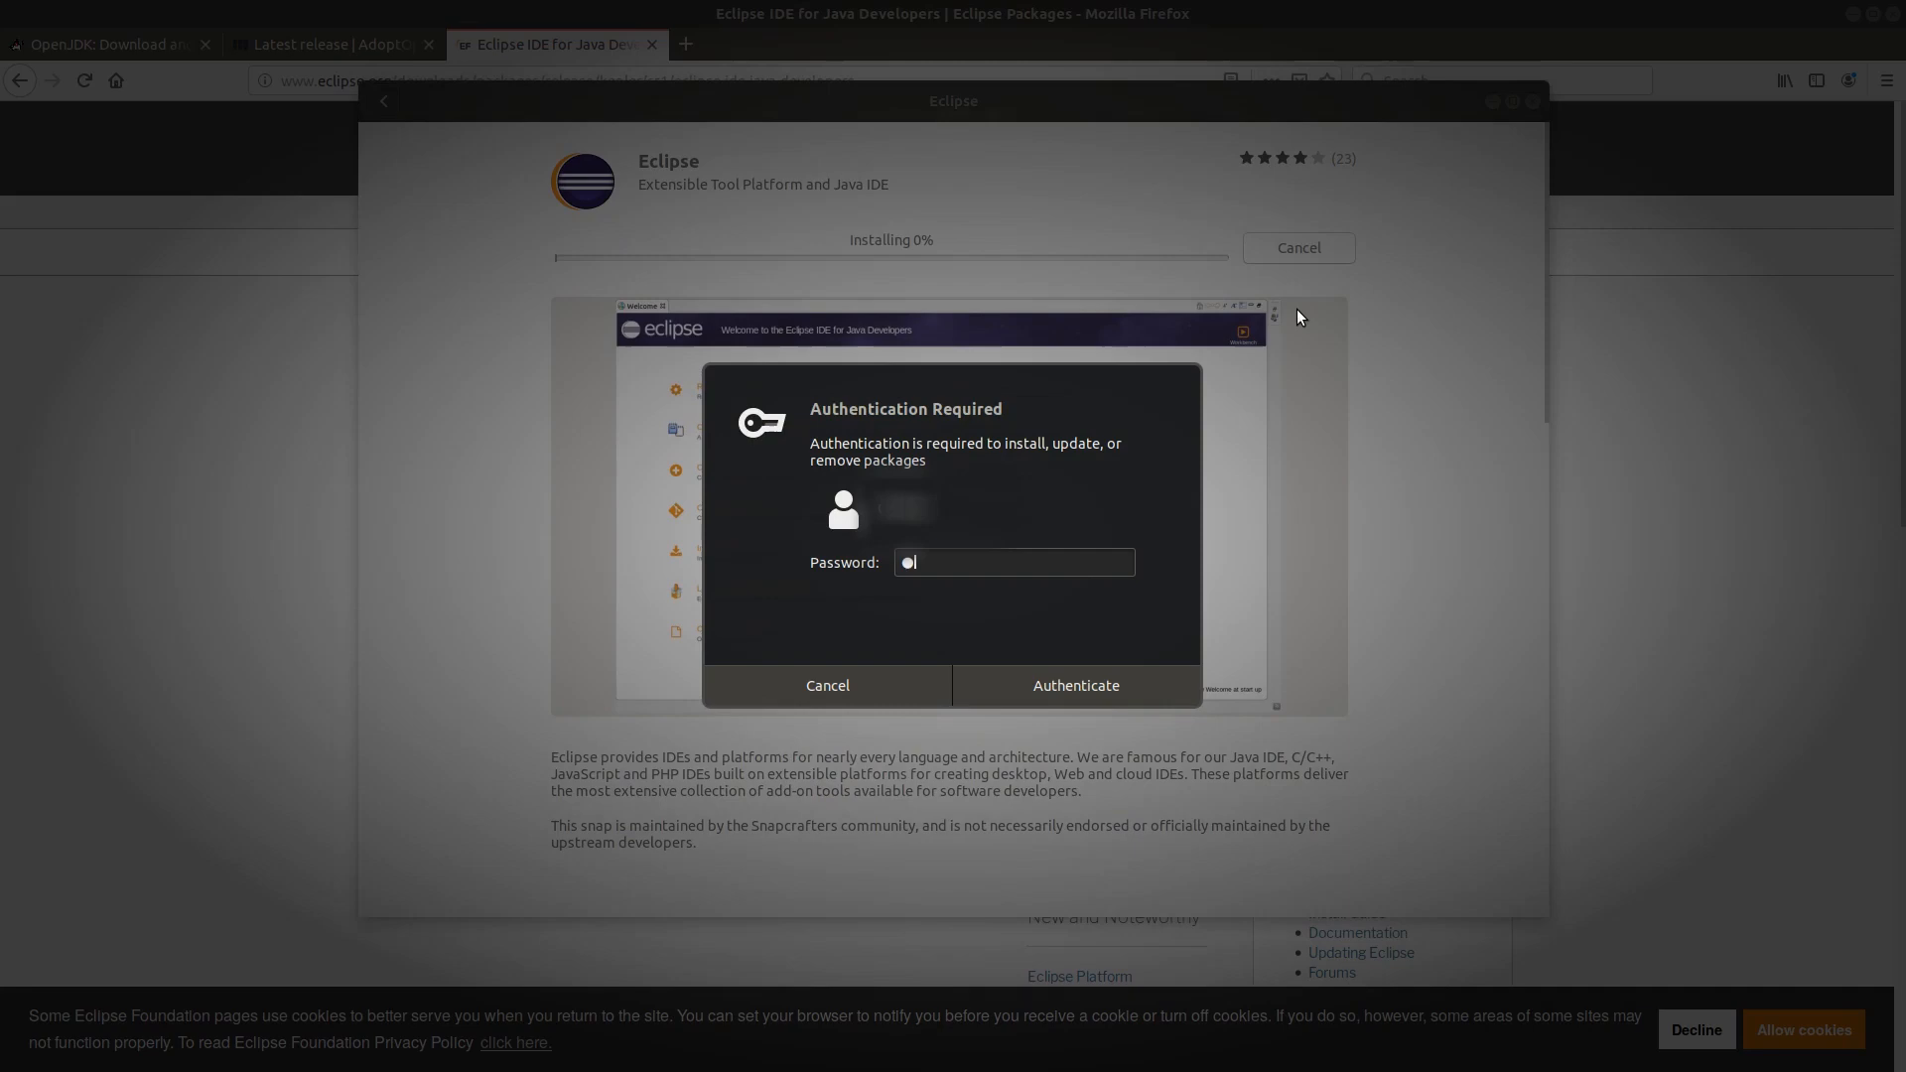
pyautogui.click(1074, 685)
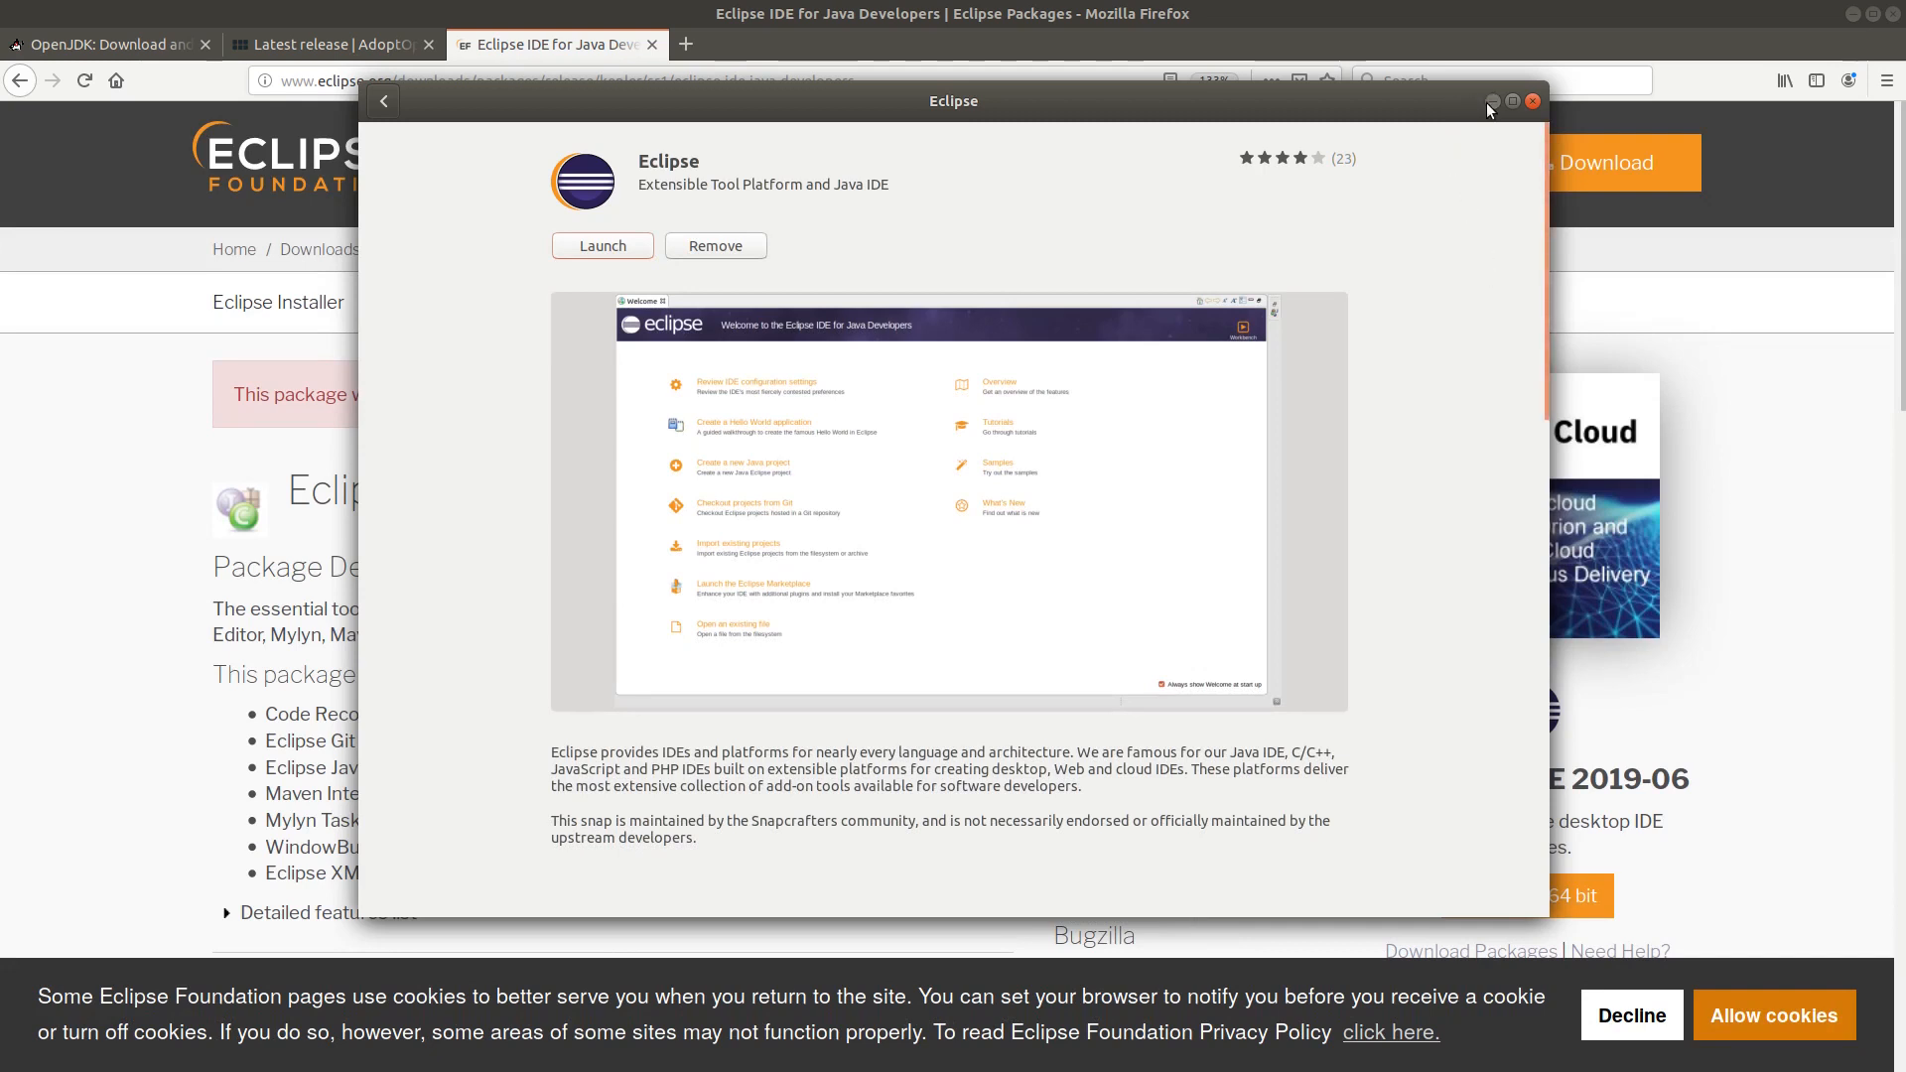
pyautogui.click(1531, 101)
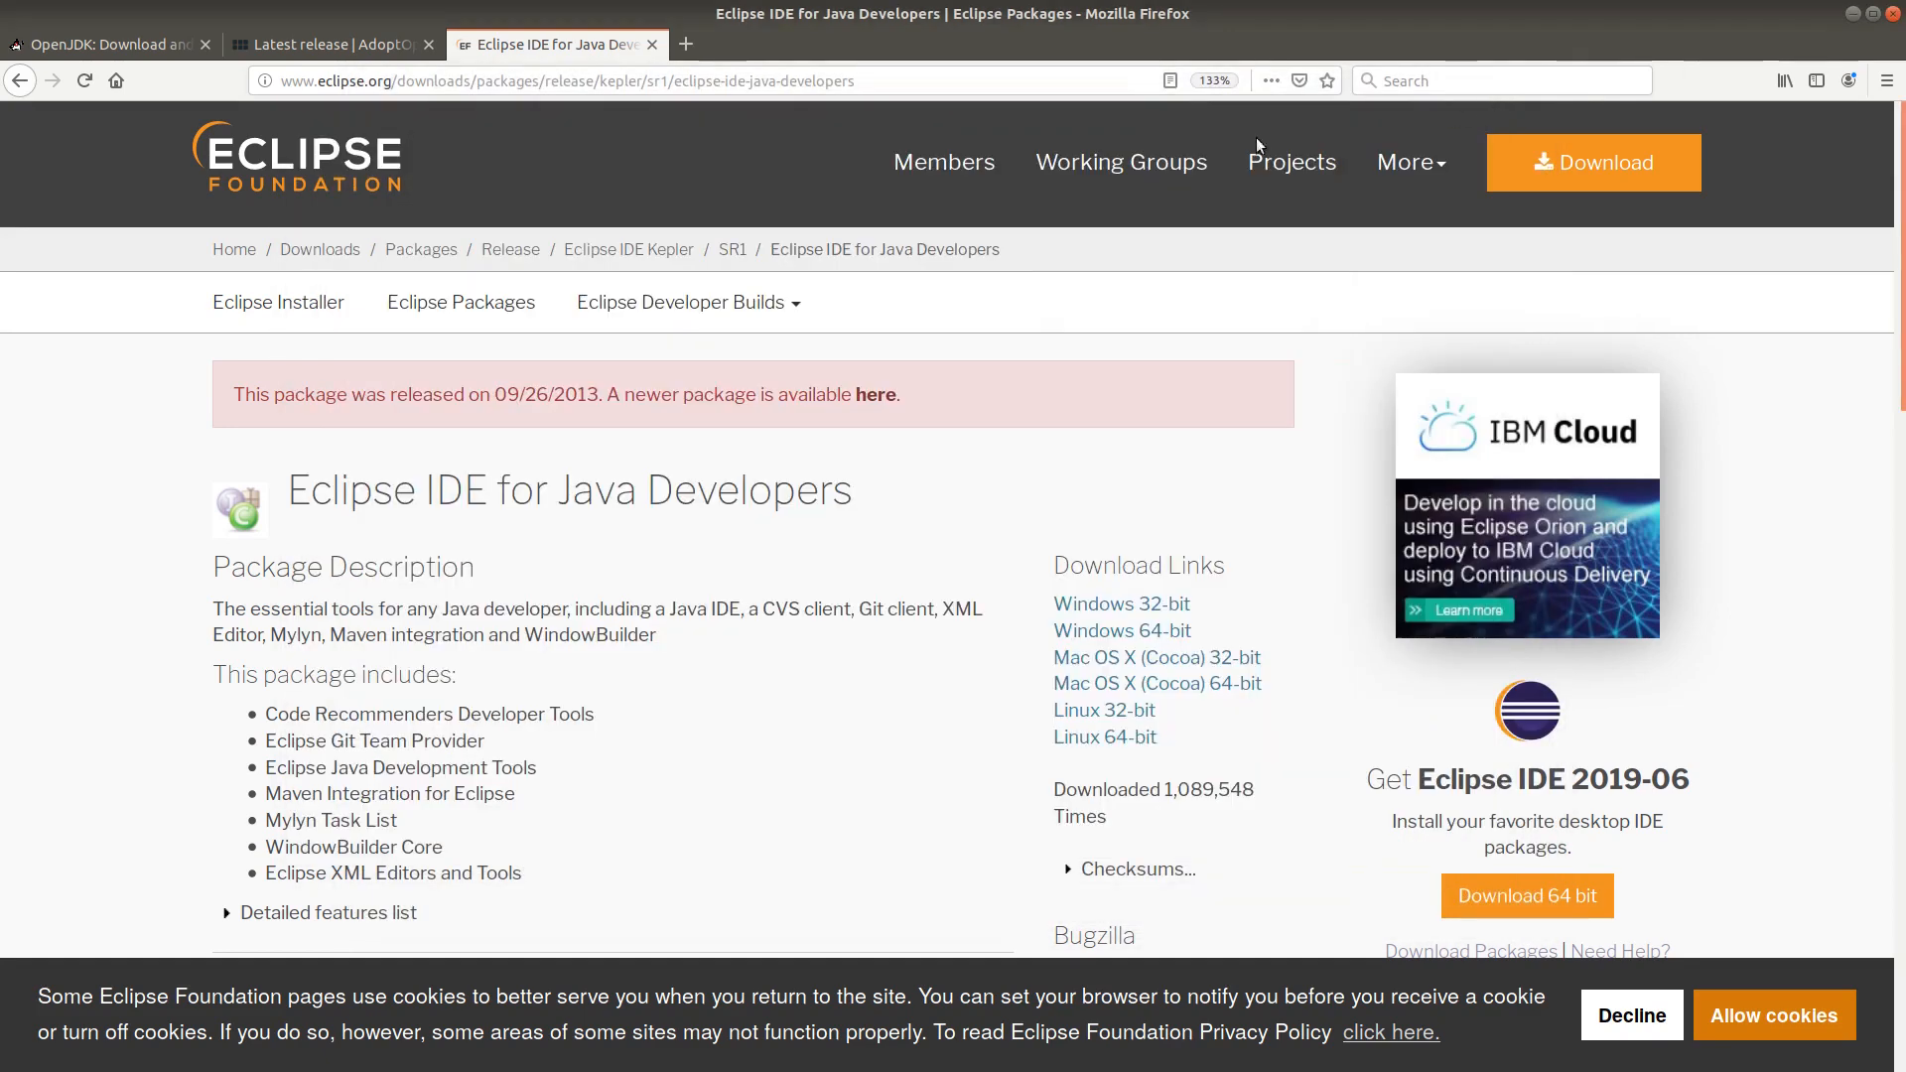
pyautogui.moveTo(1156, 683)
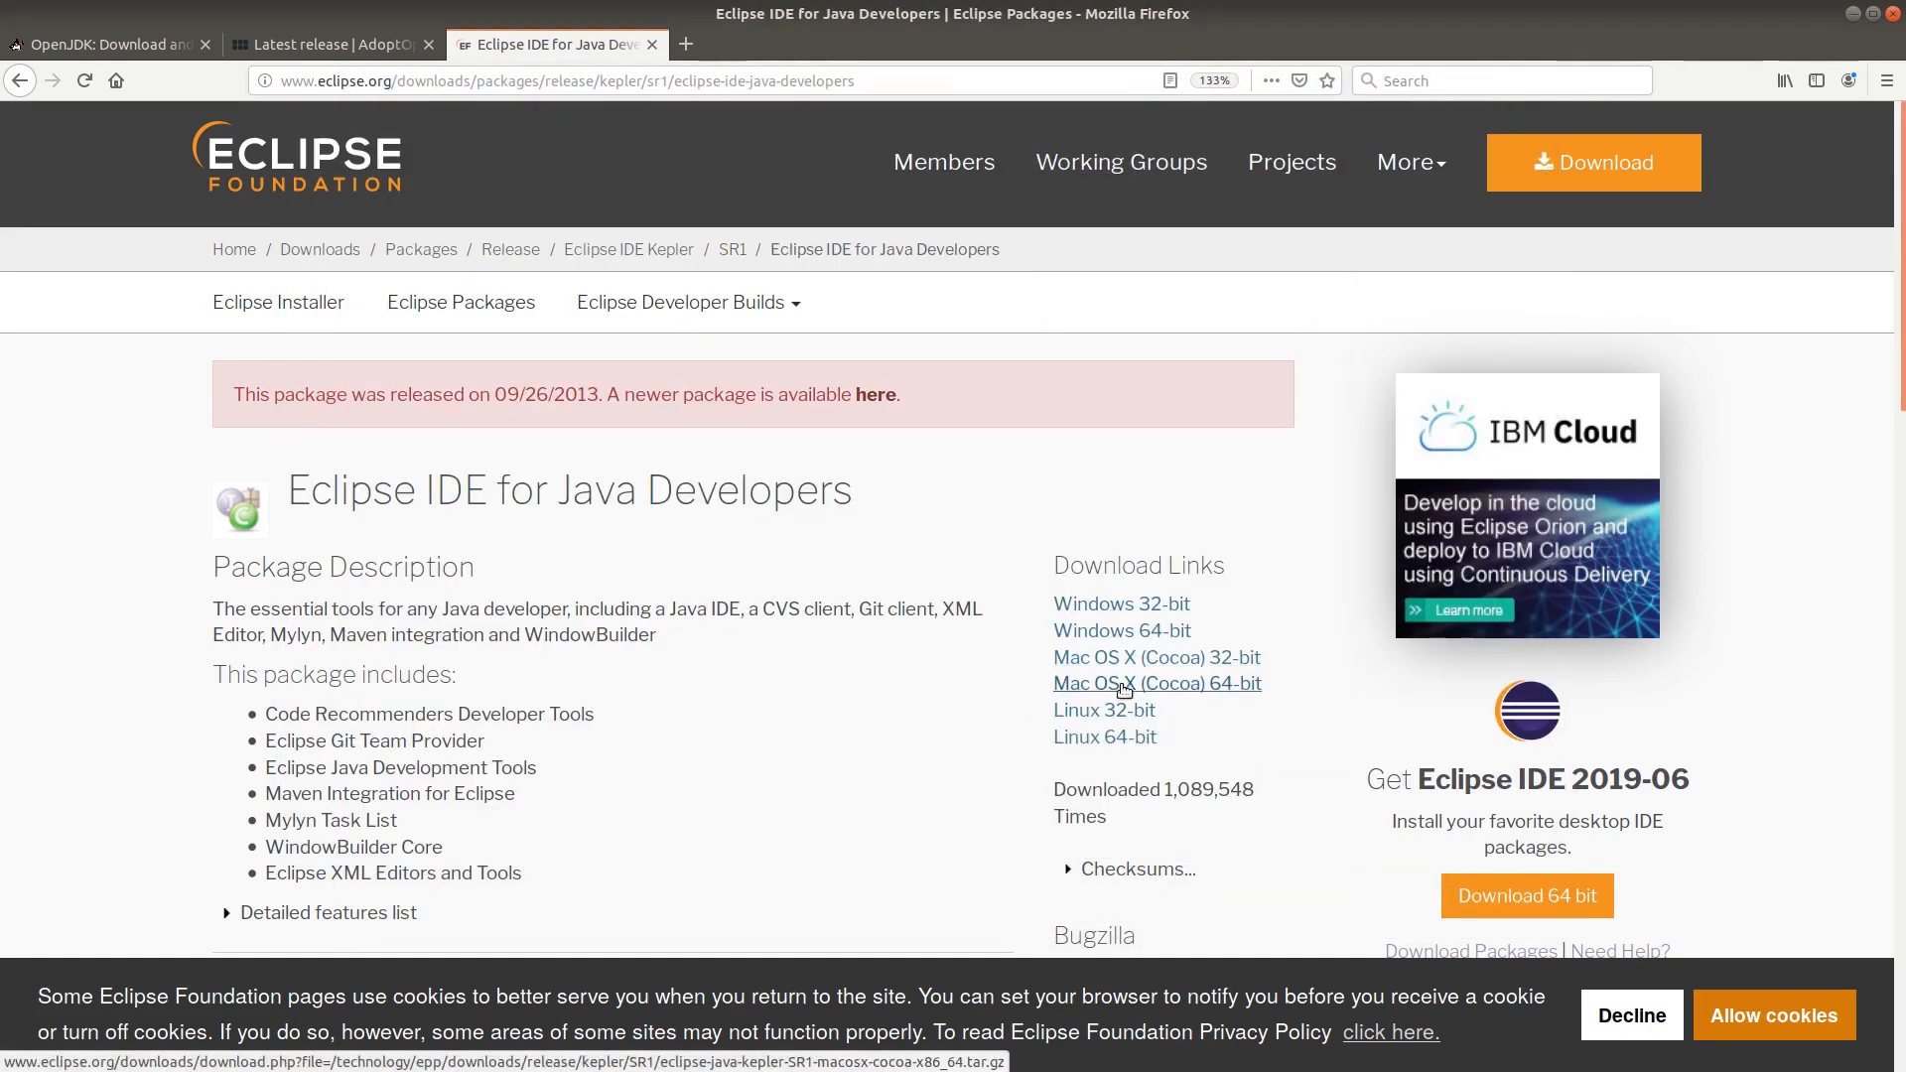
pyautogui.moveTo(1103, 711)
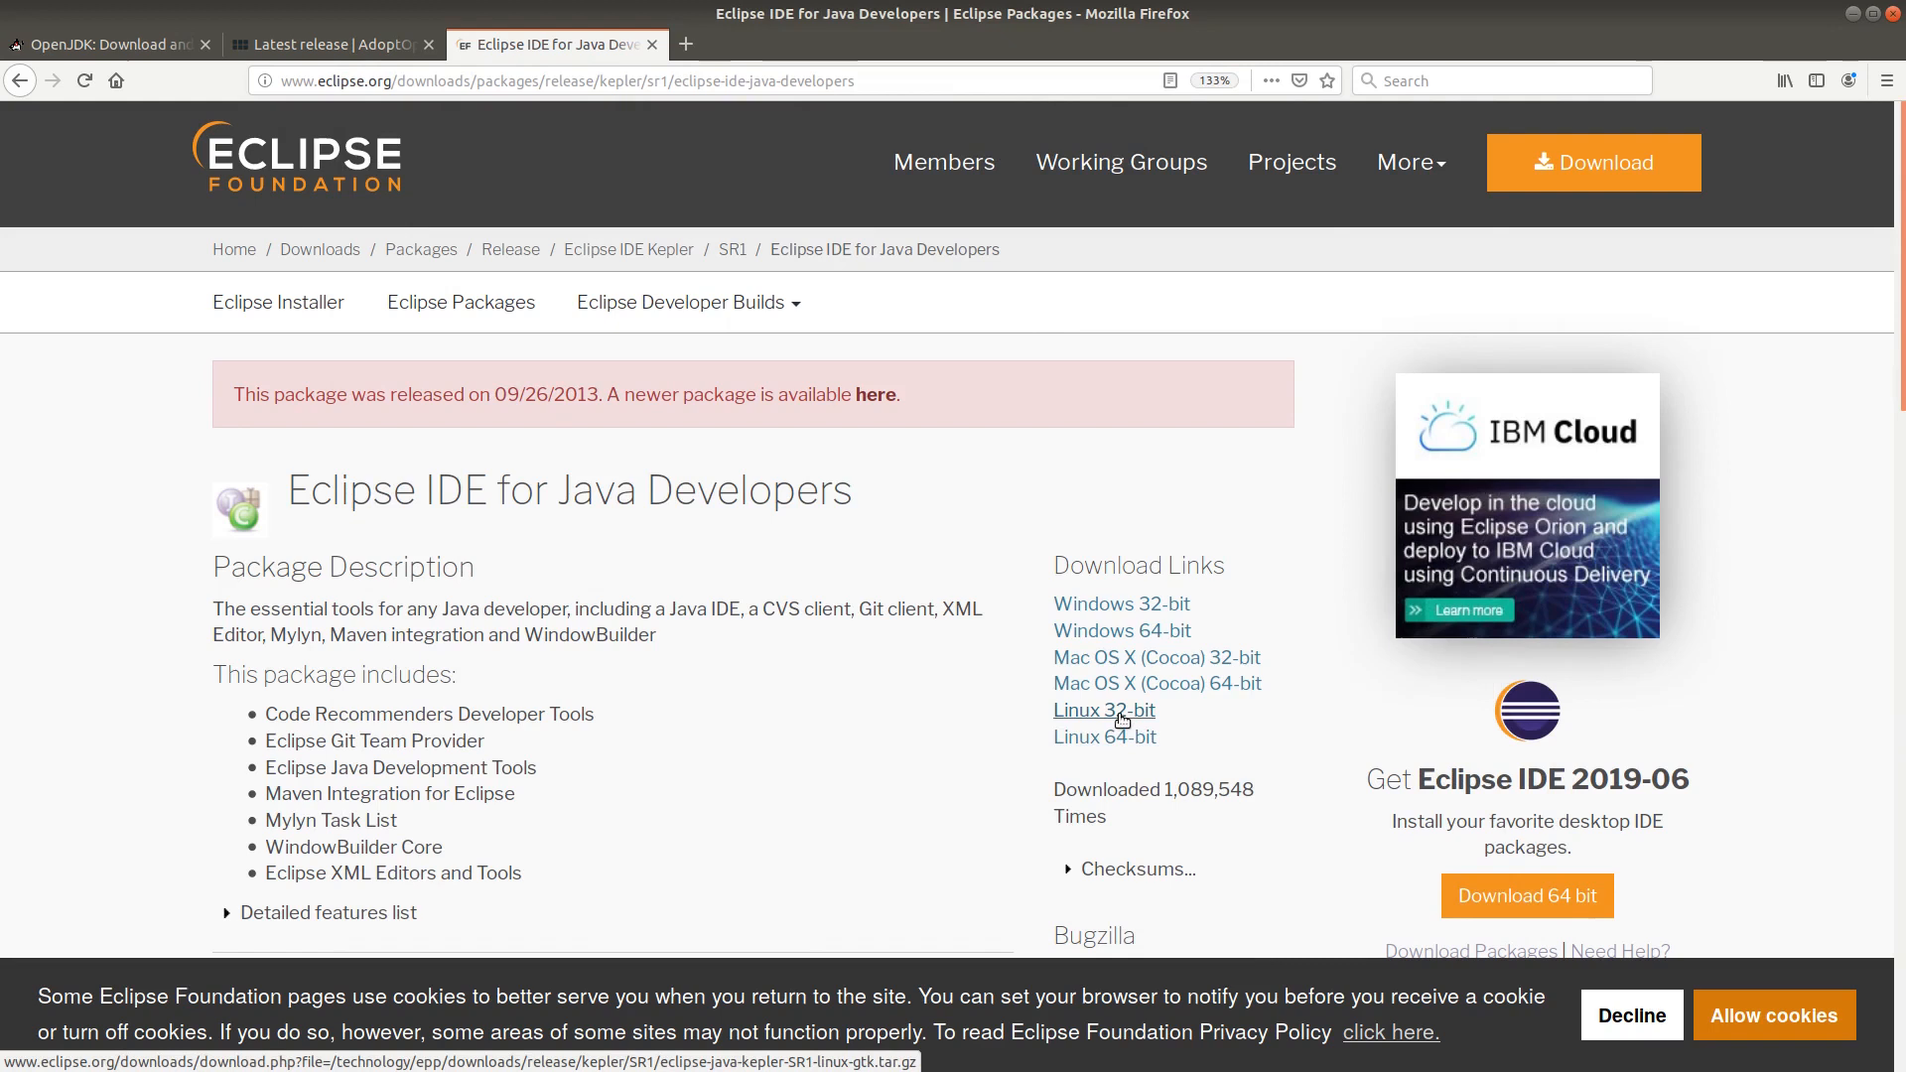
pyautogui.moveTo(1033, 397)
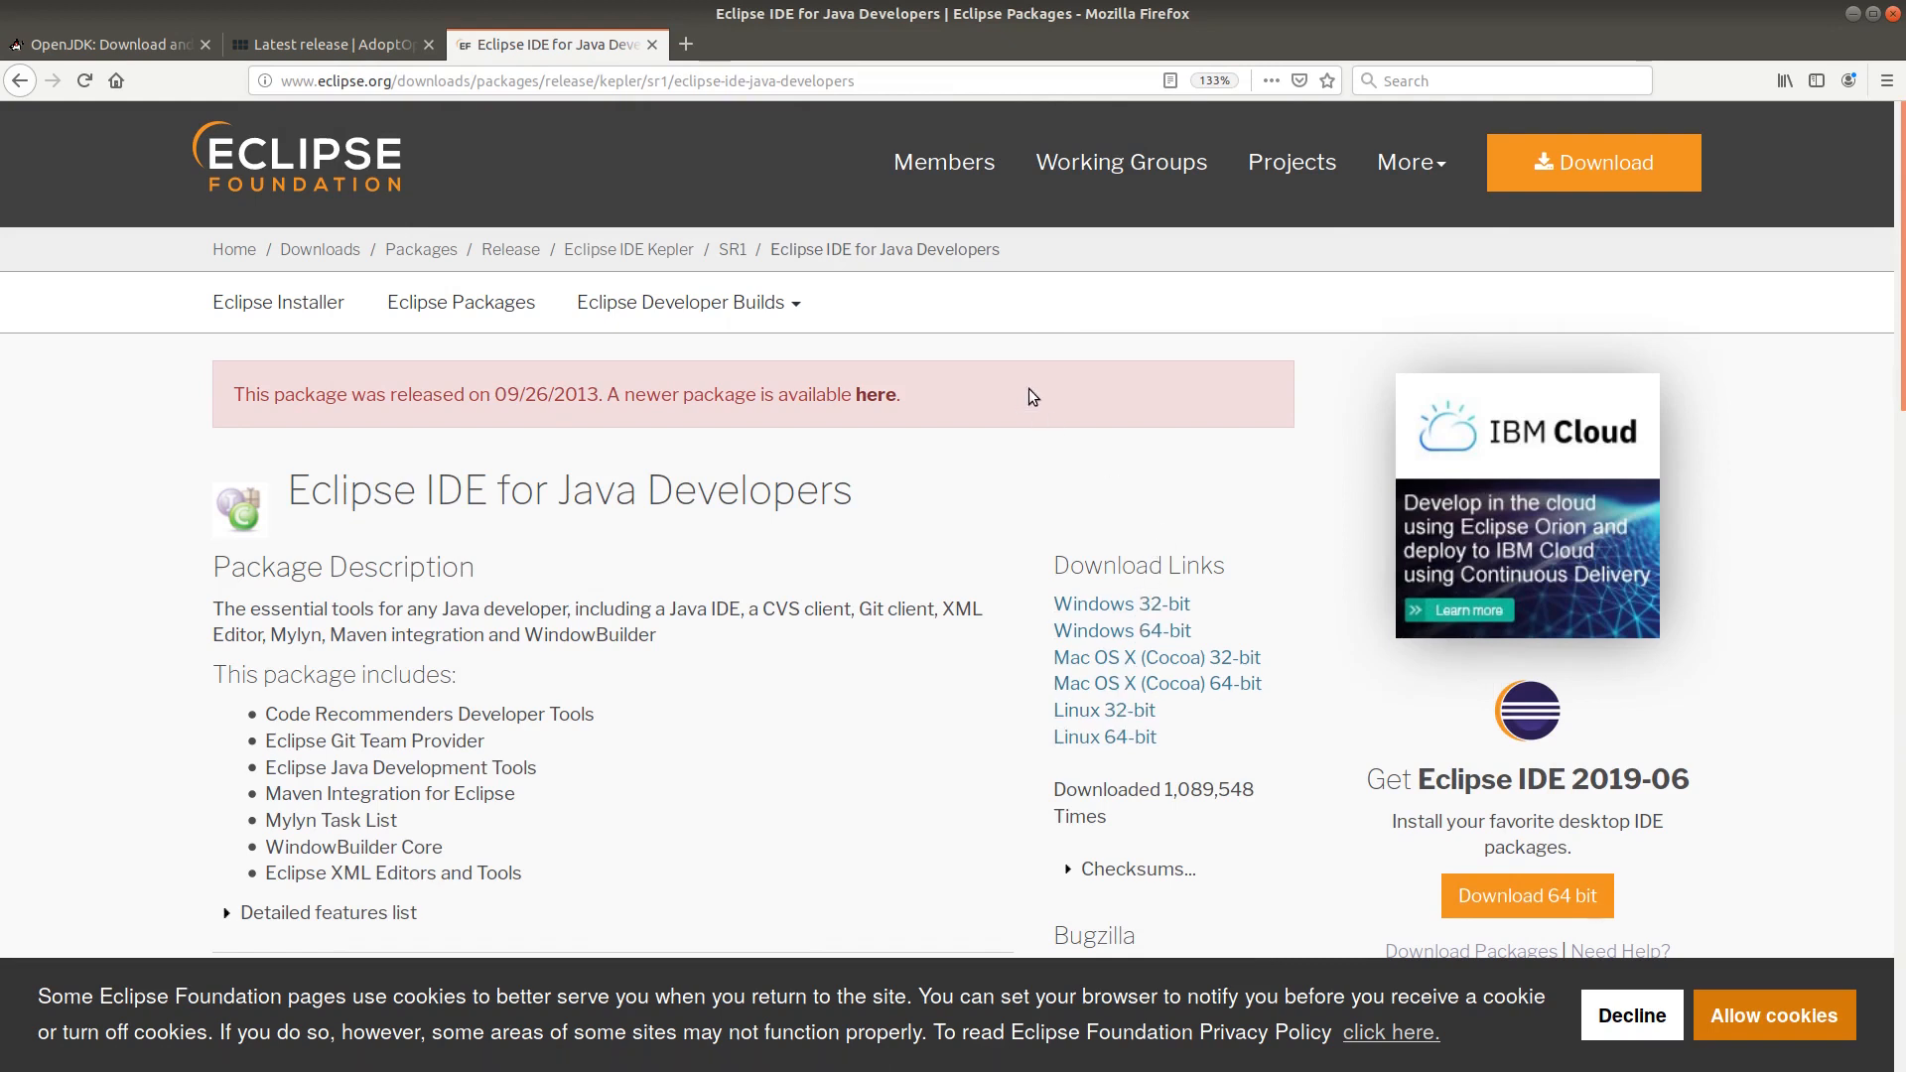
pyautogui.moveTo(115, 447)
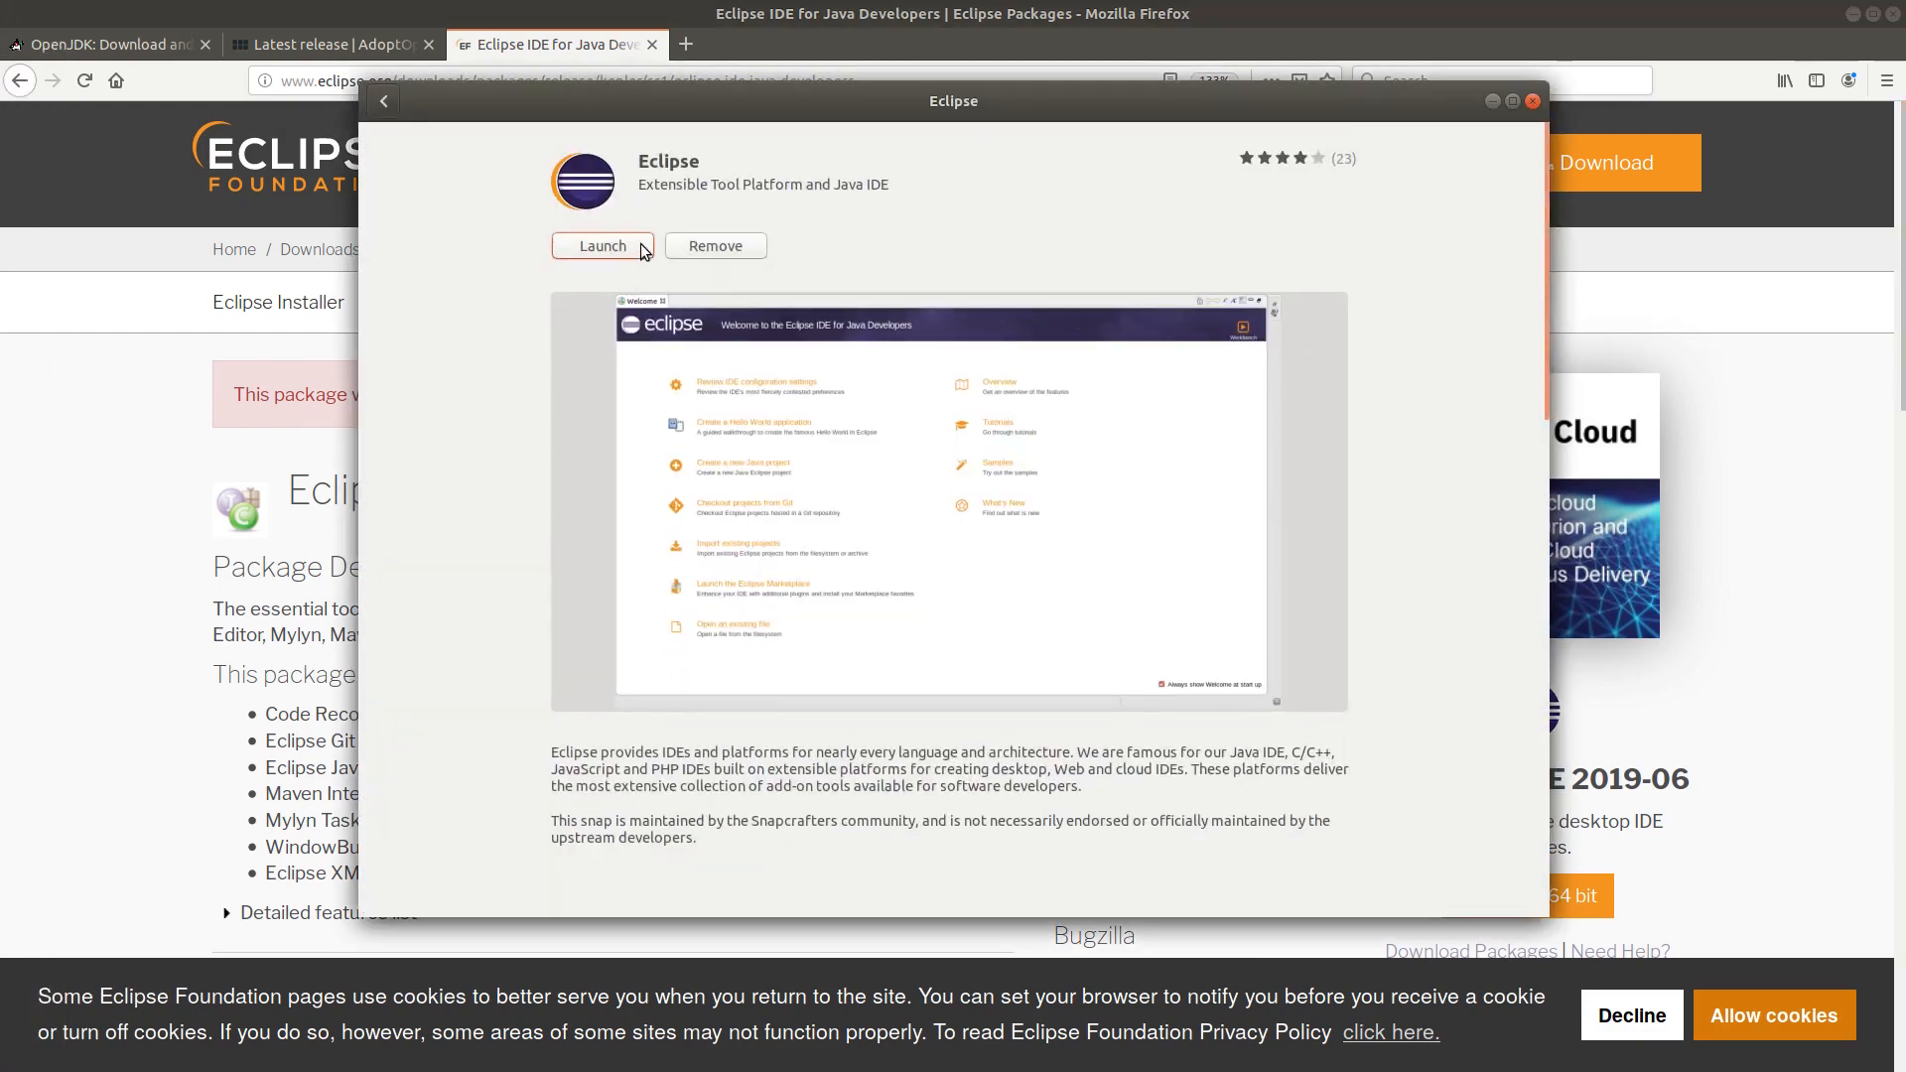
pyautogui.moveTo(1465, 535)
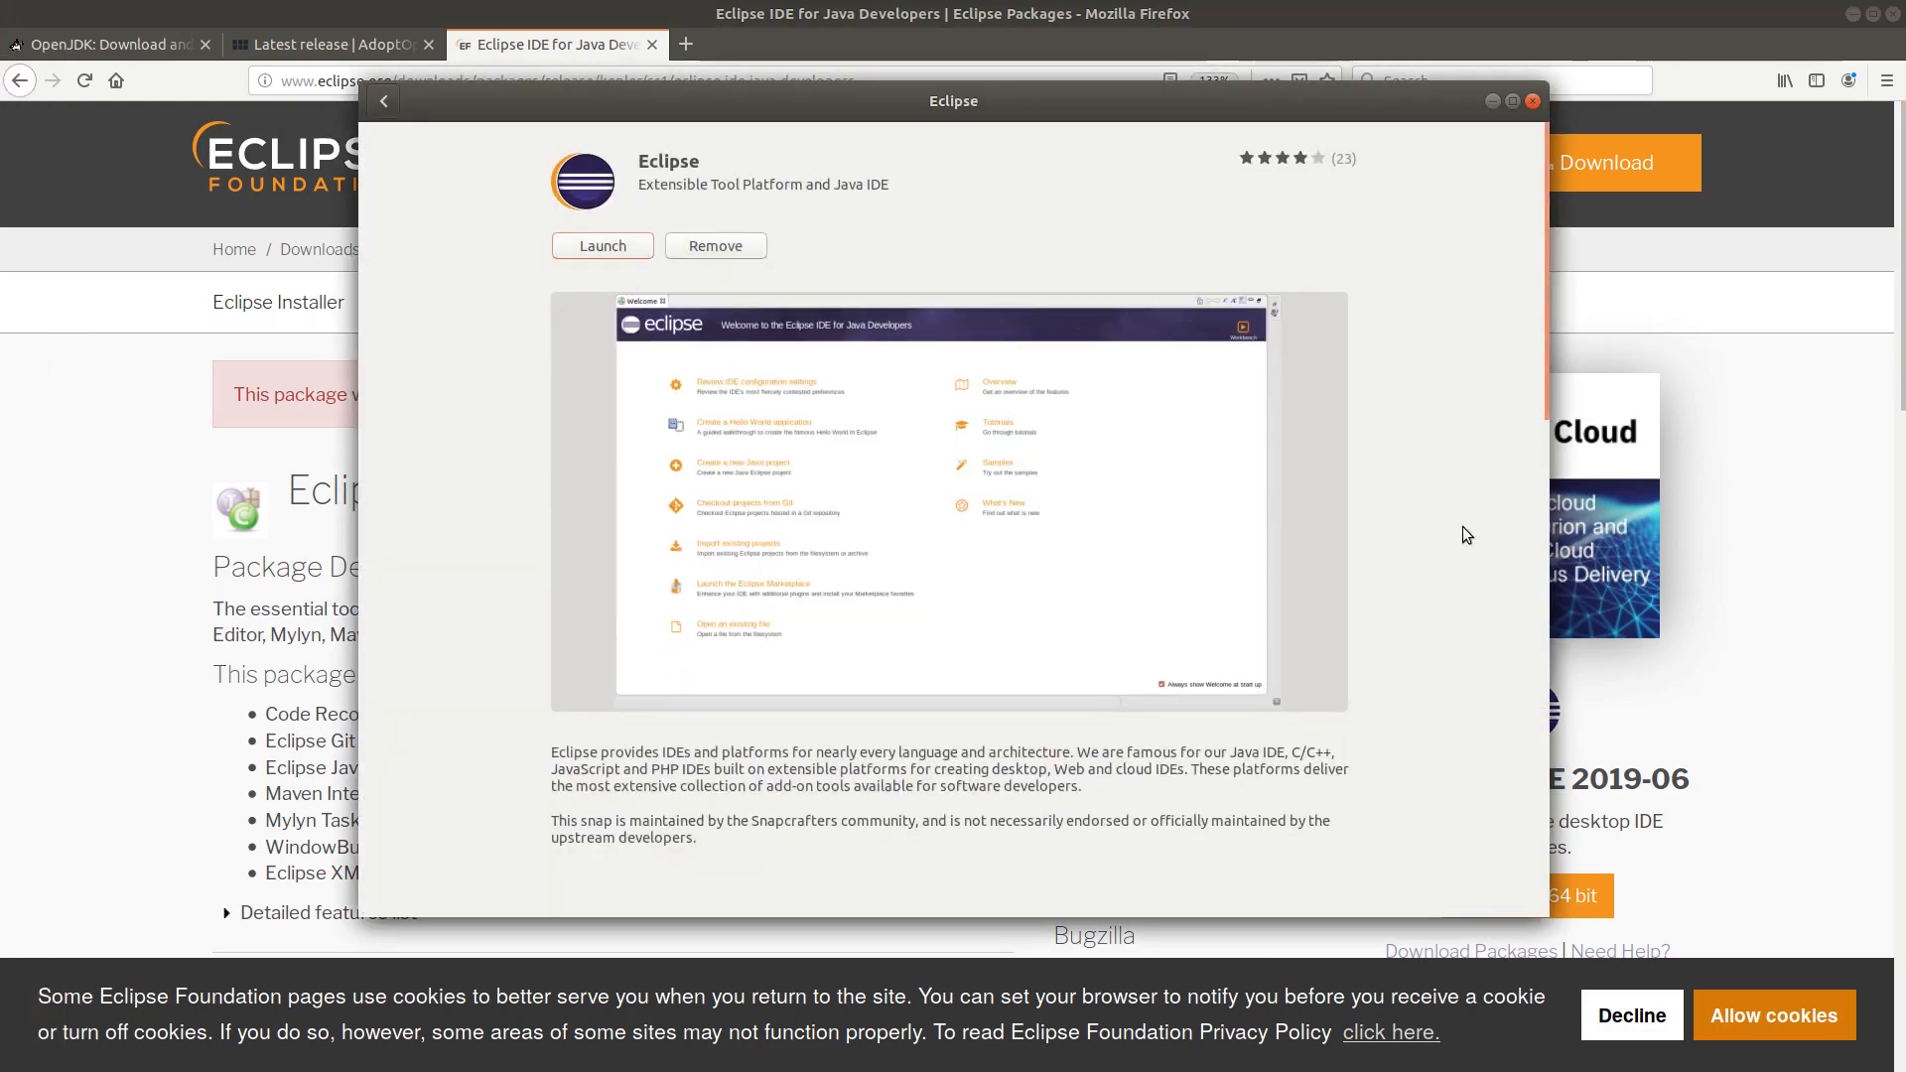
# Launch Eclipse, accept the default workspace, and maximise its window on the Welcome page.
pyautogui.click(600, 246)
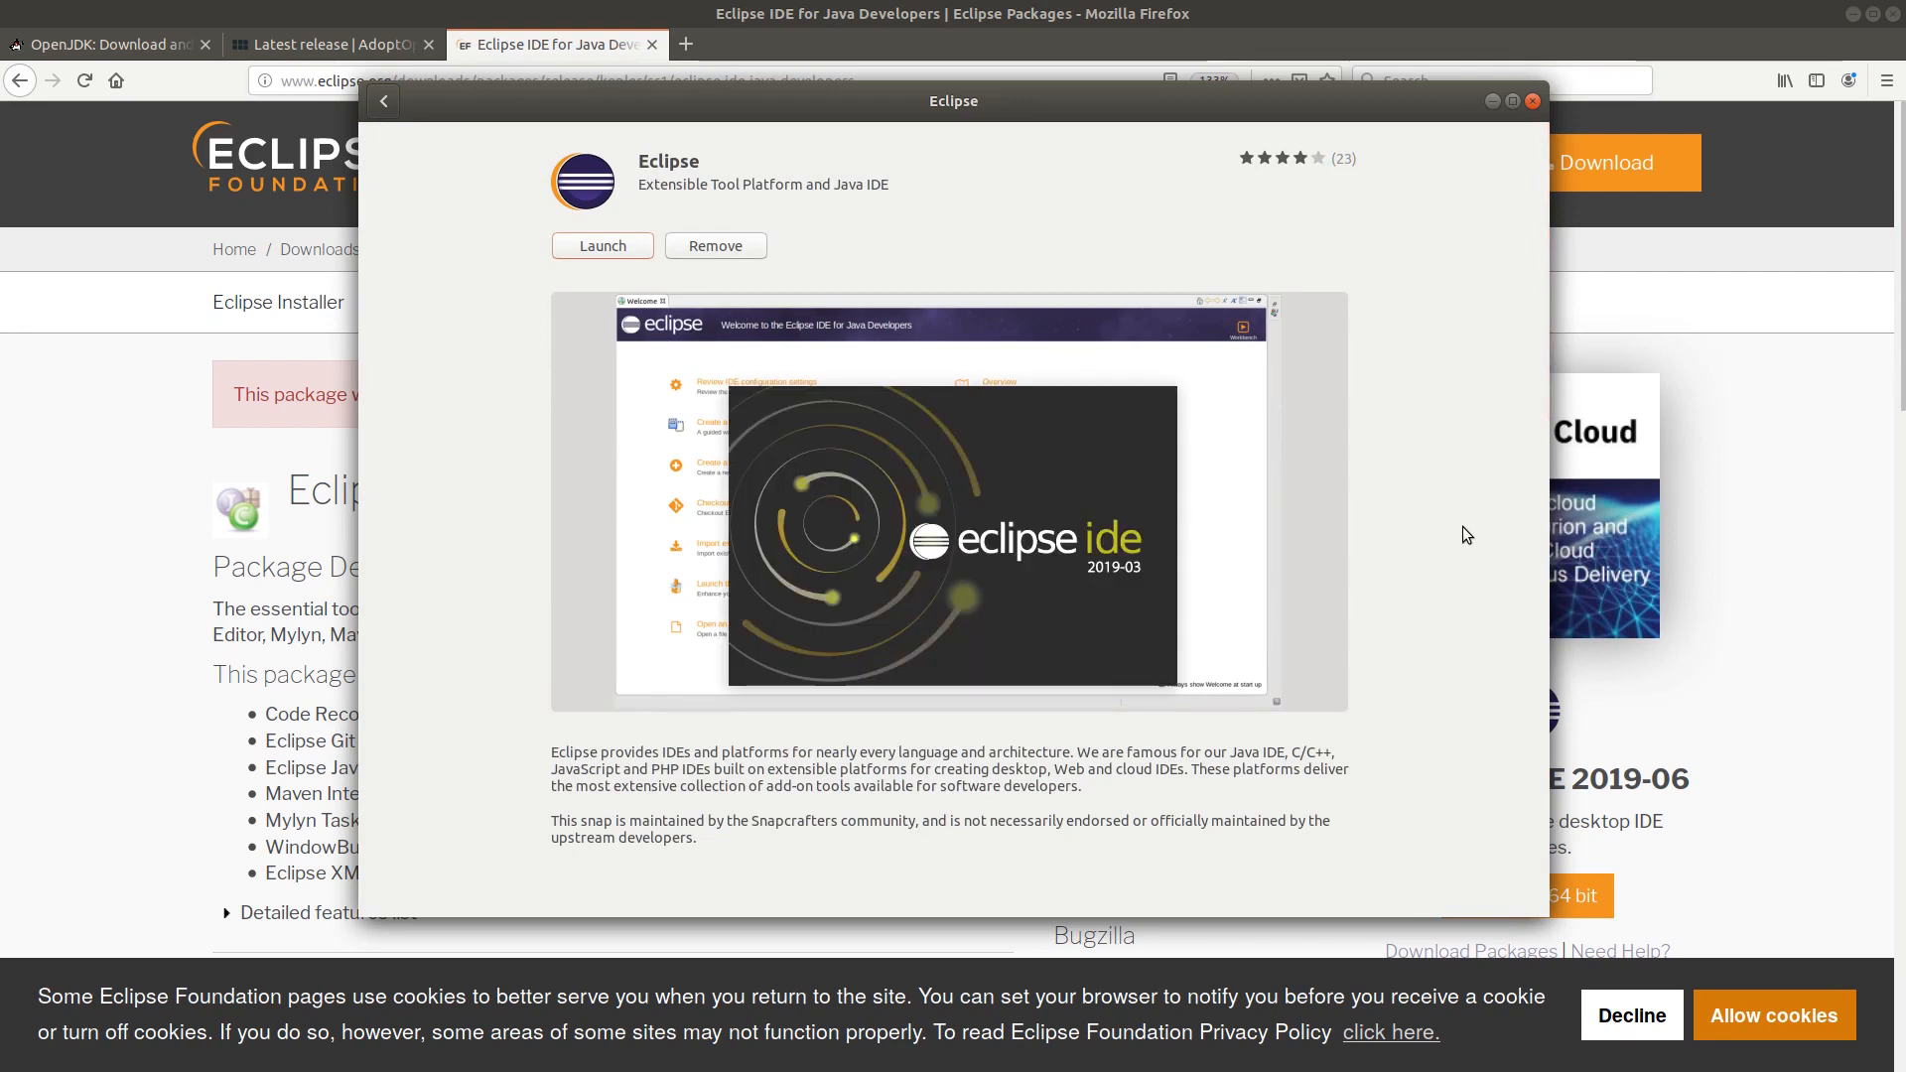
pyautogui.click(599, 246)
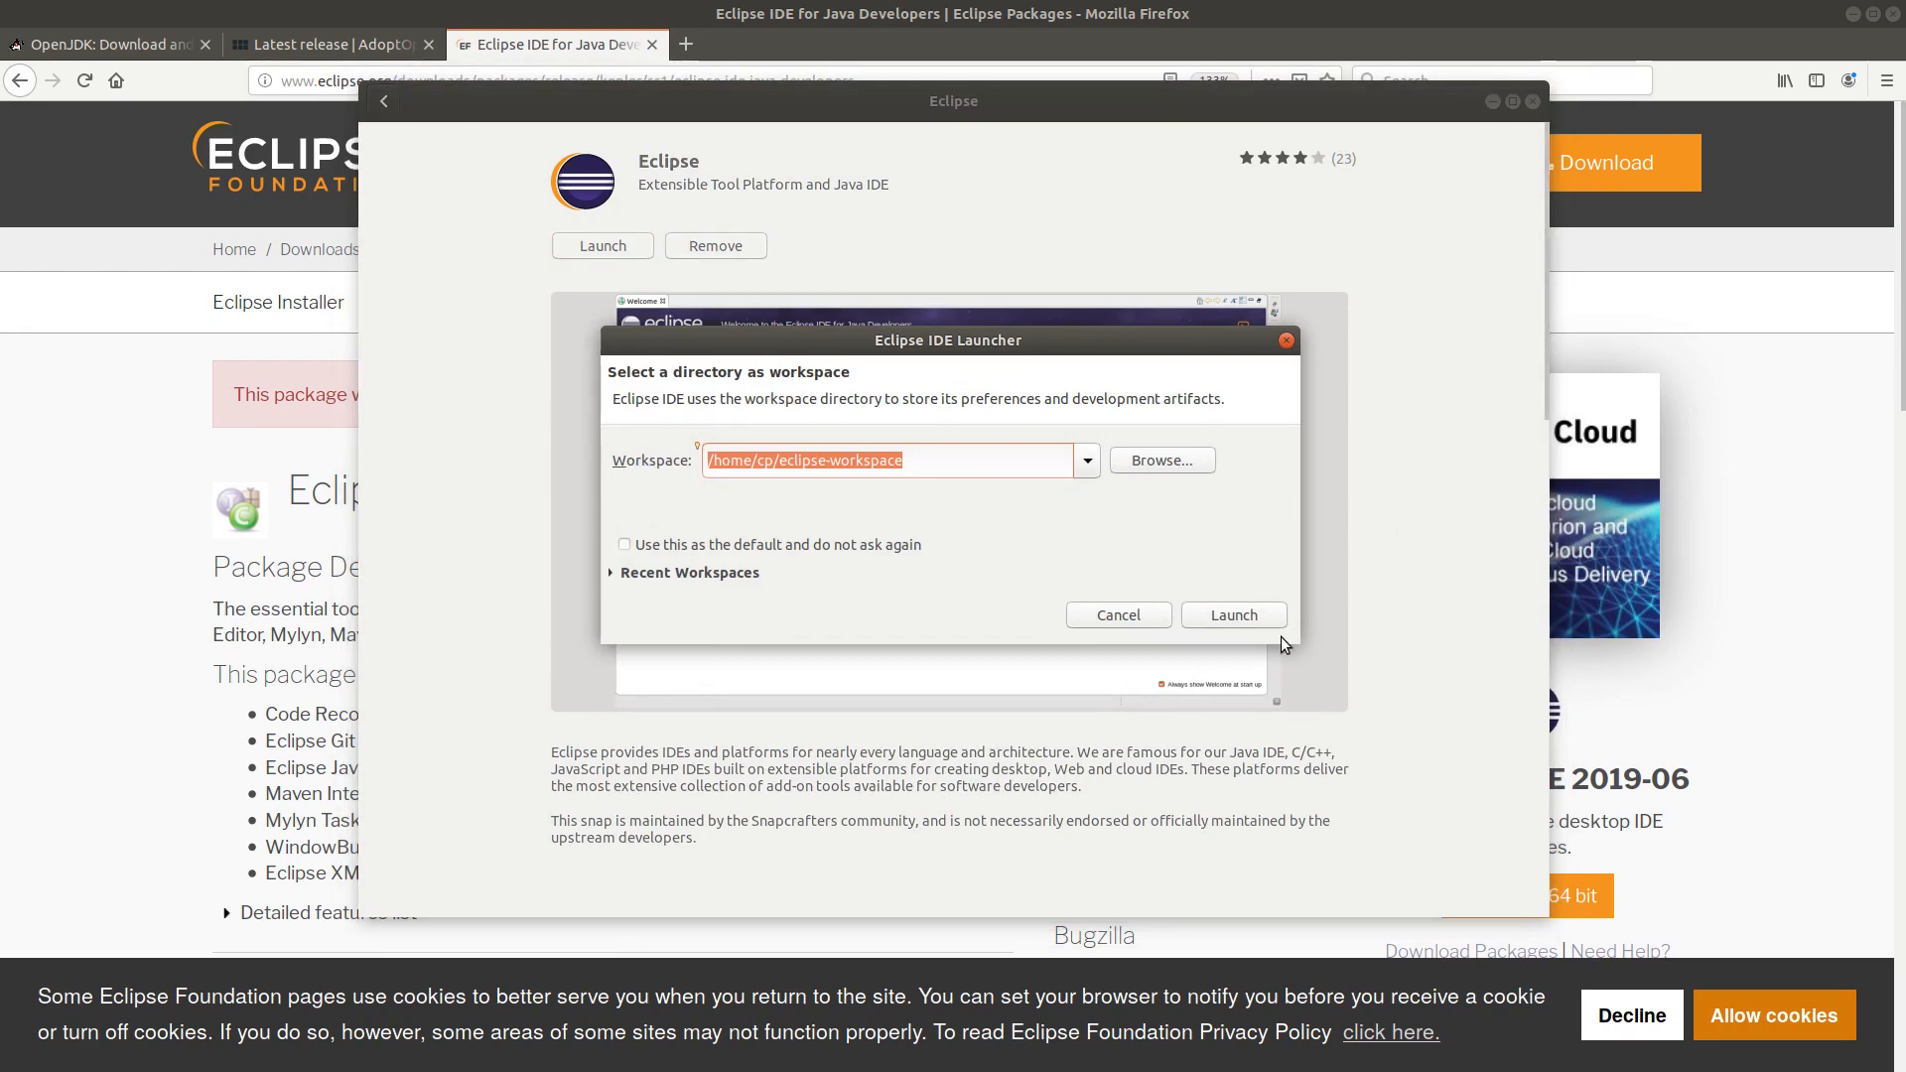
pyautogui.click(1231, 613)
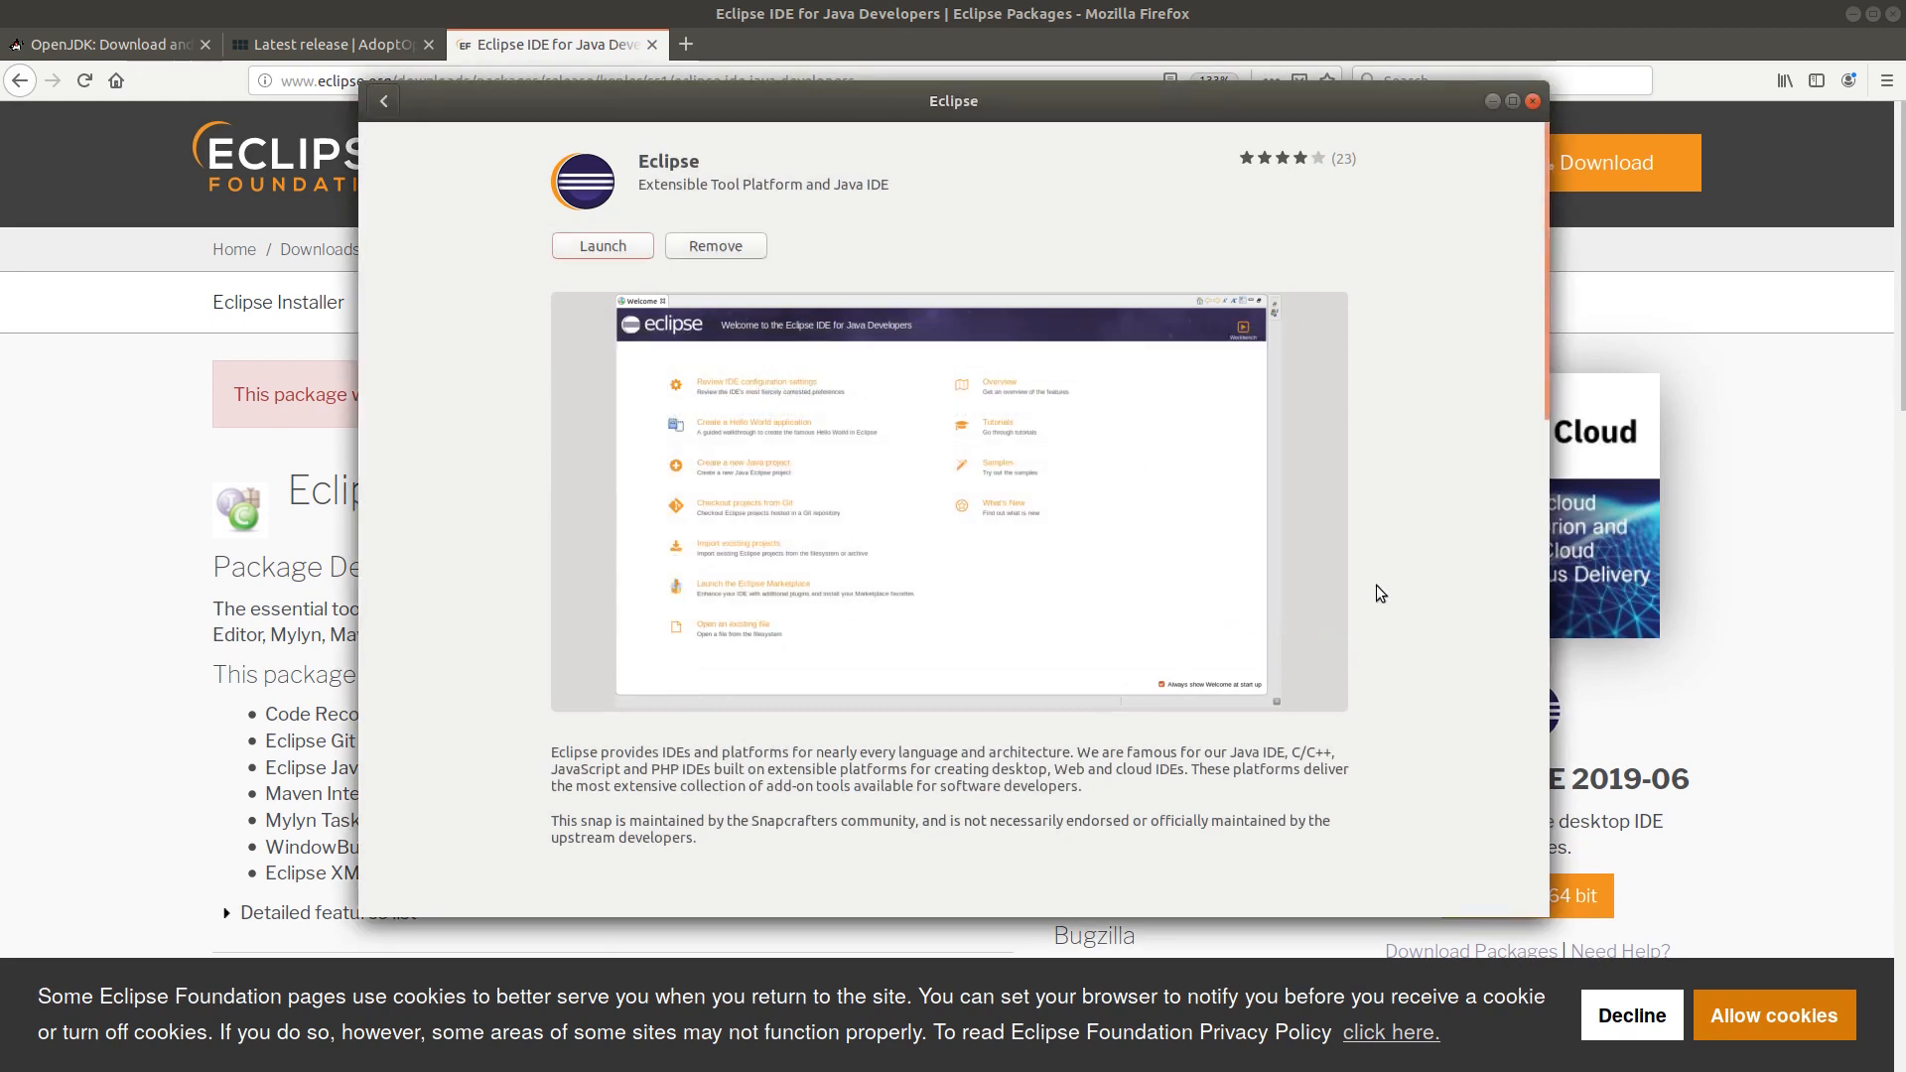
pyautogui.click(600, 246)
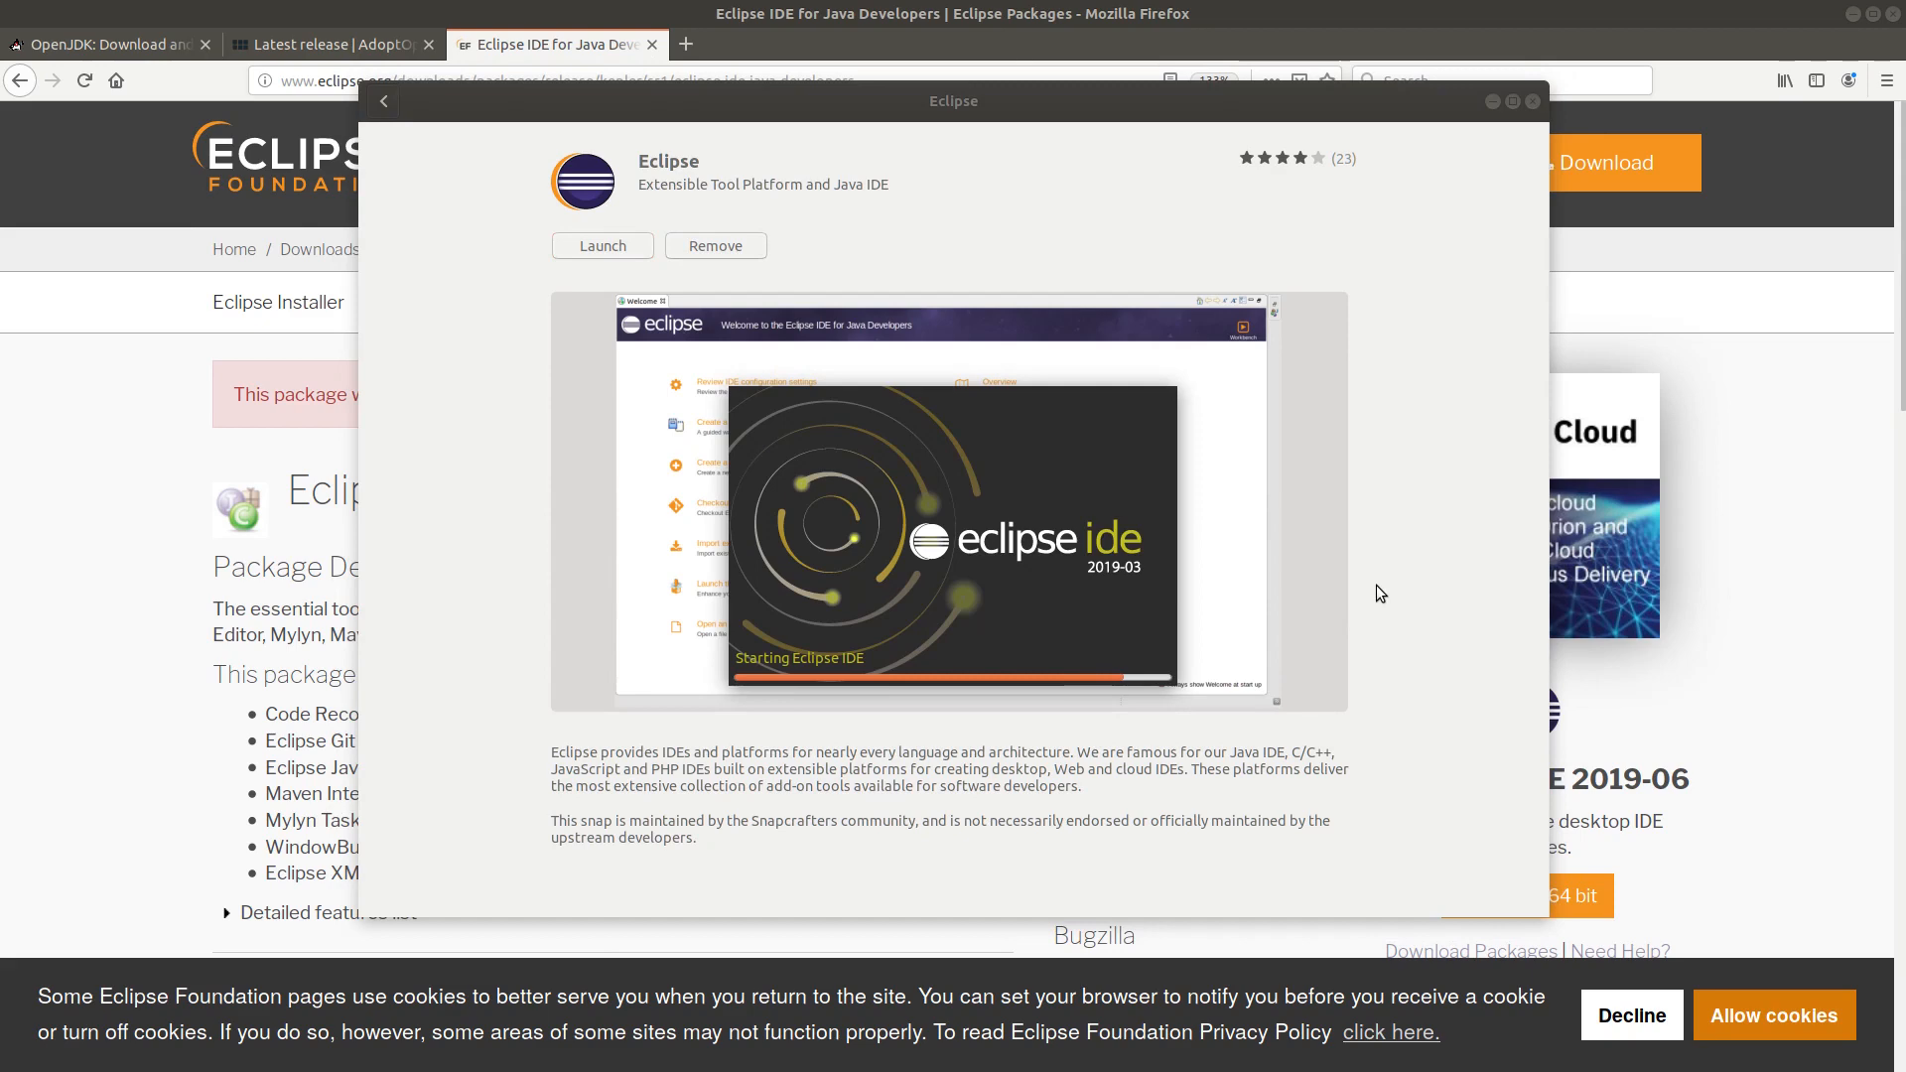
pyautogui.click(600, 246)
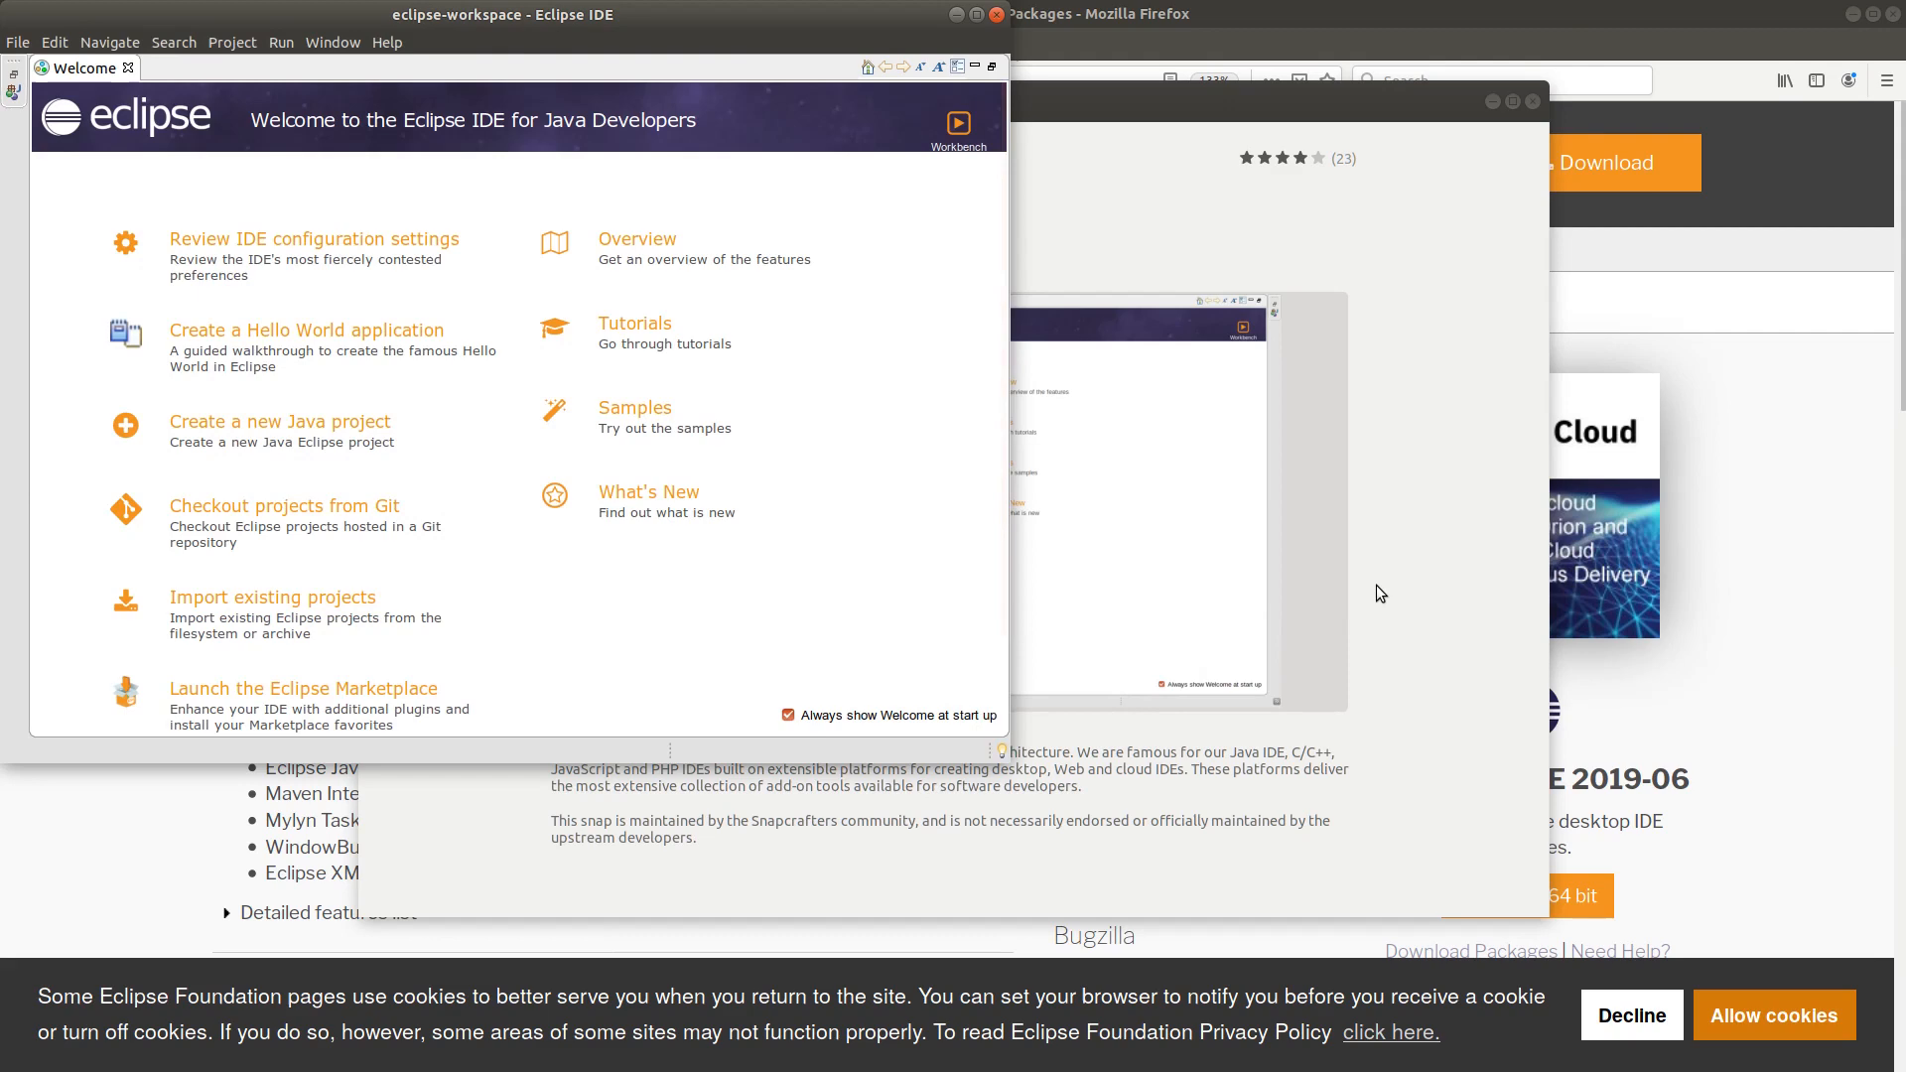
pyautogui.moveTo(1429, 502)
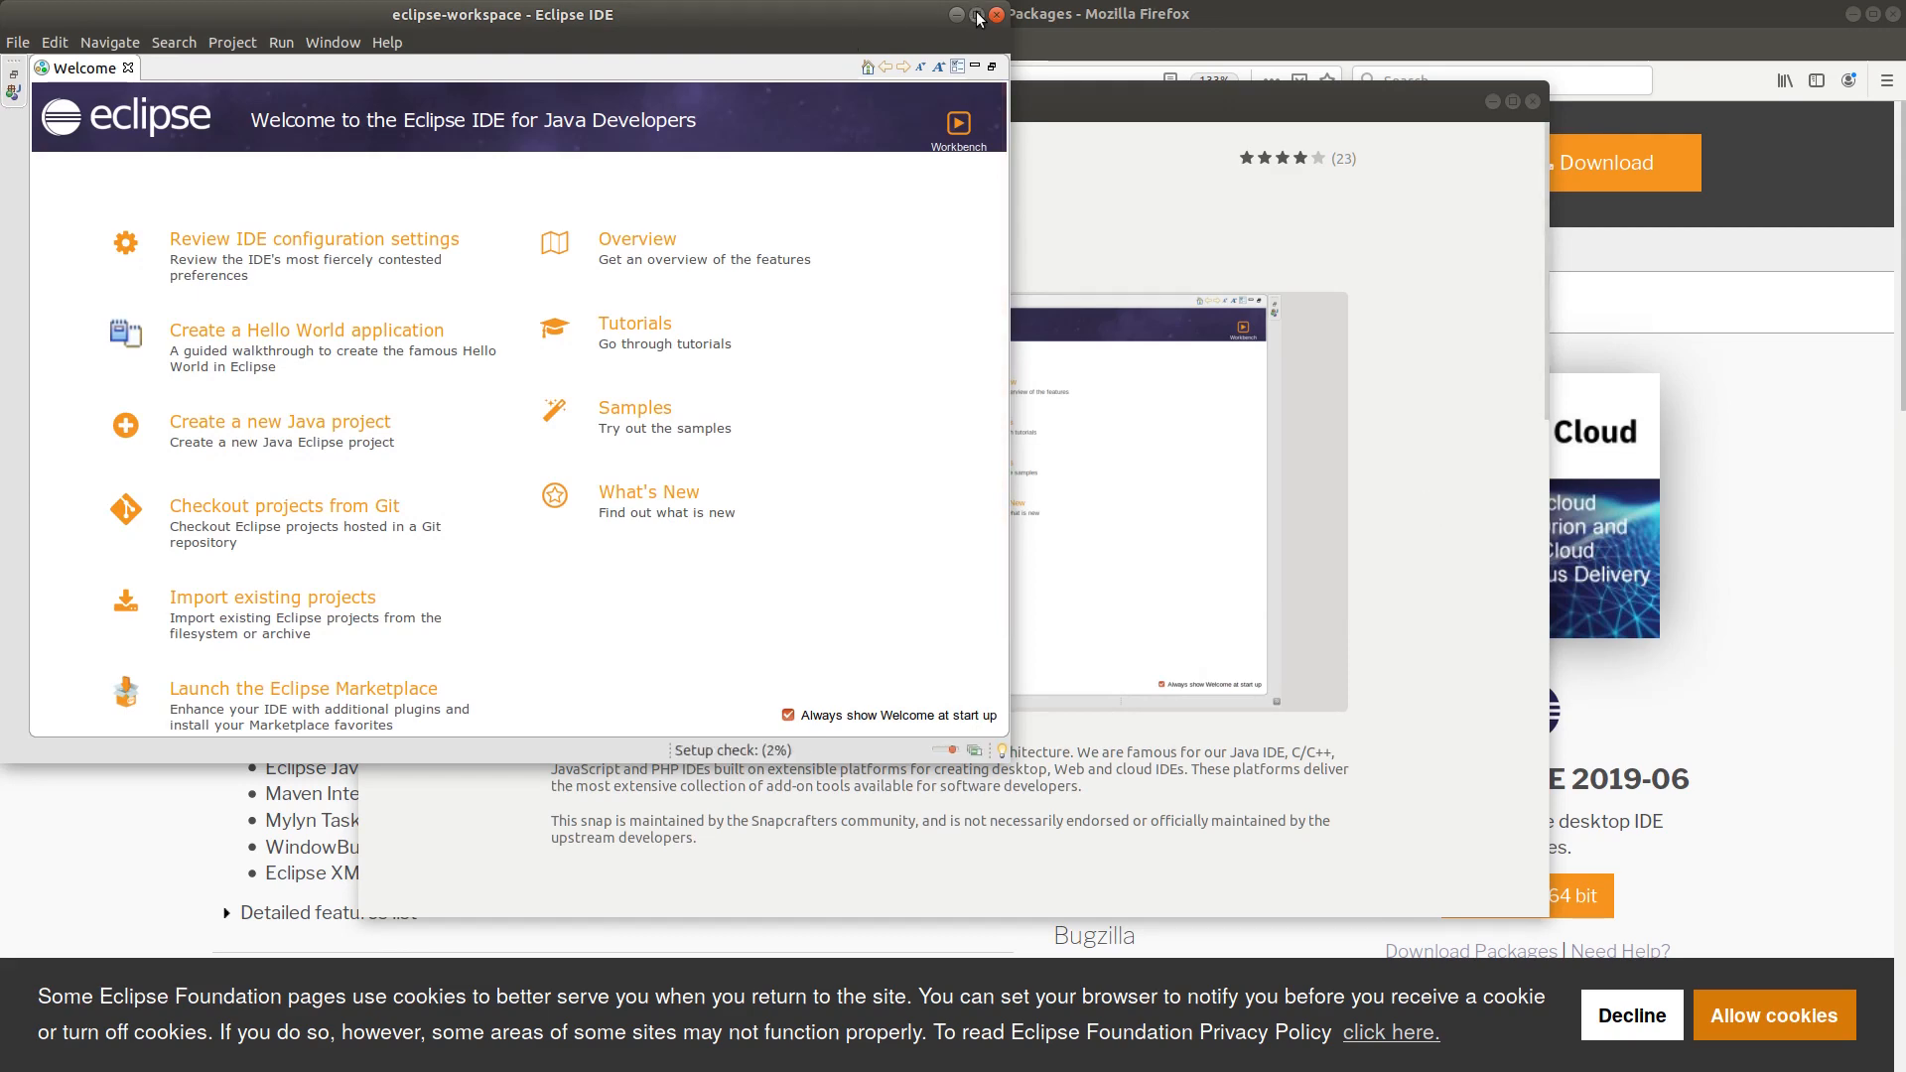
pyautogui.click(975, 14)
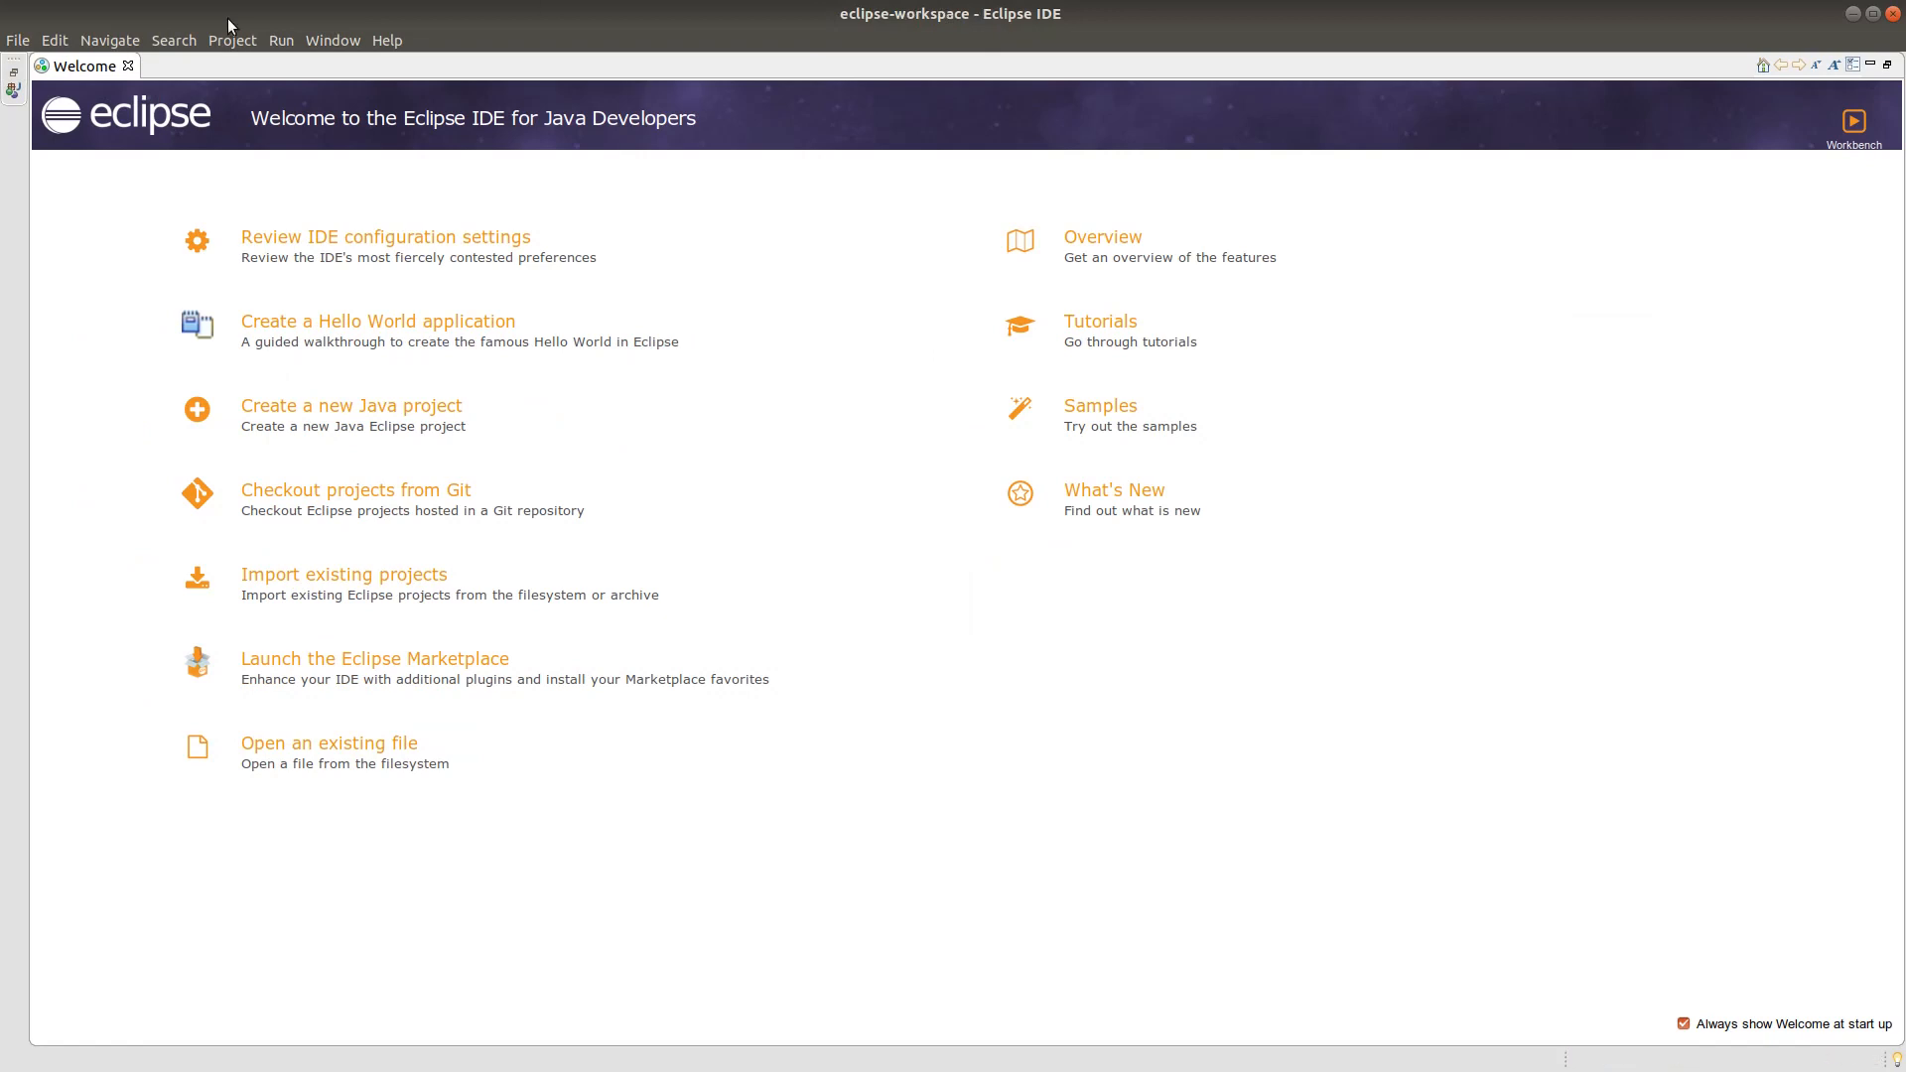
pyautogui.moveTo(139, 1017)
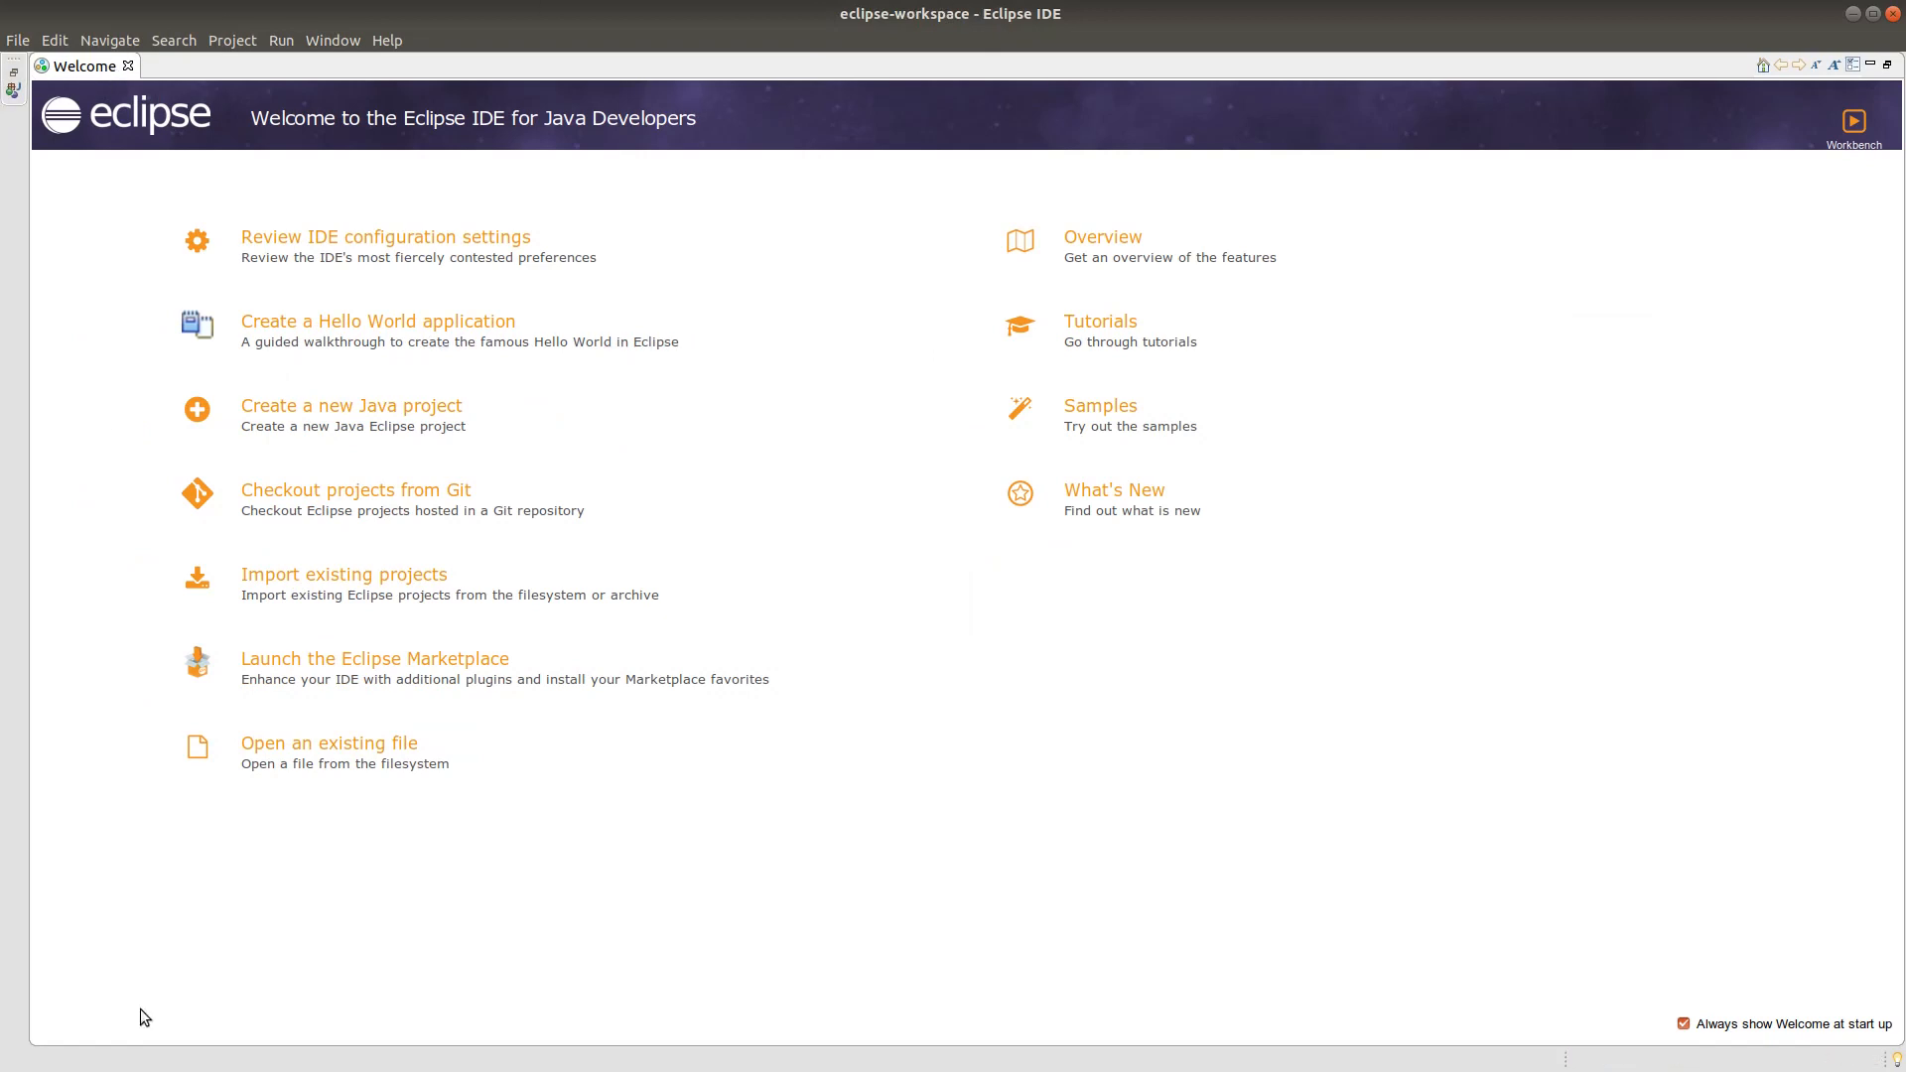
pyautogui.moveTo(6, 126)
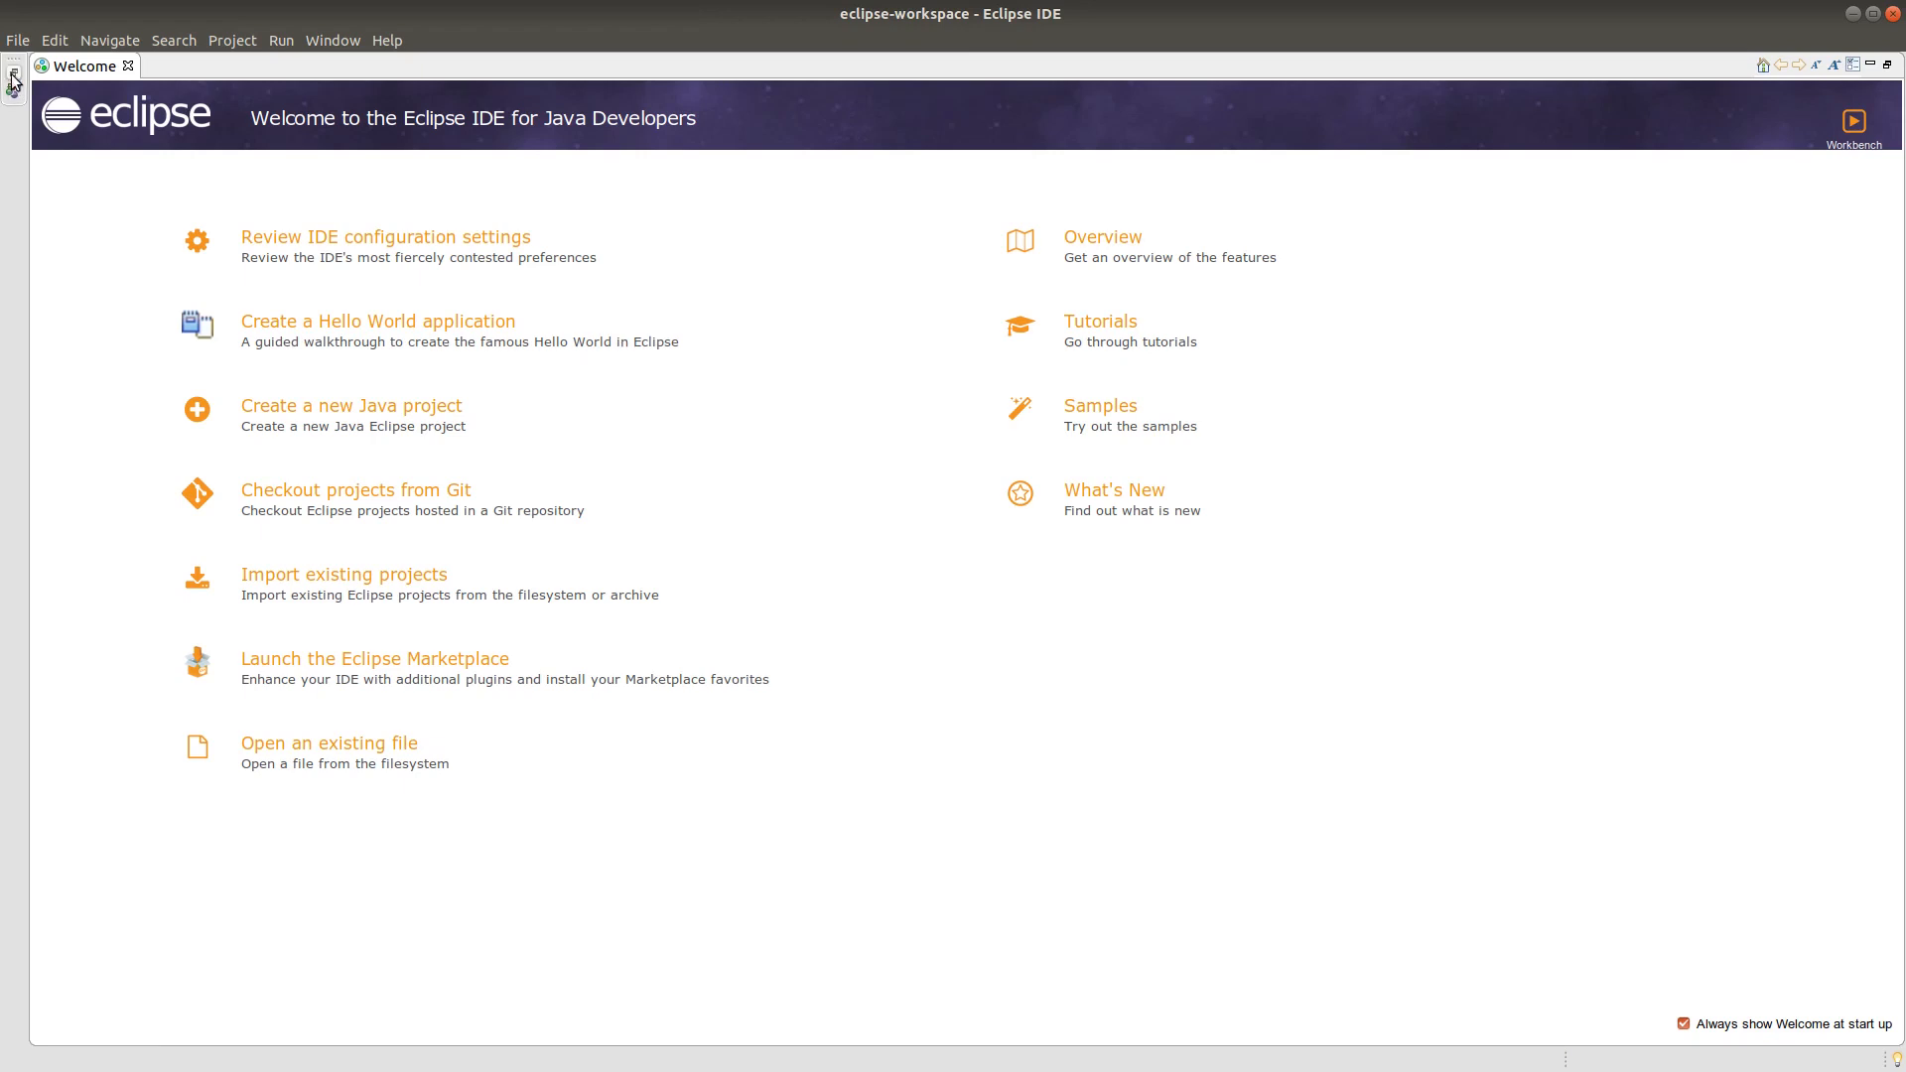
# Leave the Welcome page for the default workbench with its empty Package Explorer.
pyautogui.click(1853, 121)
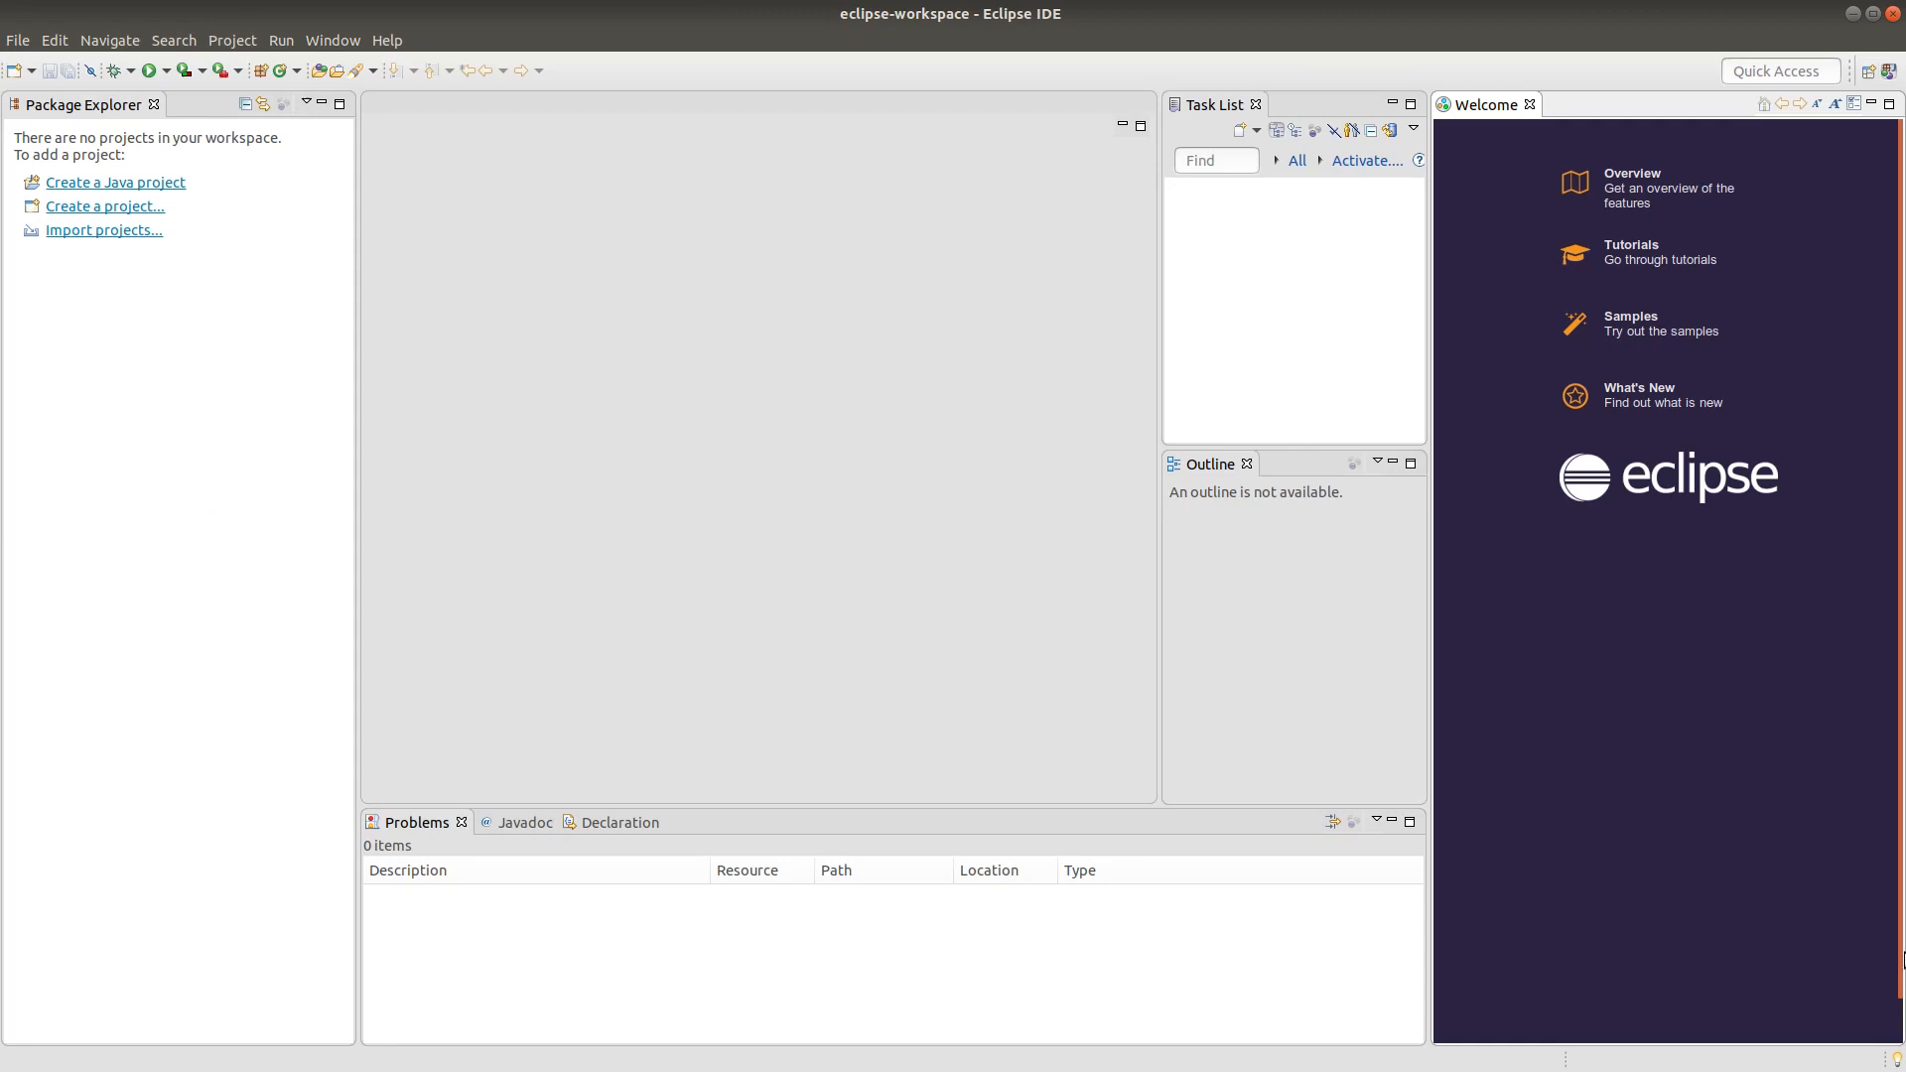
pyautogui.moveTo(1878, 832)
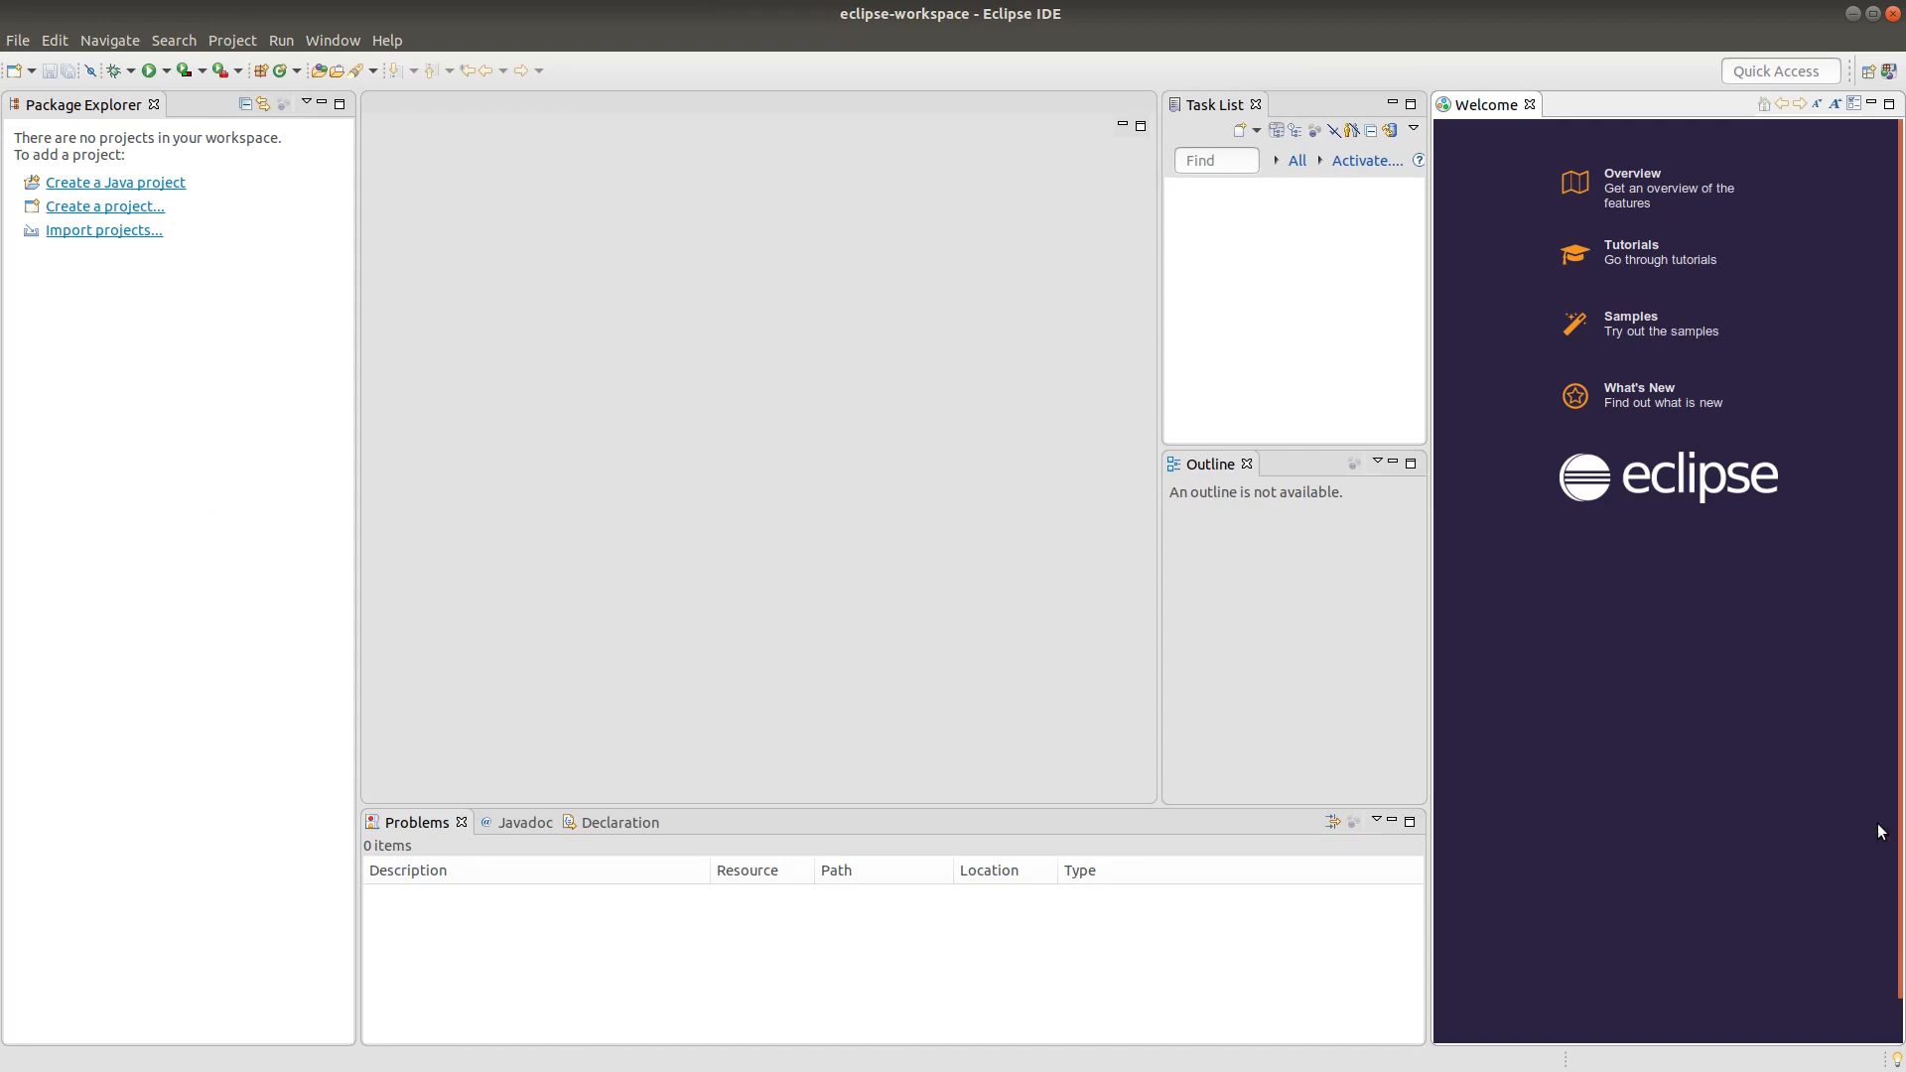